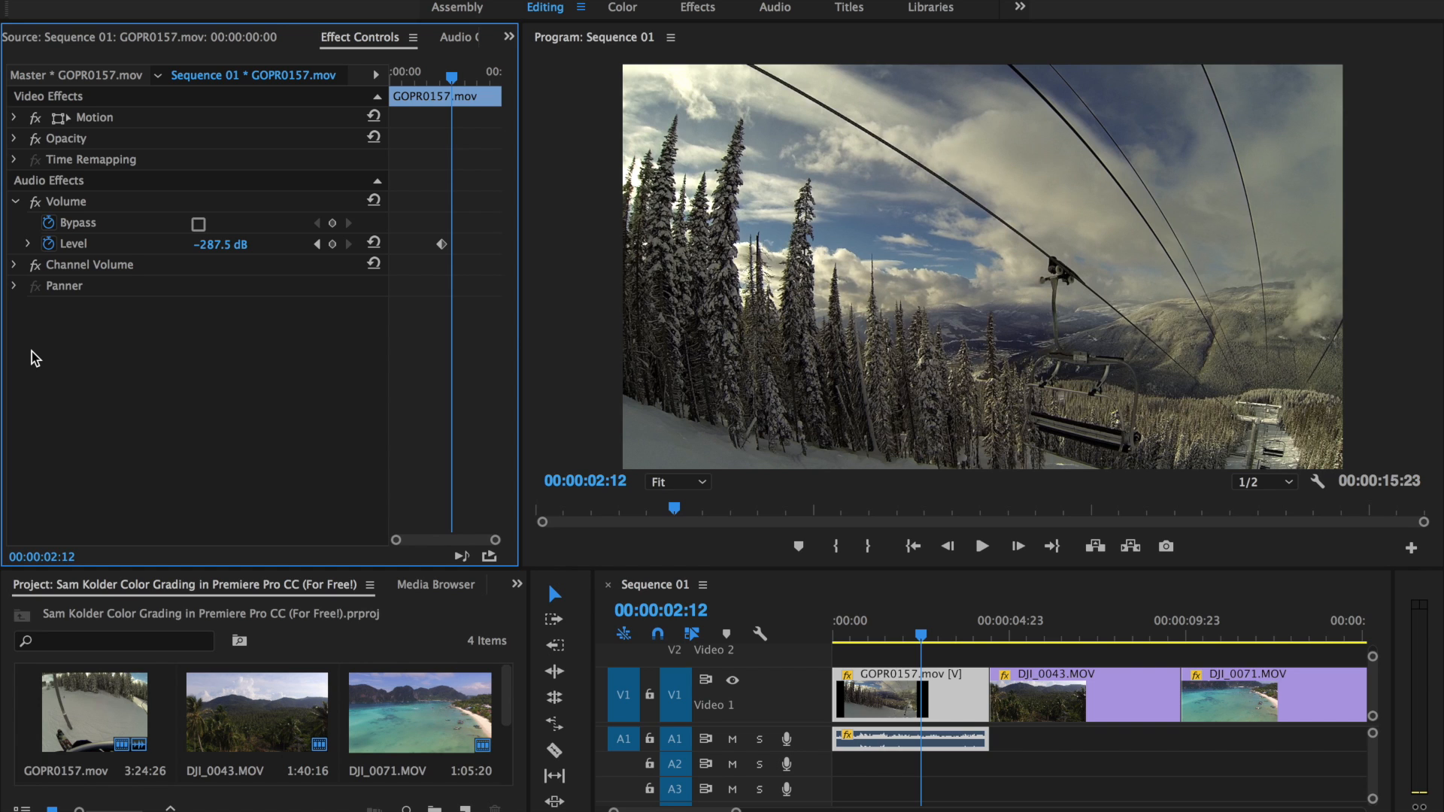
pyautogui.moveTo(234, 370)
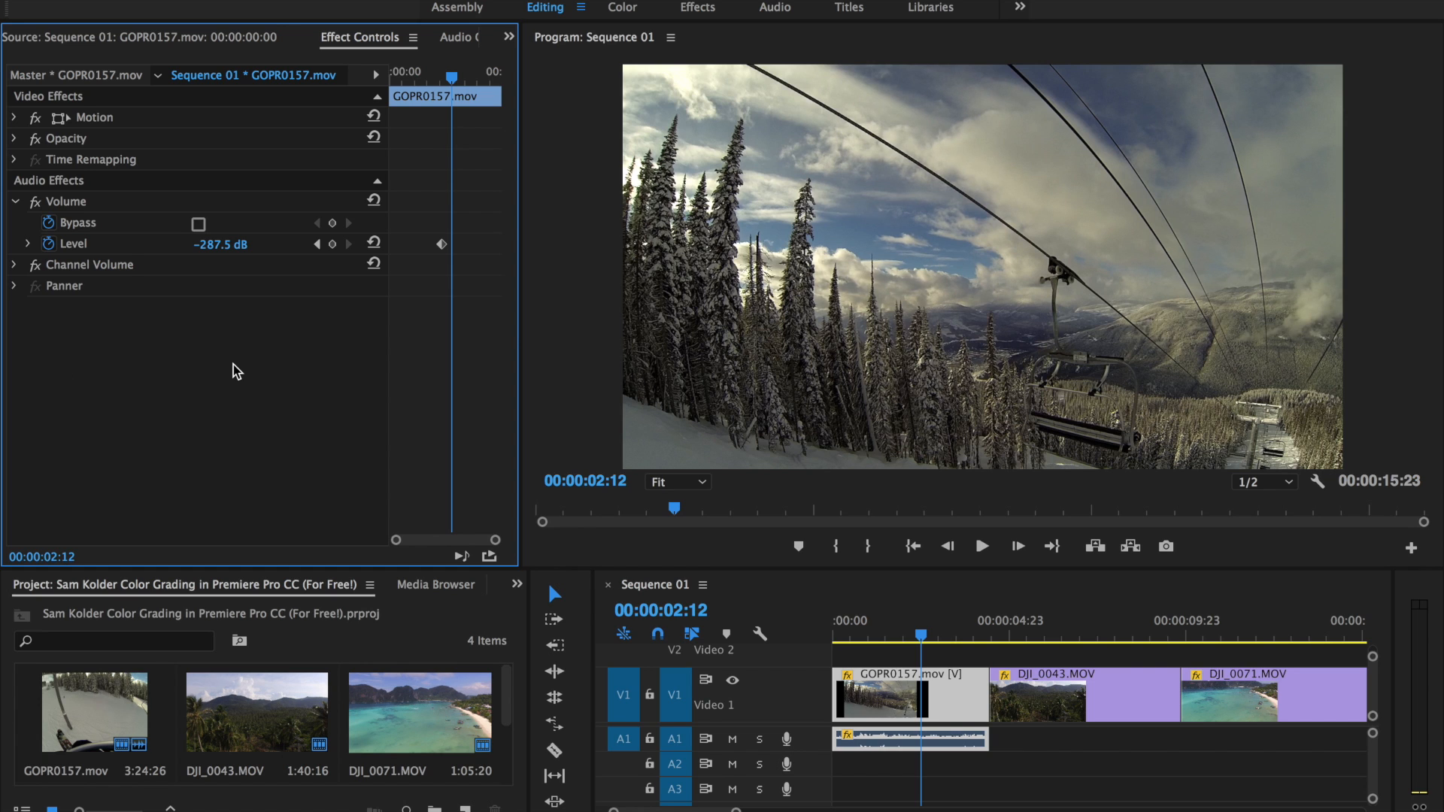
# Check out the free SAM KOLDER LUTs on Sellfy at $0 and open their download page
pyautogui.click(993, 796)
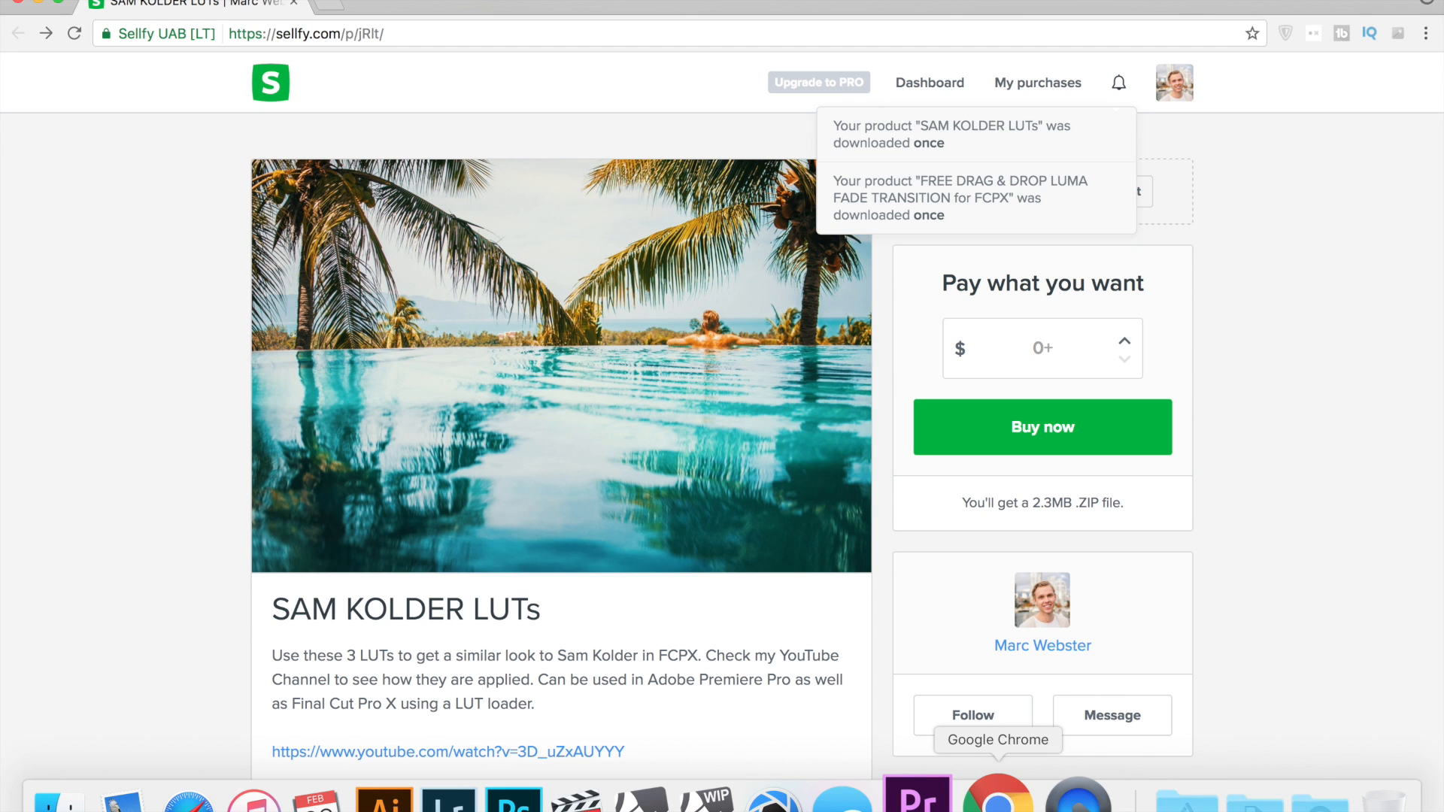
pyautogui.moveTo(157, 197)
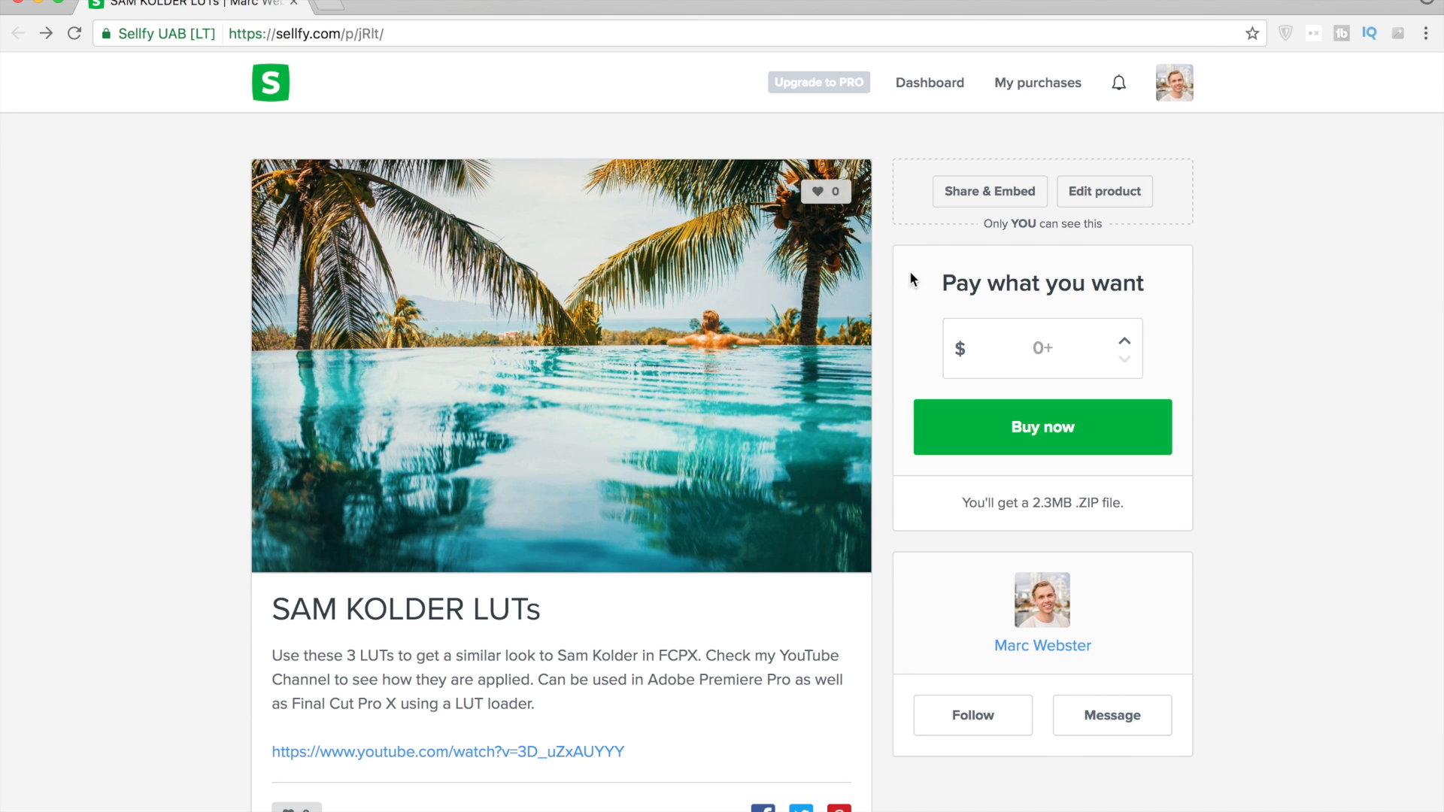
pyautogui.moveTo(1148, 458)
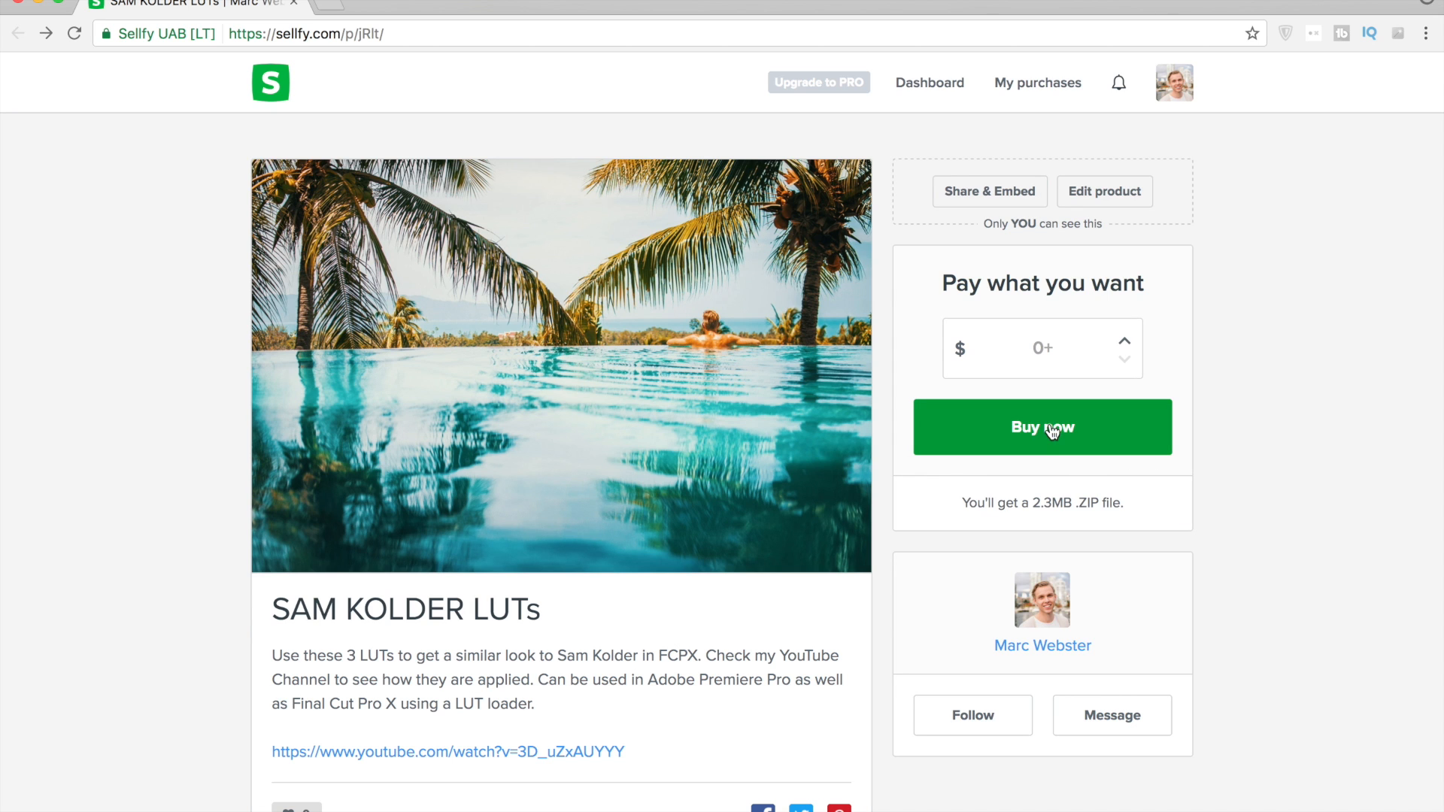
pyautogui.click(1041, 427)
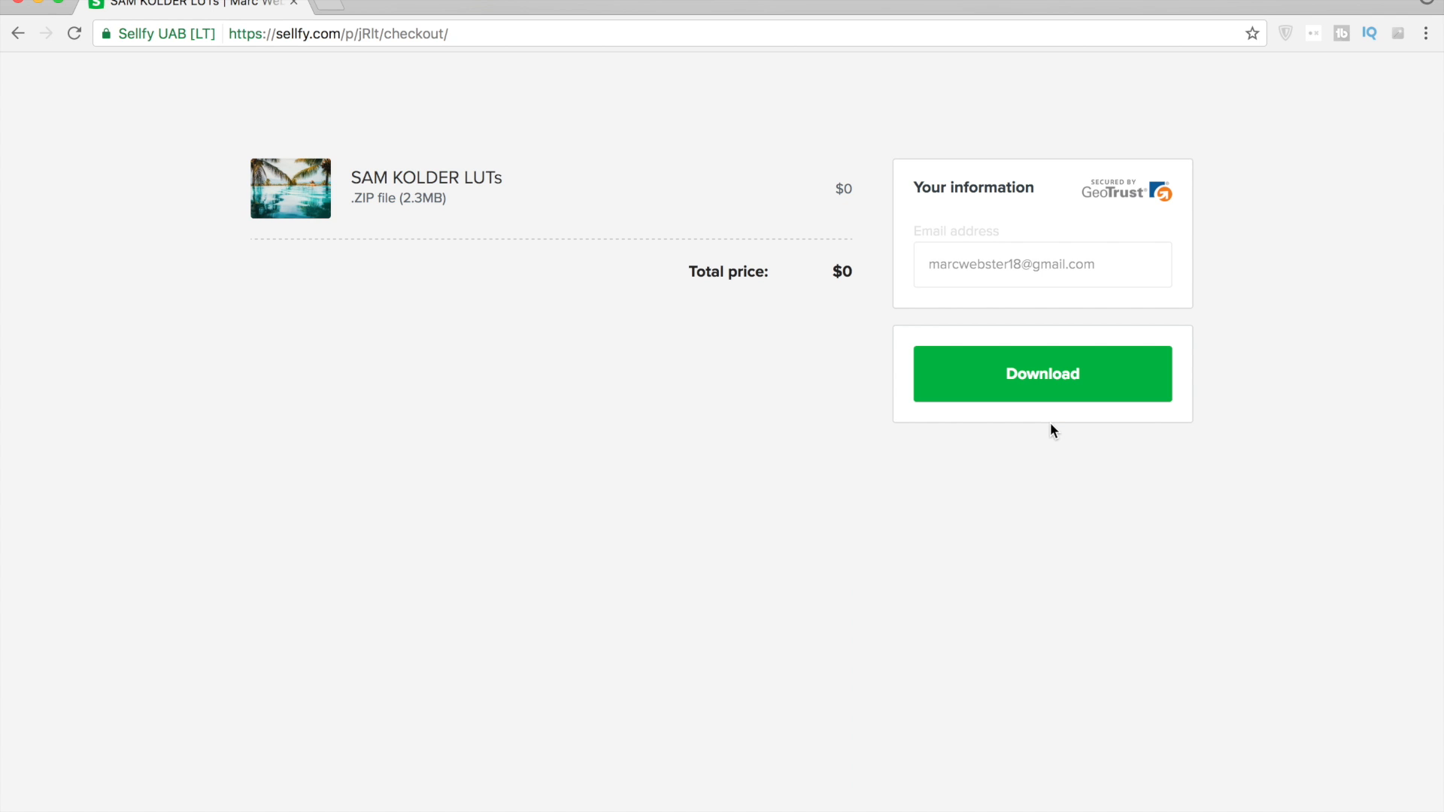
pyautogui.moveTo(1042, 374)
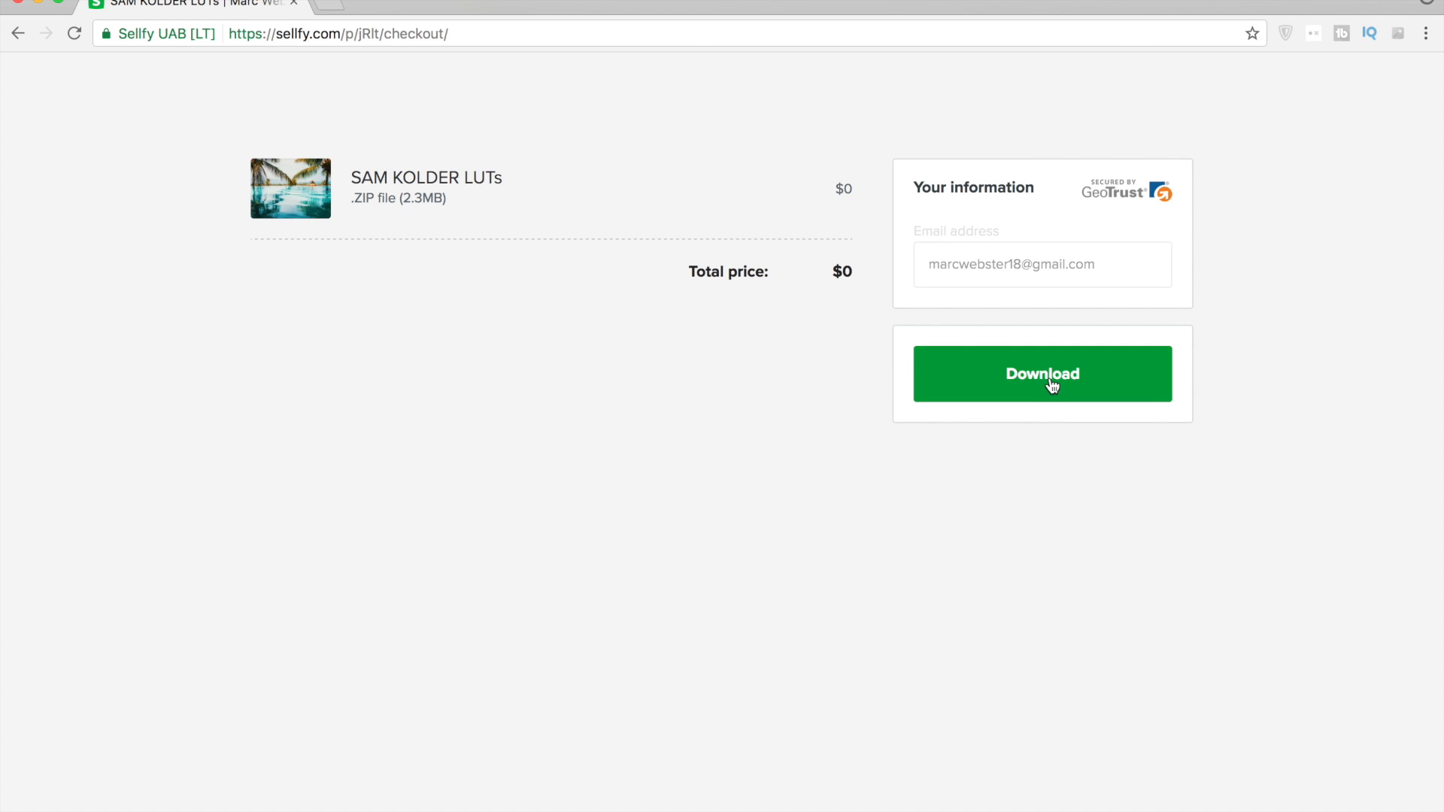
pyautogui.click(1041, 373)
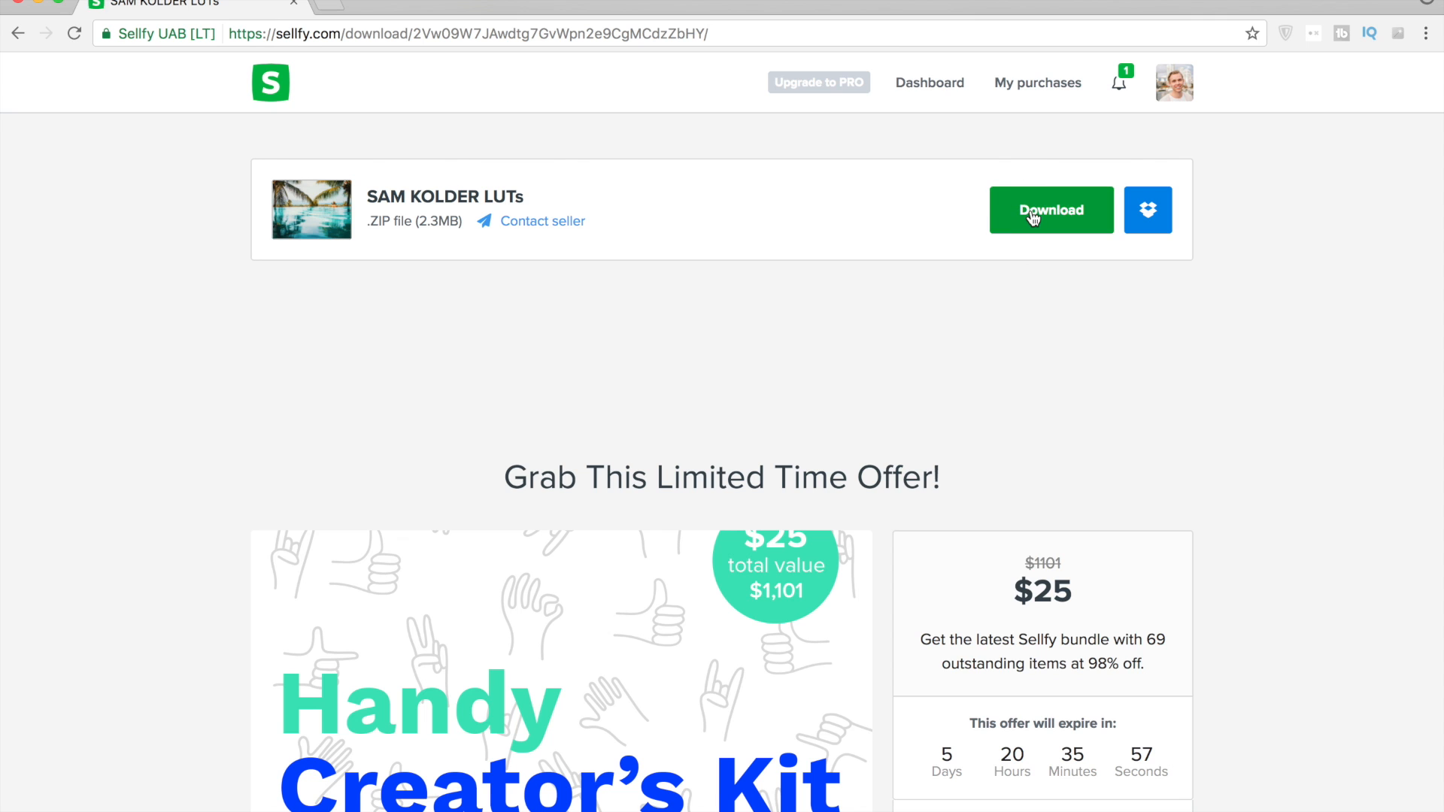
pyautogui.moveTo(1051, 210)
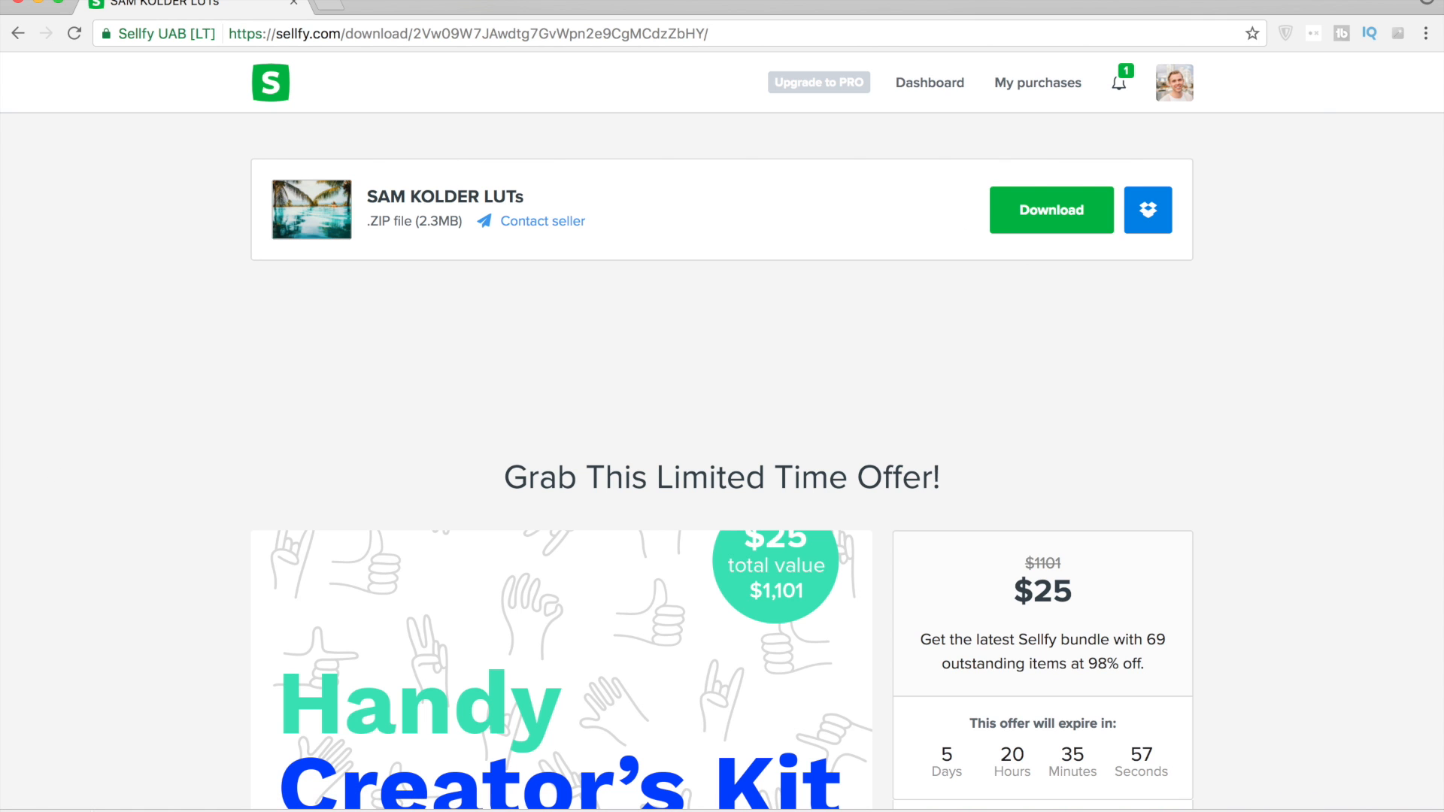
# Open the downloaded Sam_Kolder_LUTs 2 folder of TEALORANGE .cube files, then return to Premiere Pro
pyautogui.click(1050, 210)
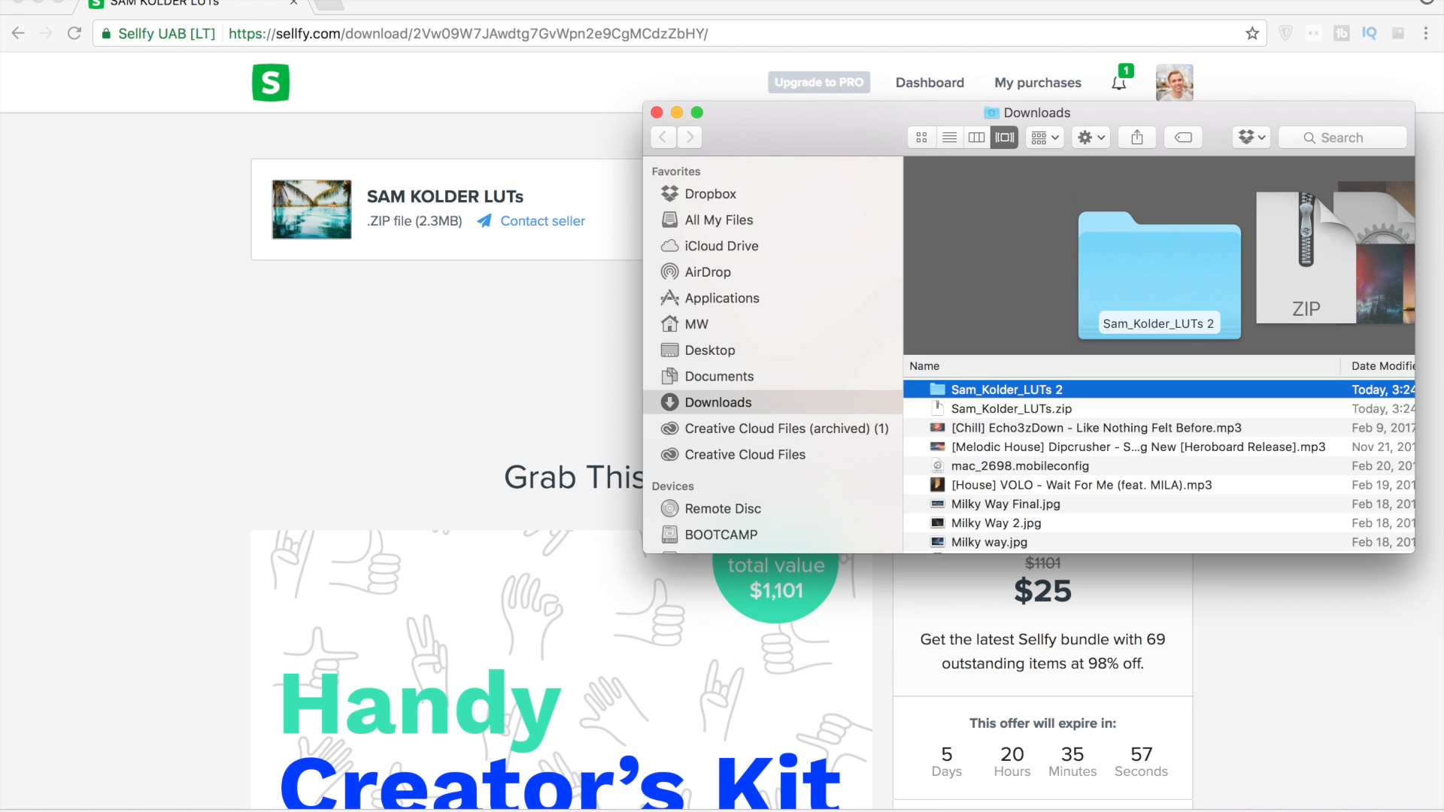
pyautogui.doubleClick(1008, 389)
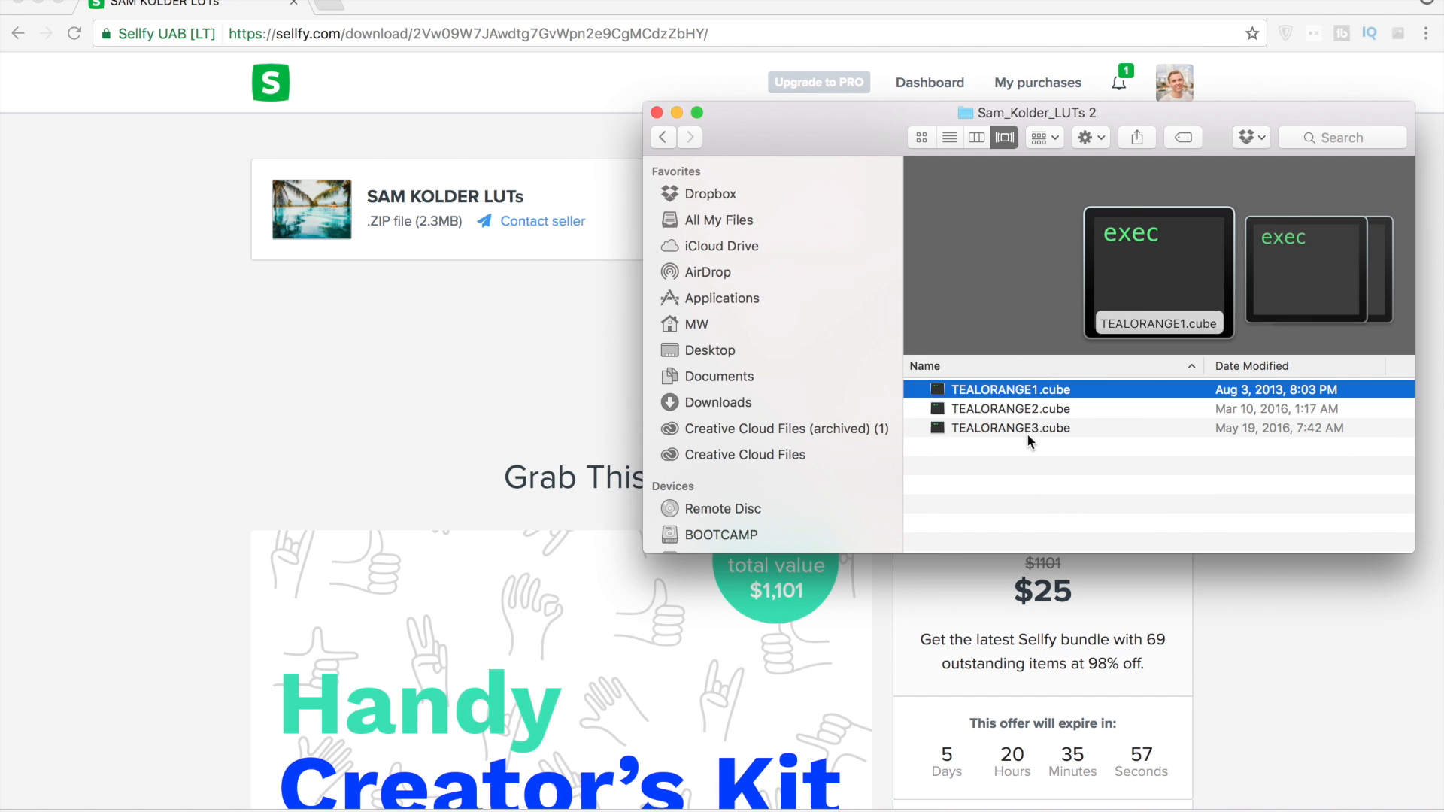
pyautogui.moveTo(691, 173)
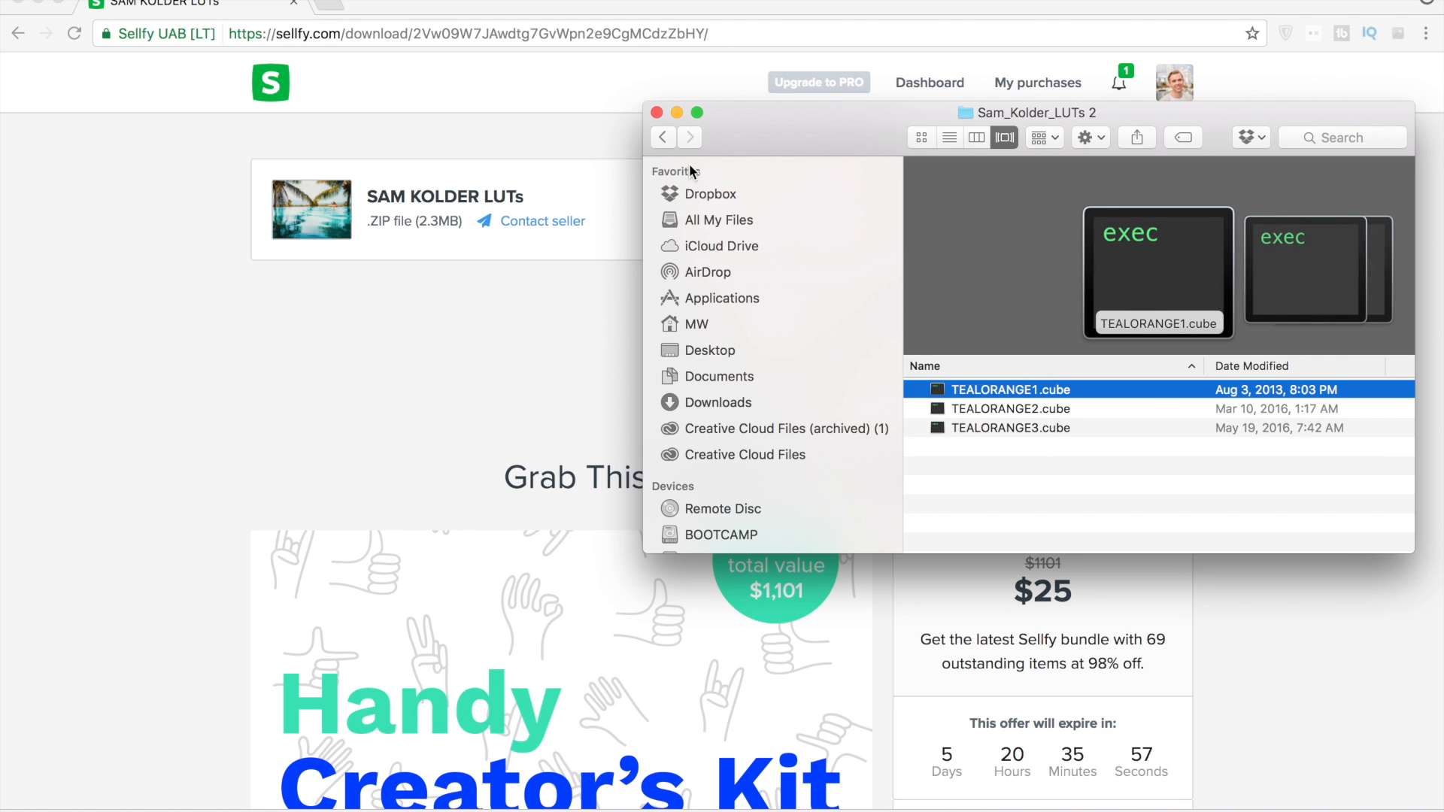
pyautogui.click(657, 113)
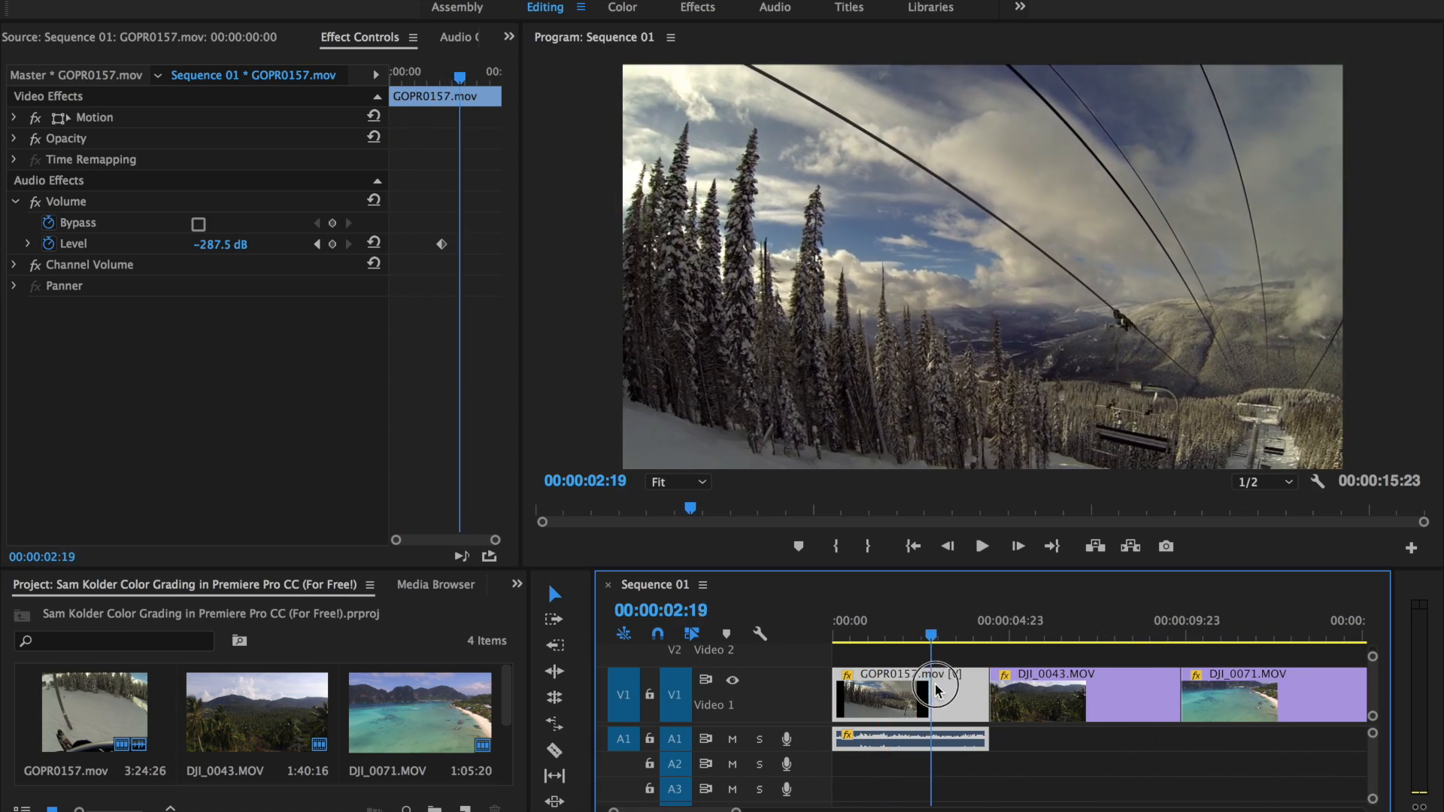
# Select the DJI_0043, DJI_0071 and GOPR0157 clips, then park about two seconds into the ski lift shot
pyautogui.click(1087, 695)
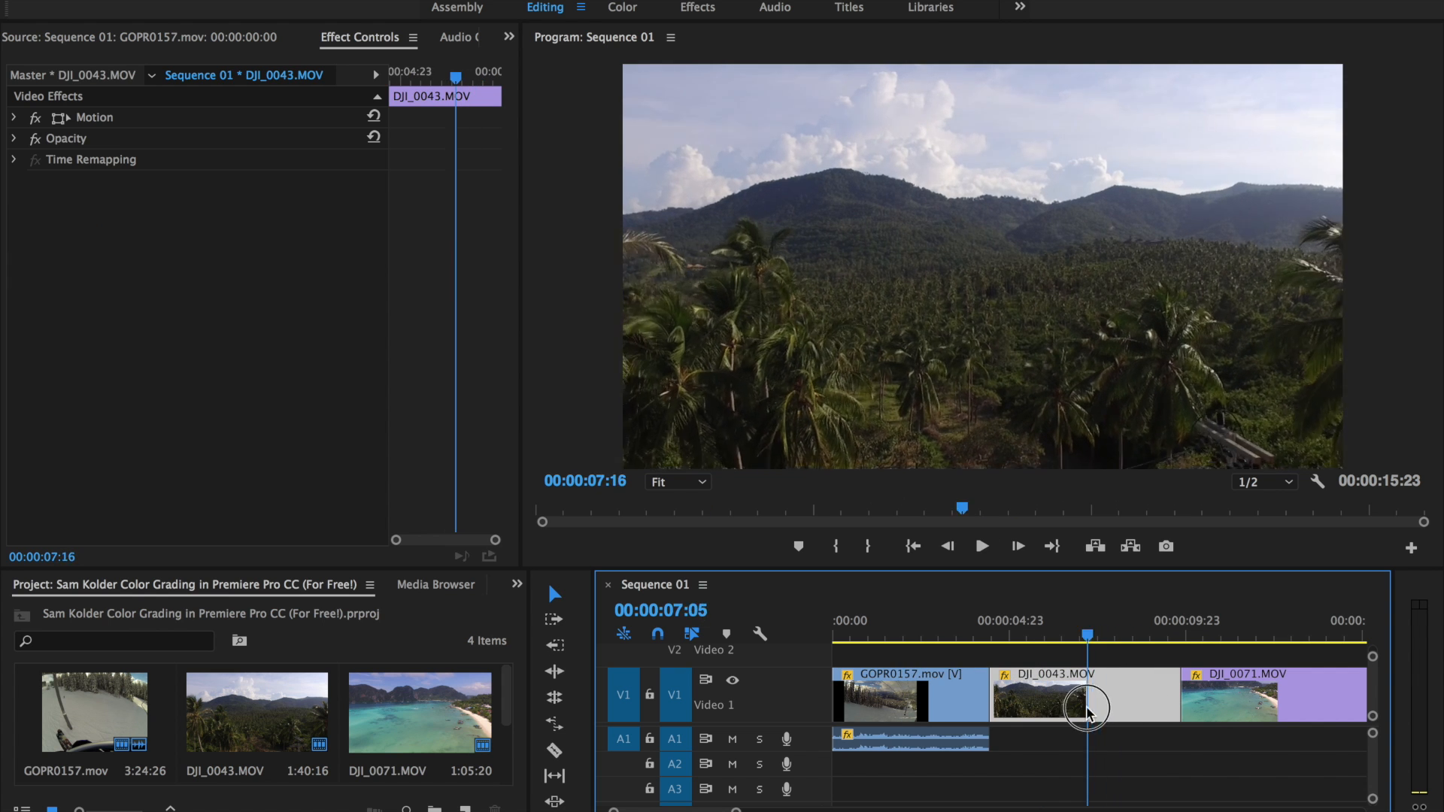
pyautogui.click(1287, 710)
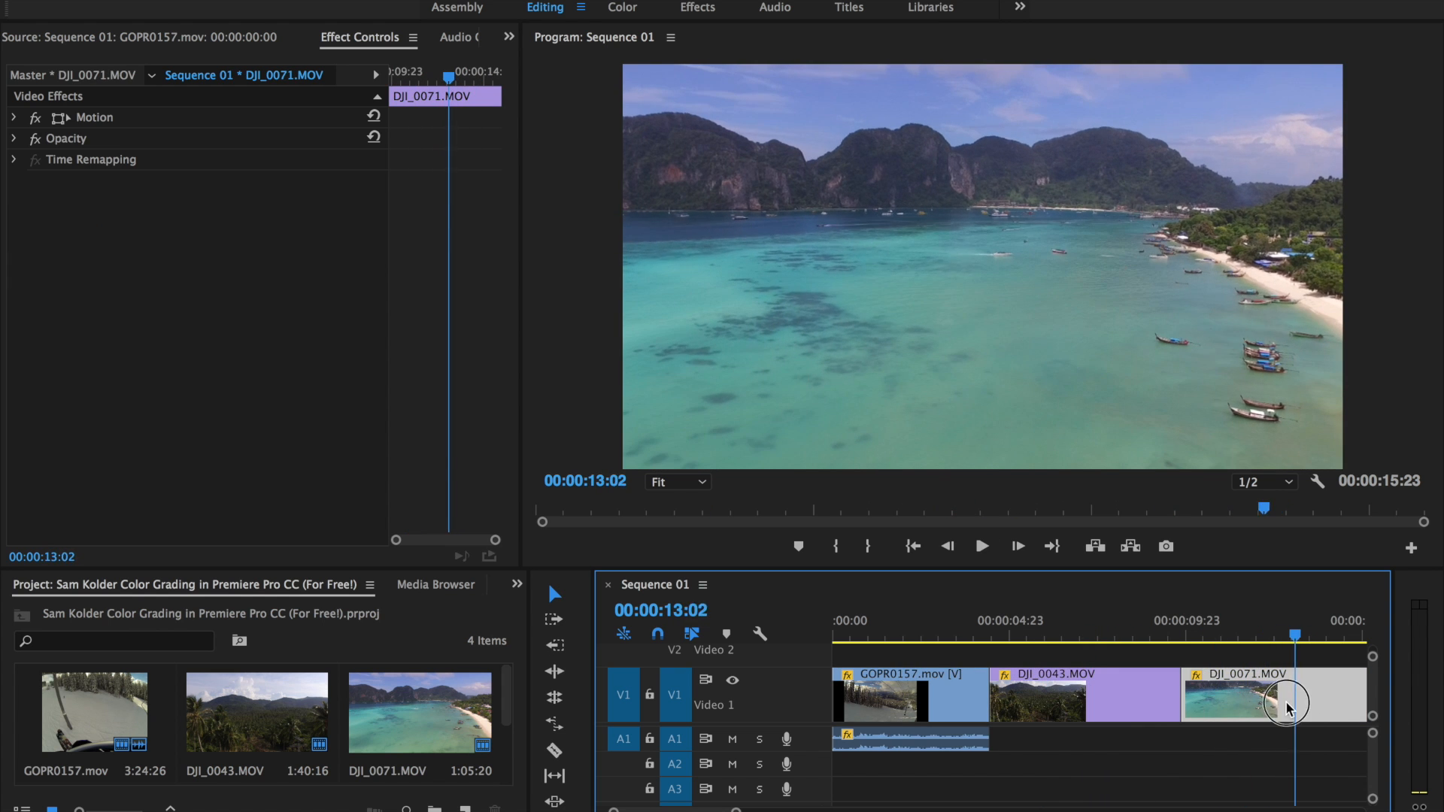
pyautogui.click(857, 695)
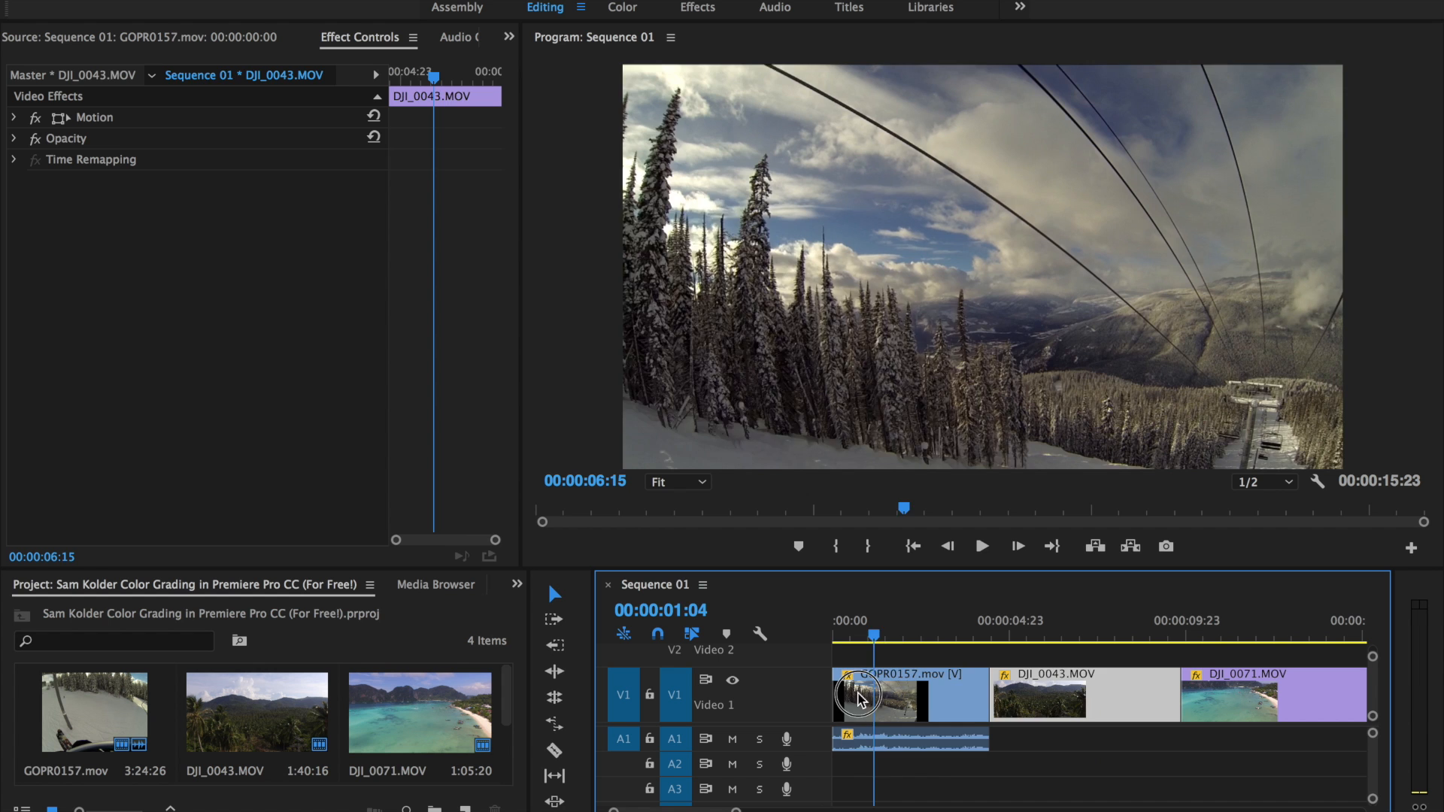
pyautogui.click(879, 692)
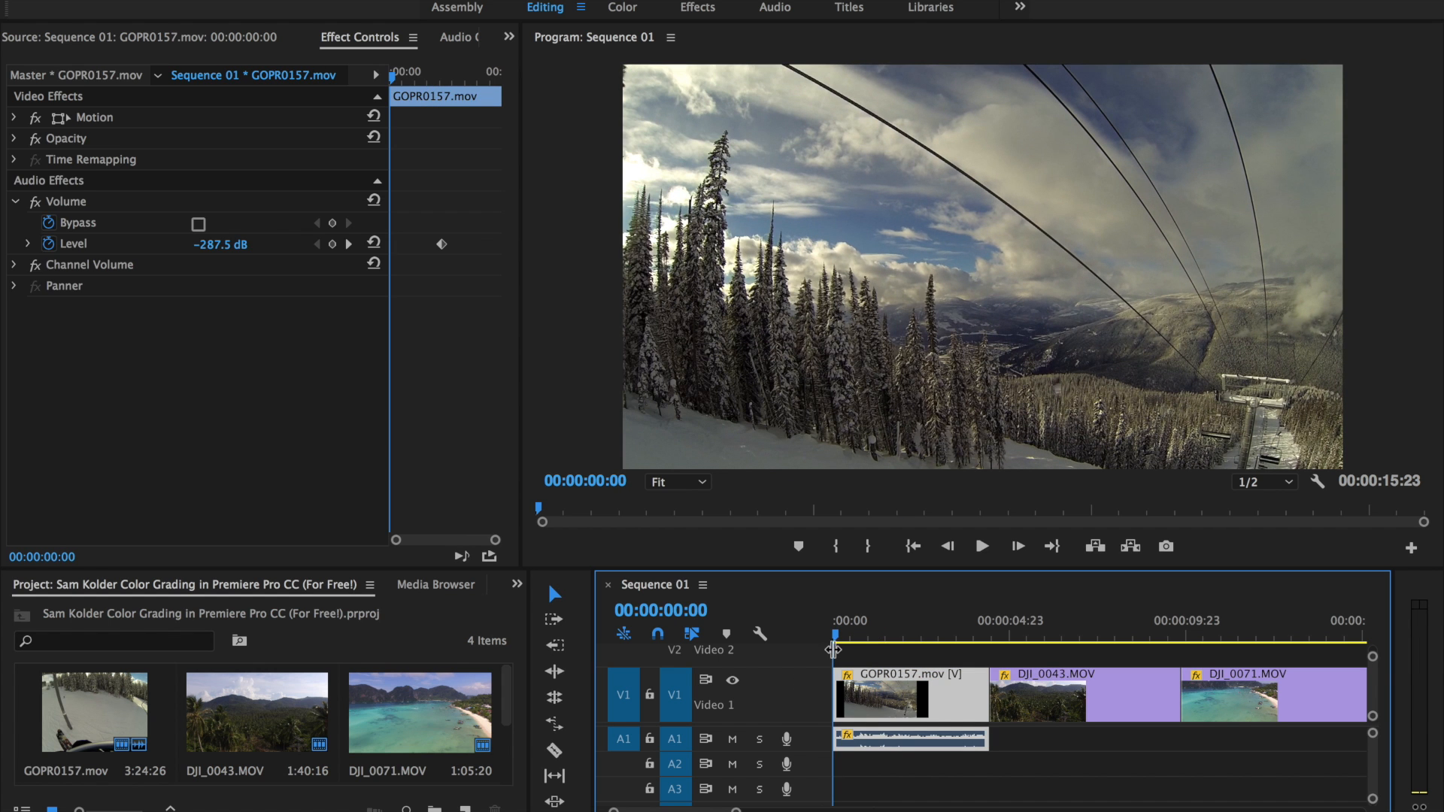
pyautogui.click(907, 633)
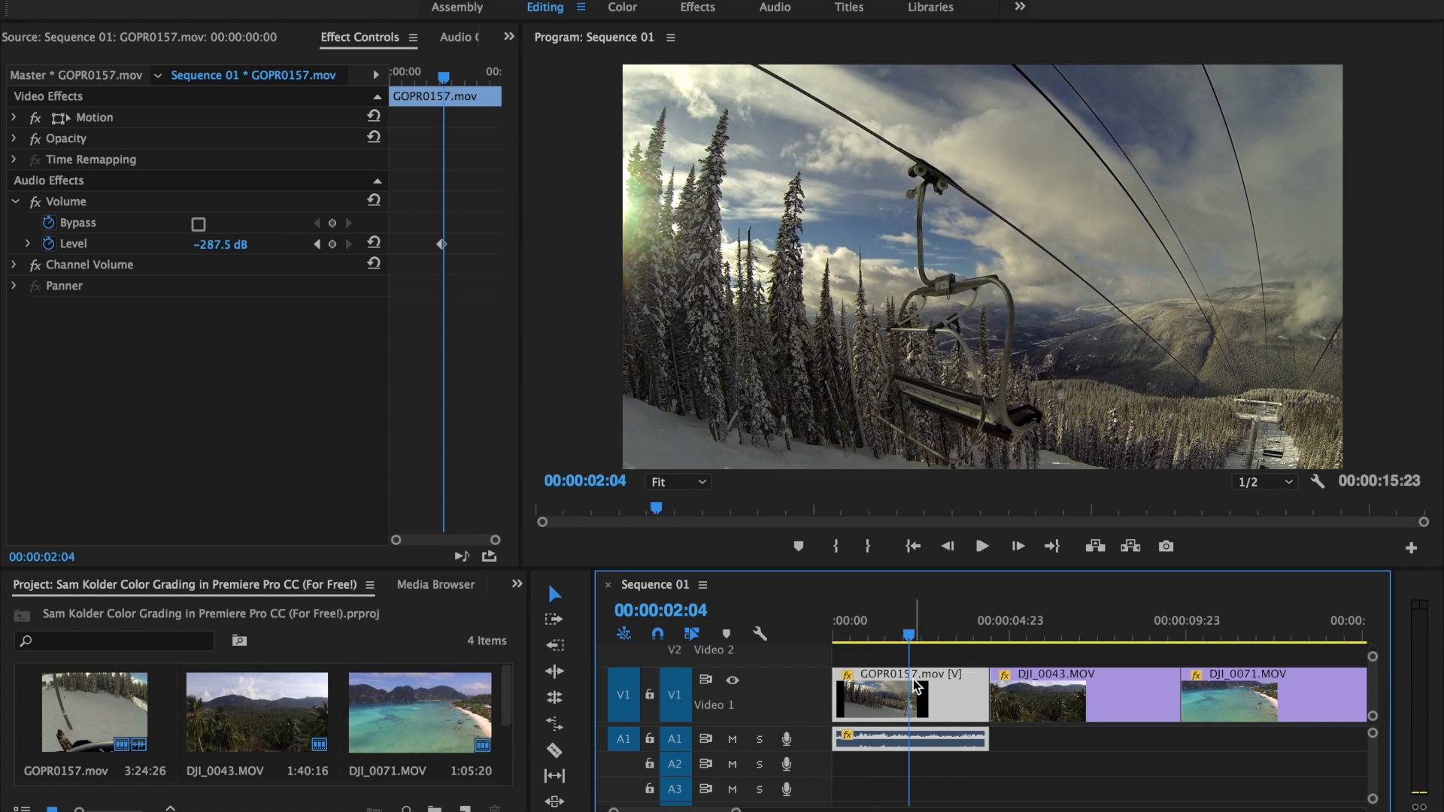
pyautogui.moveTo(917, 689)
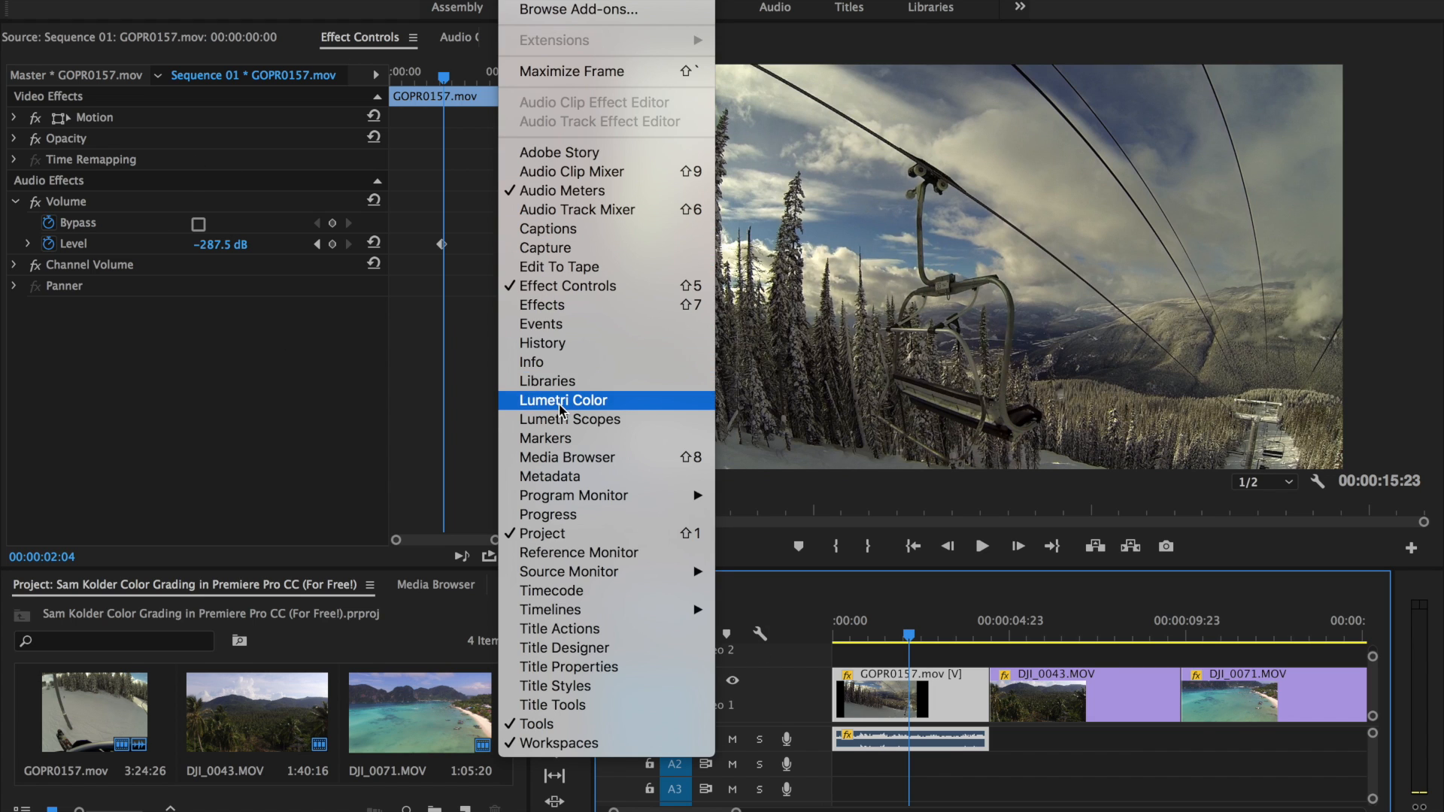
# Open the Lumetri Color and Lumetri Scopes panels from the Window menu
pyautogui.click(563, 399)
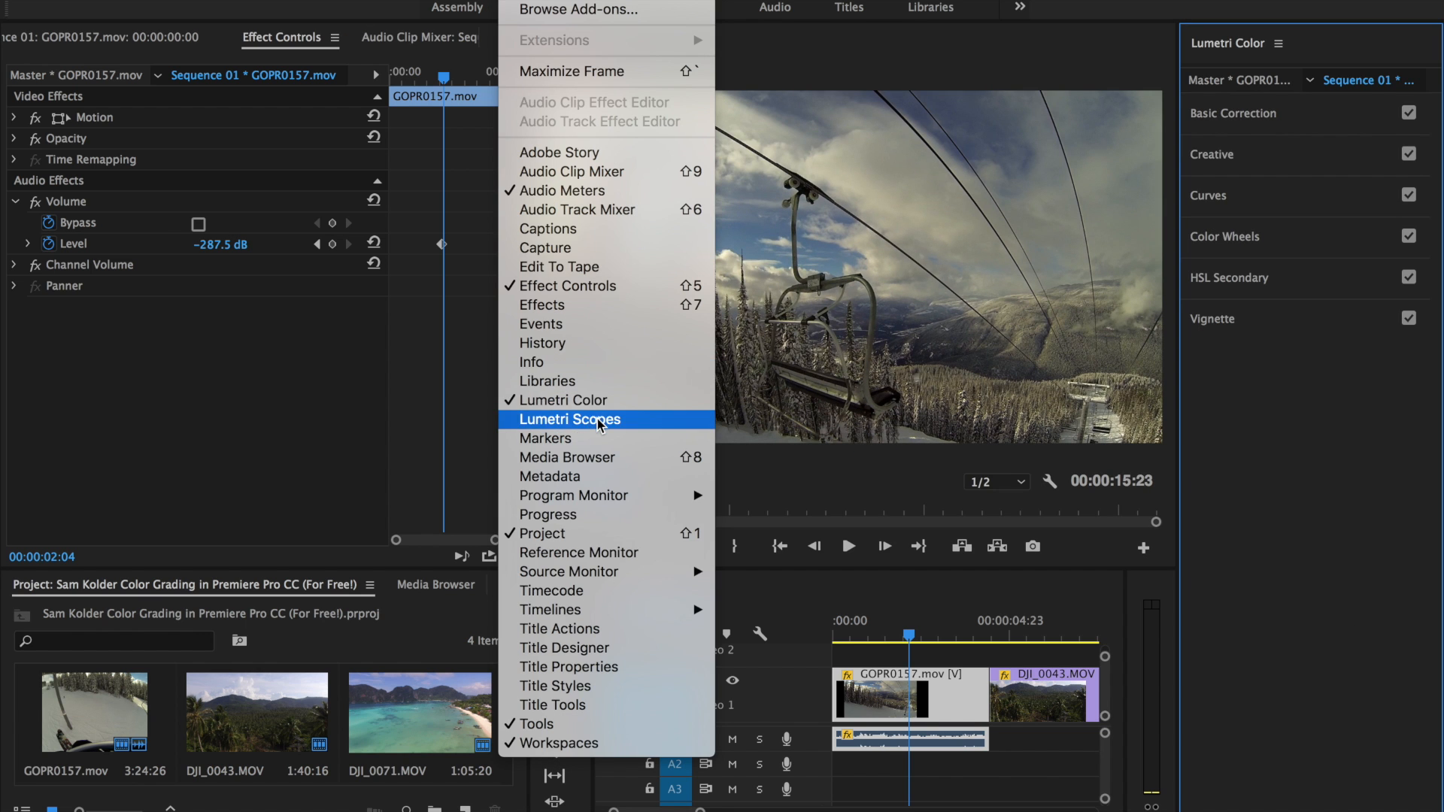
pyautogui.click(571, 418)
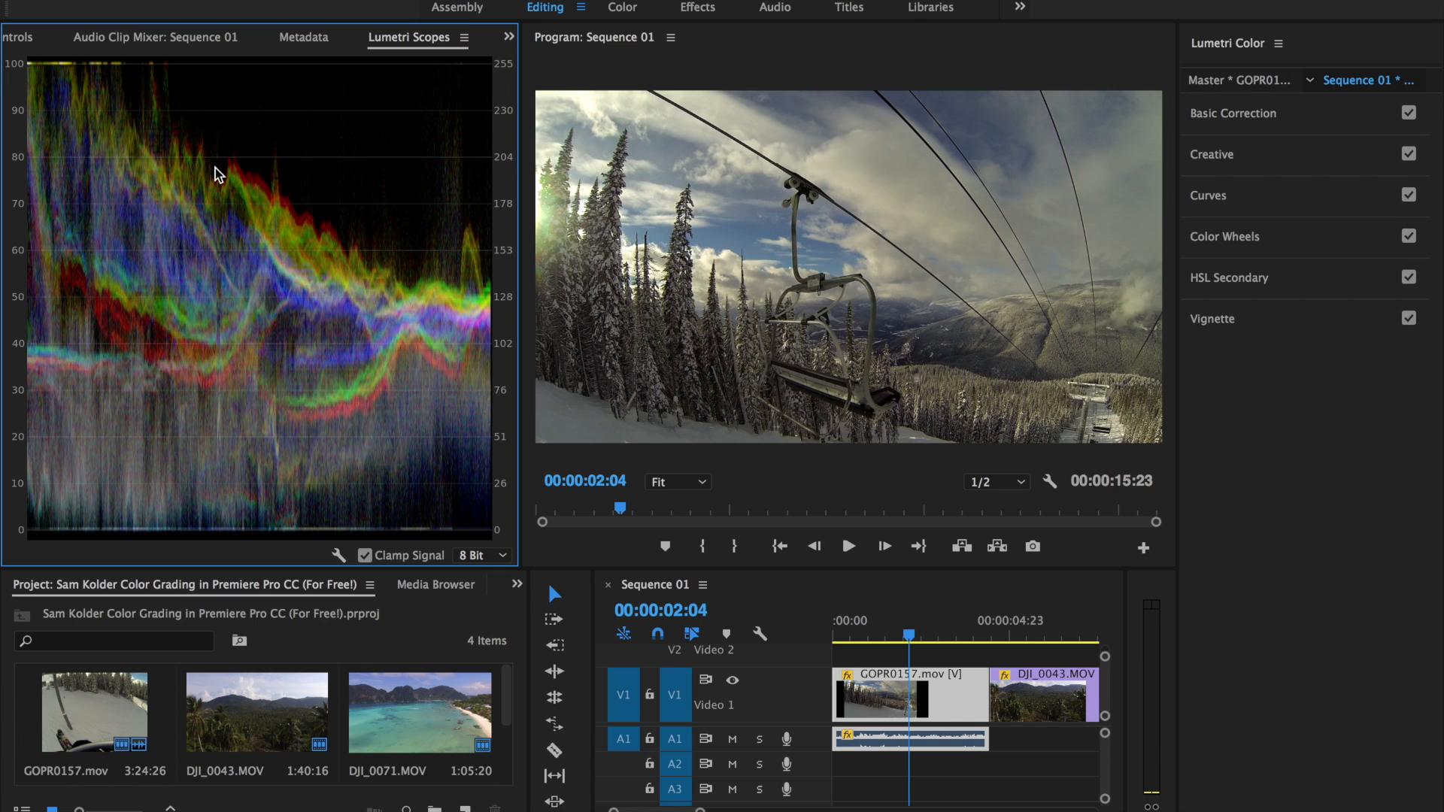
pyautogui.moveTo(102, 124)
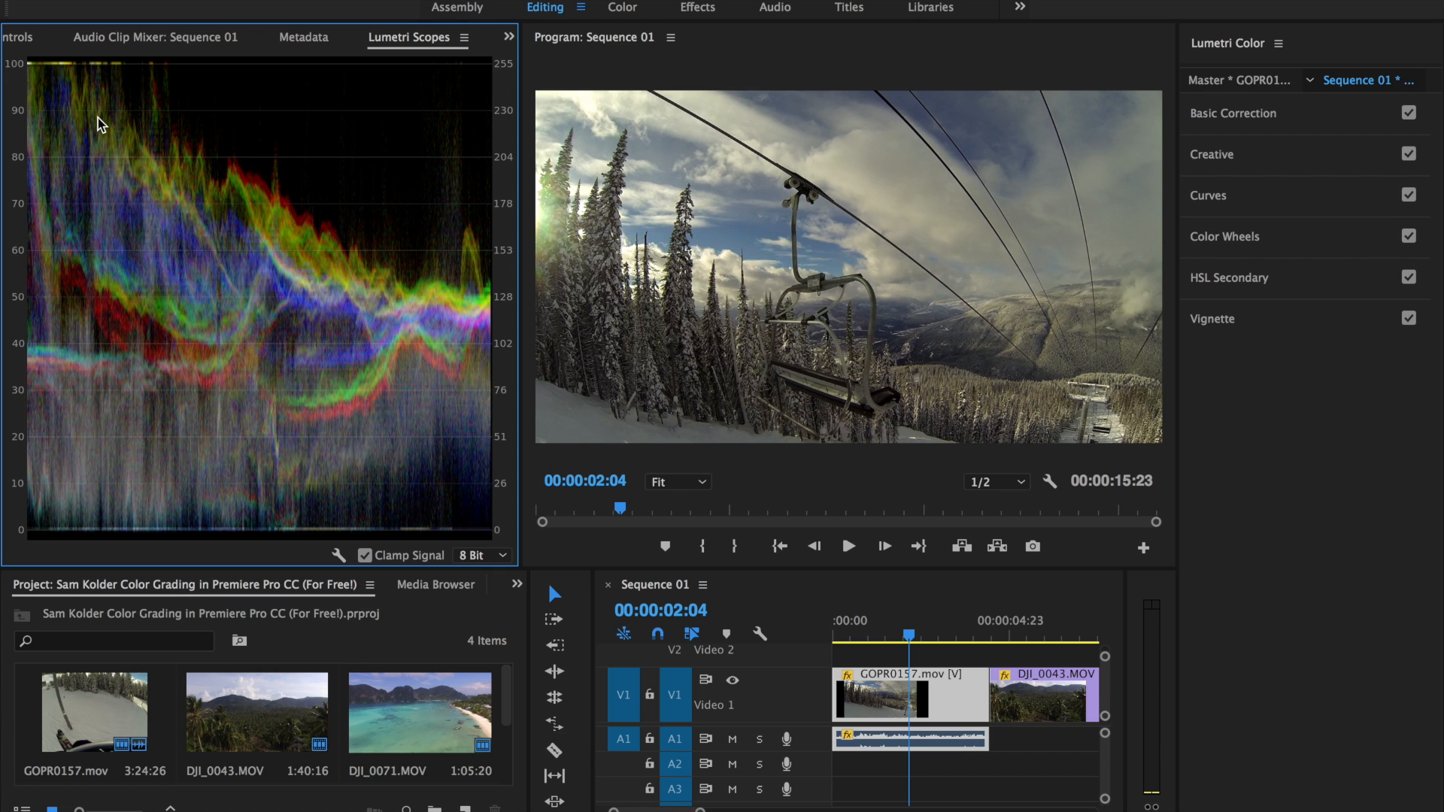
pyautogui.moveTo(909, 645)
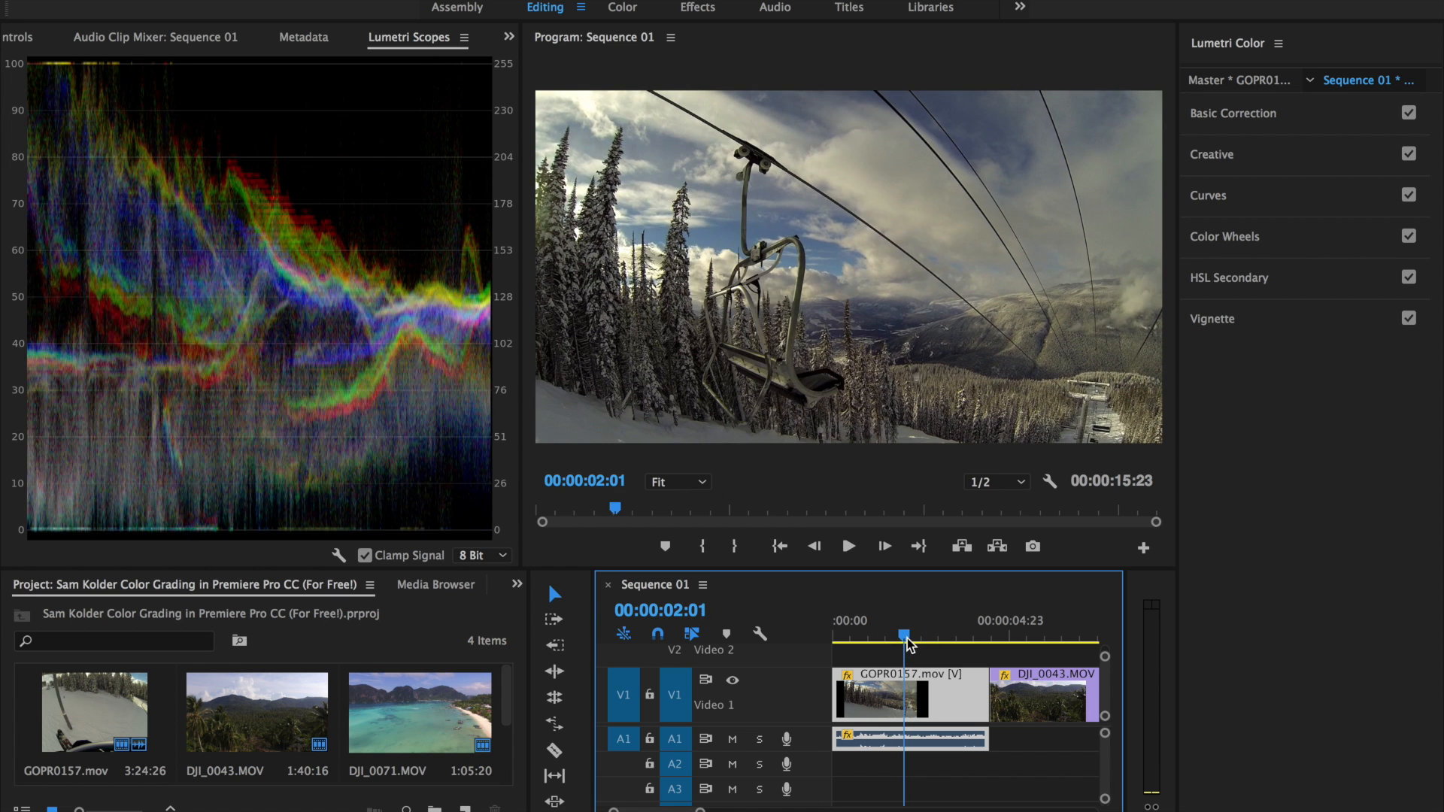
# Load TEALORANGE1.cube from Downloads > Sam_Kolder_LUTs 2 as the Creative look
pyautogui.click(1212, 154)
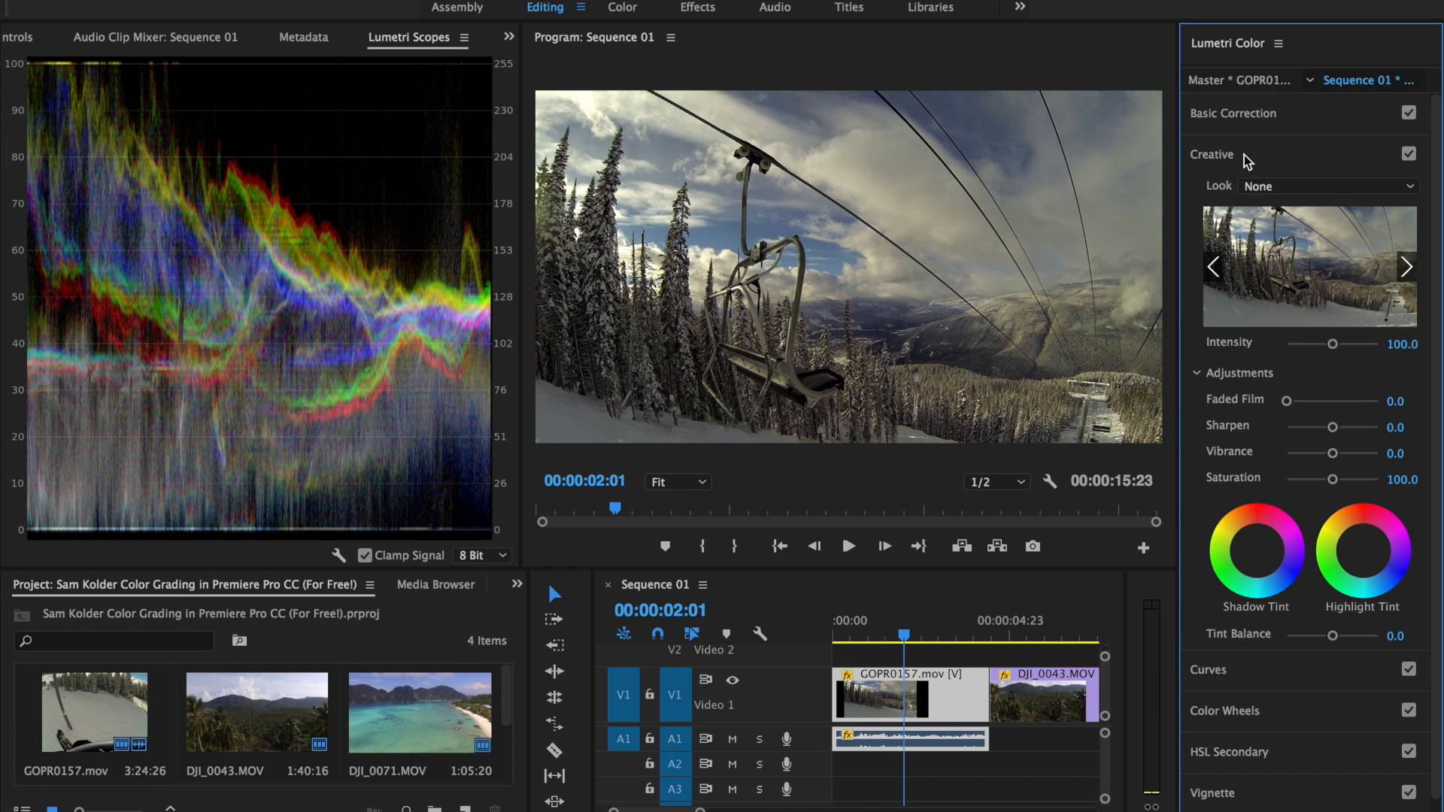
pyautogui.moveTo(1259, 192)
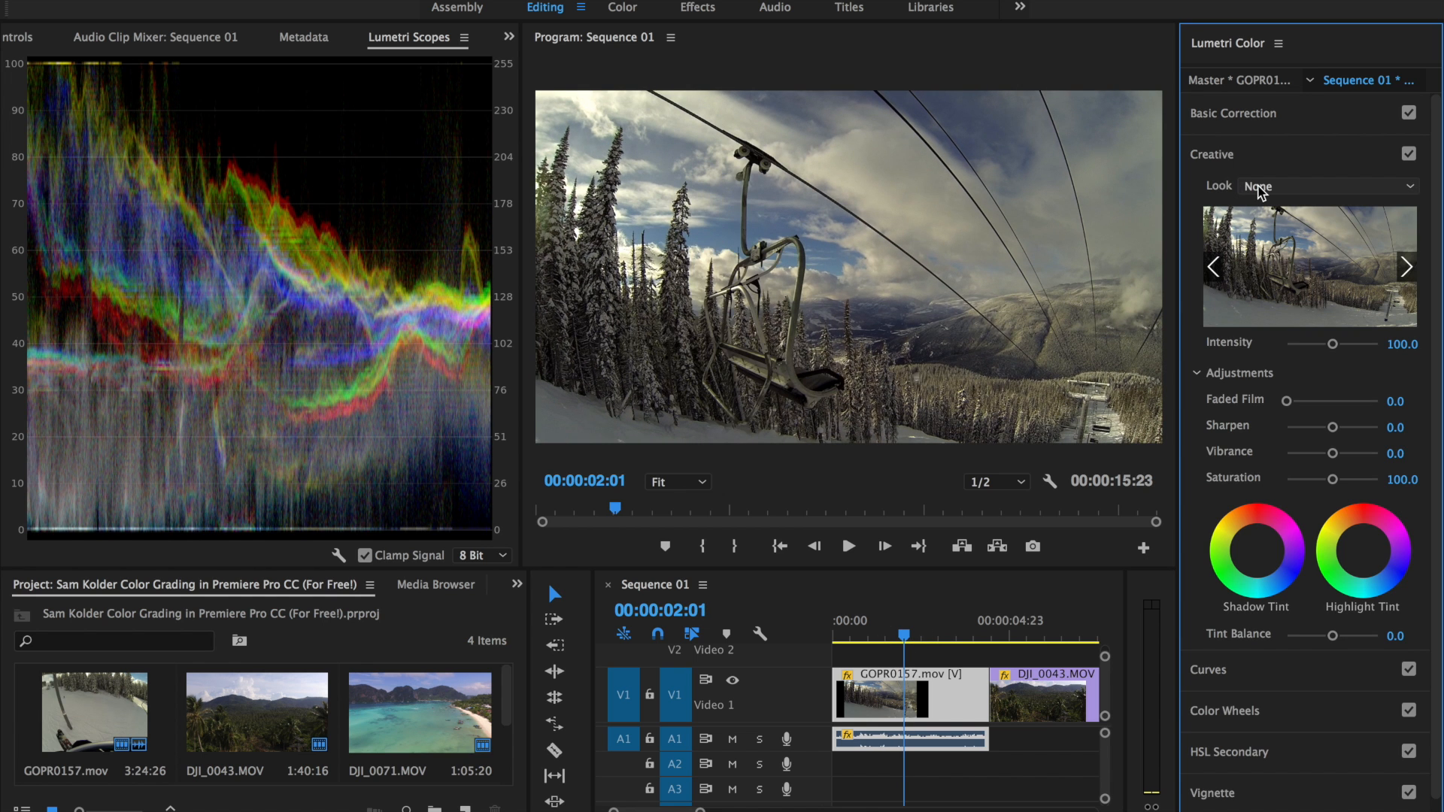
pyautogui.click(1325, 186)
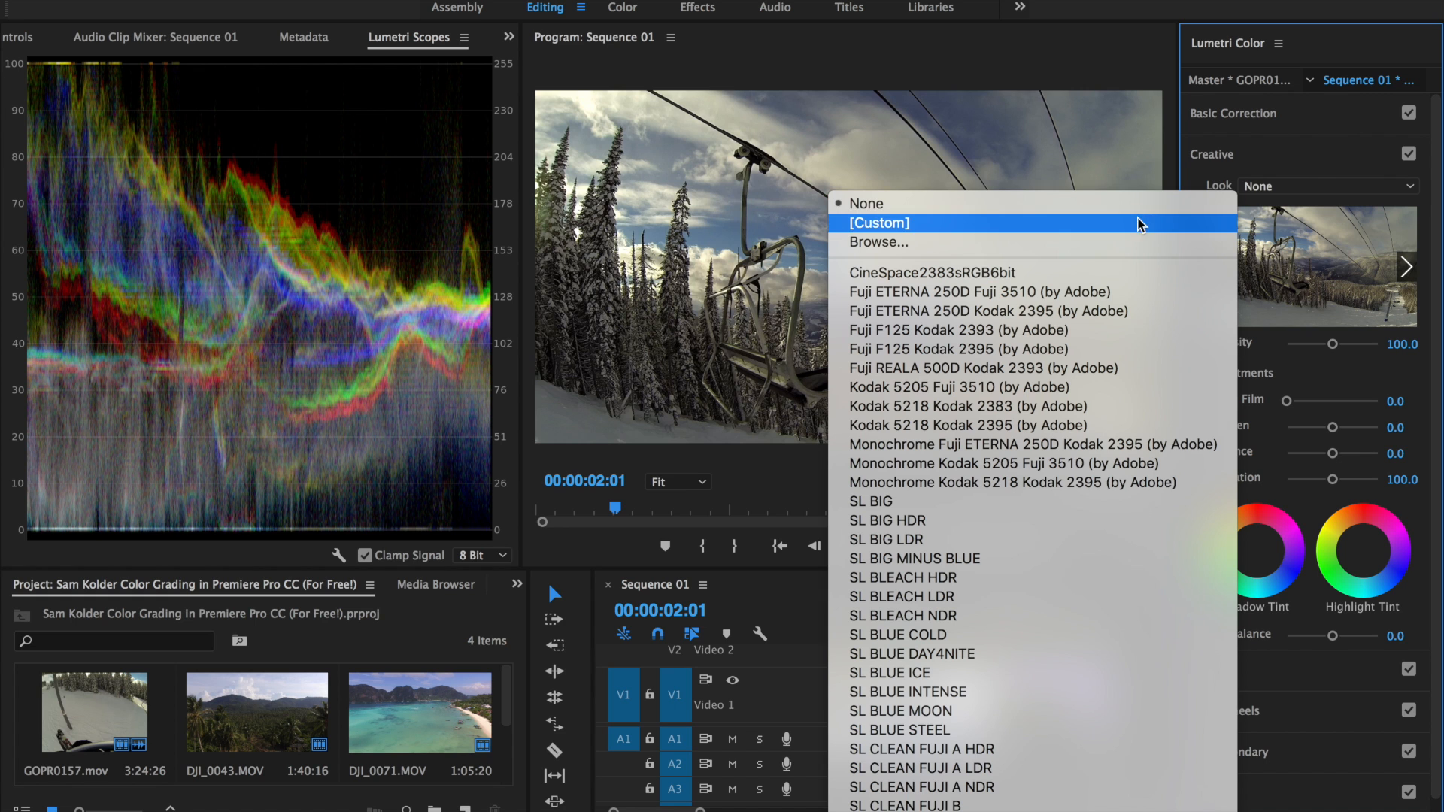
pyautogui.click(865, 204)
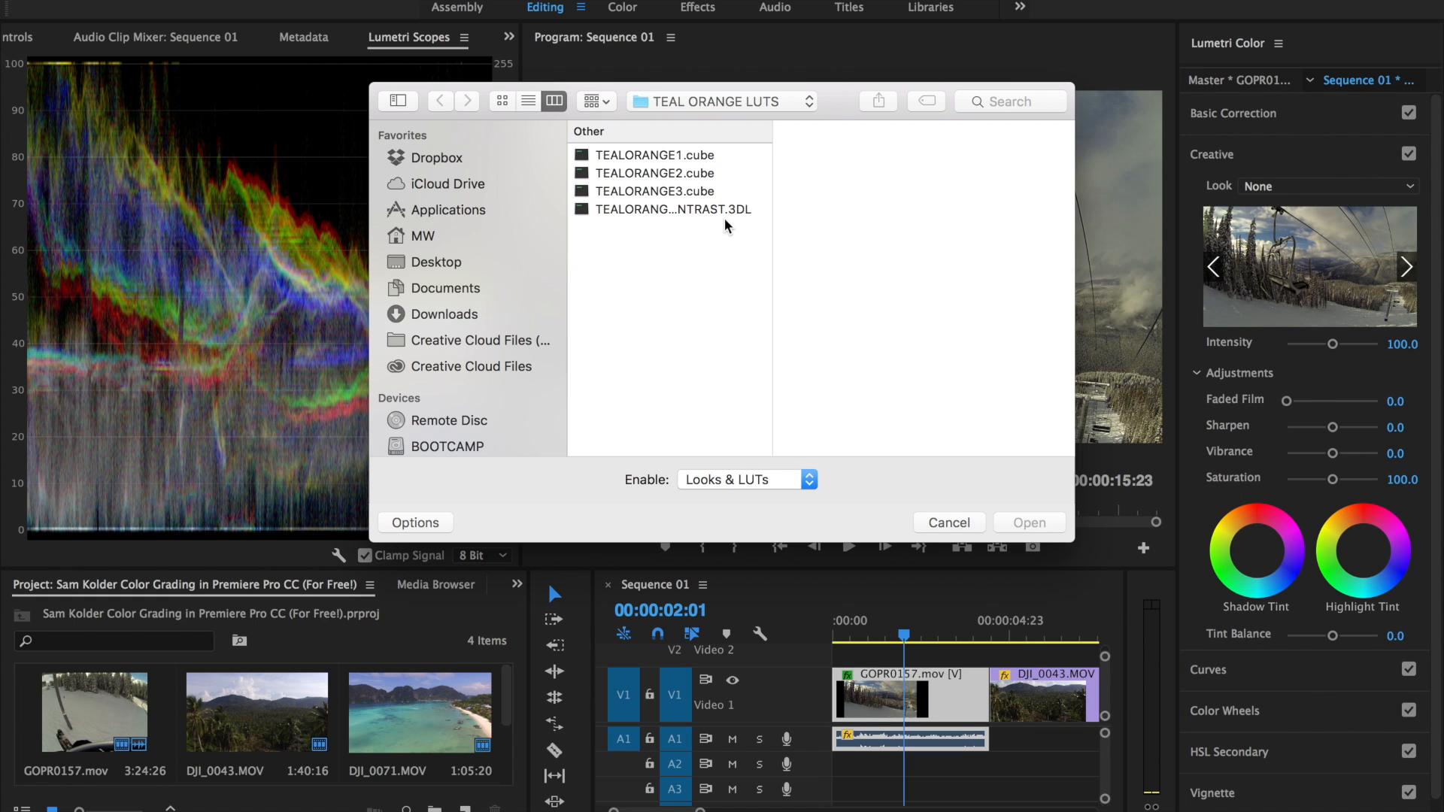
pyautogui.click(445, 314)
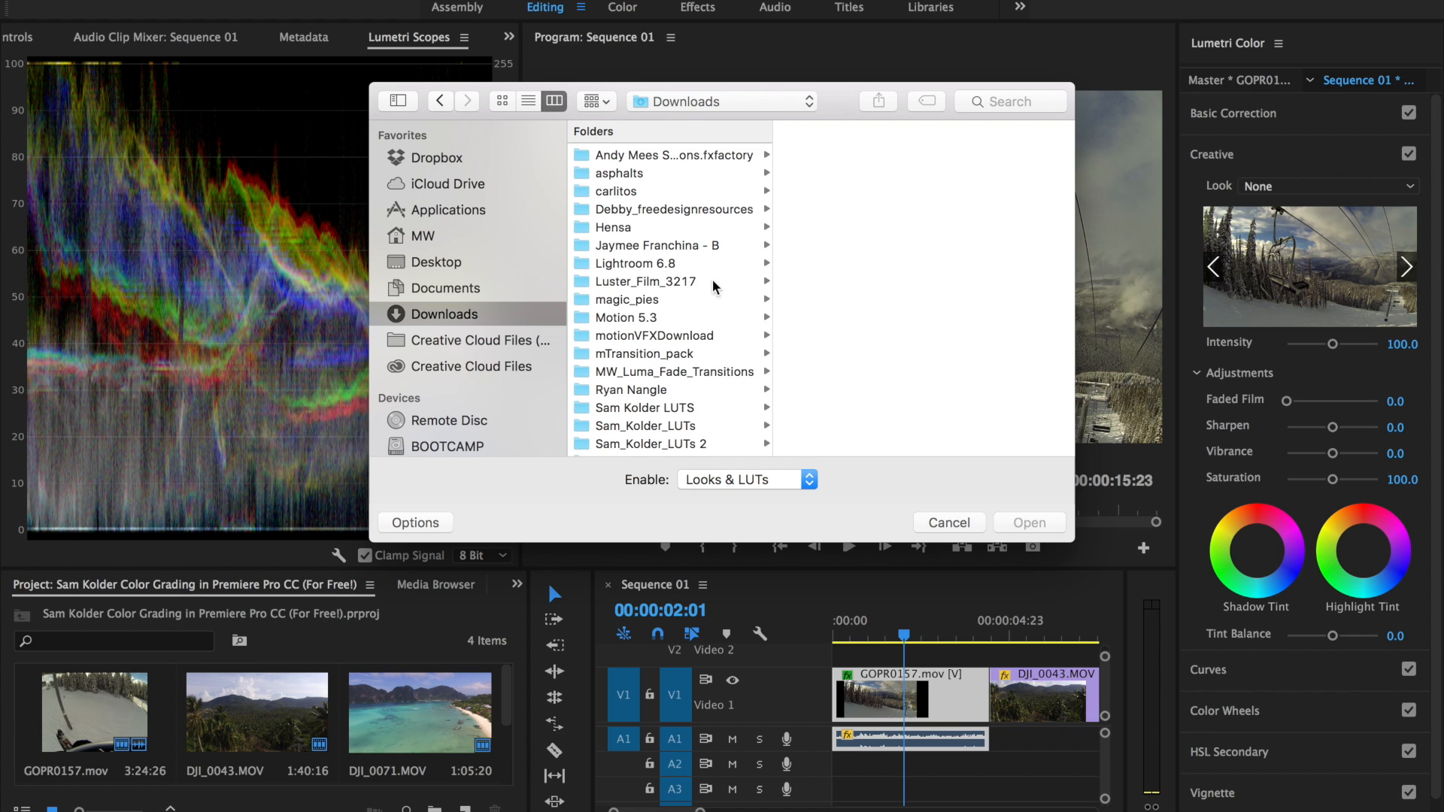
pyautogui.click(649, 425)
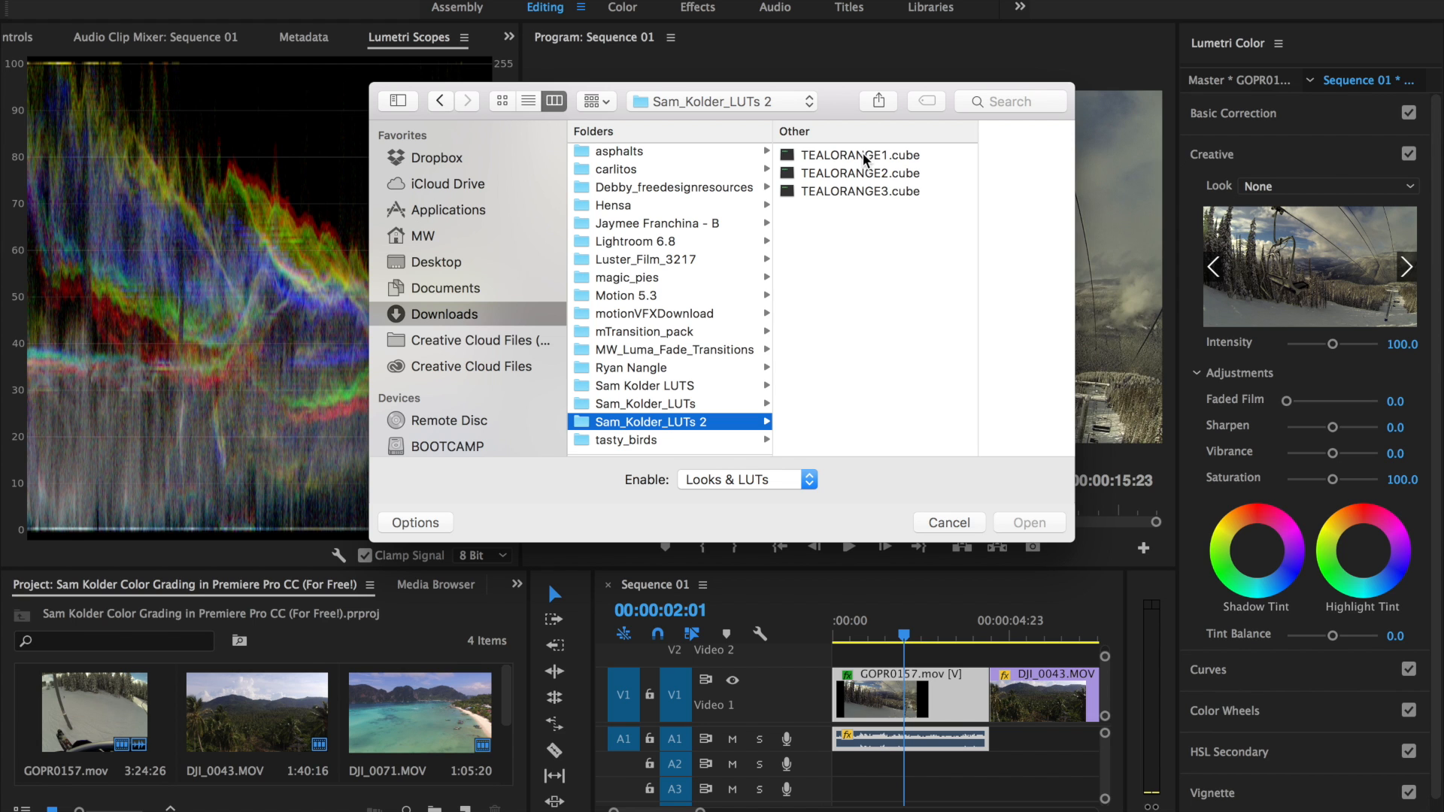
pyautogui.click(858, 155)
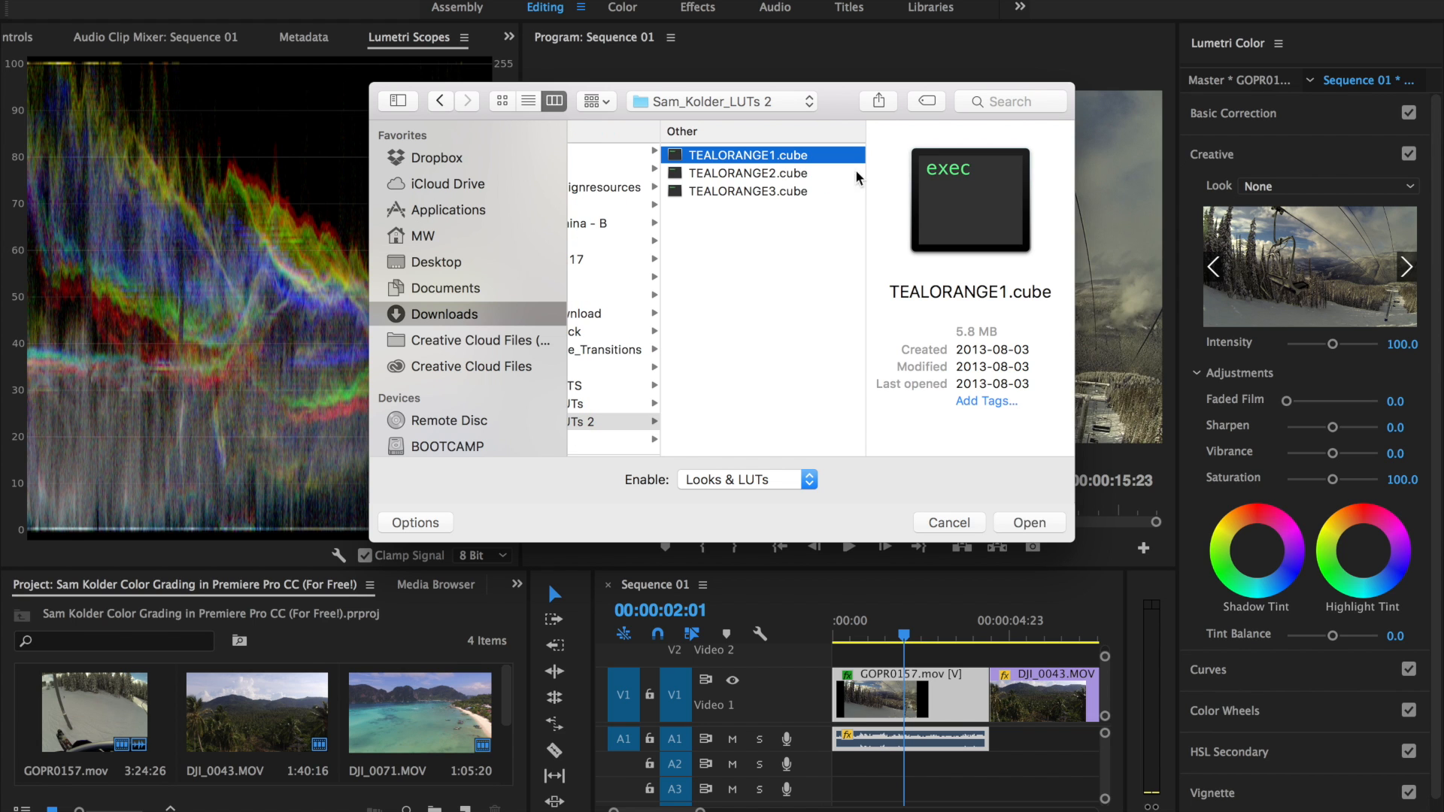
pyautogui.click(1029, 522)
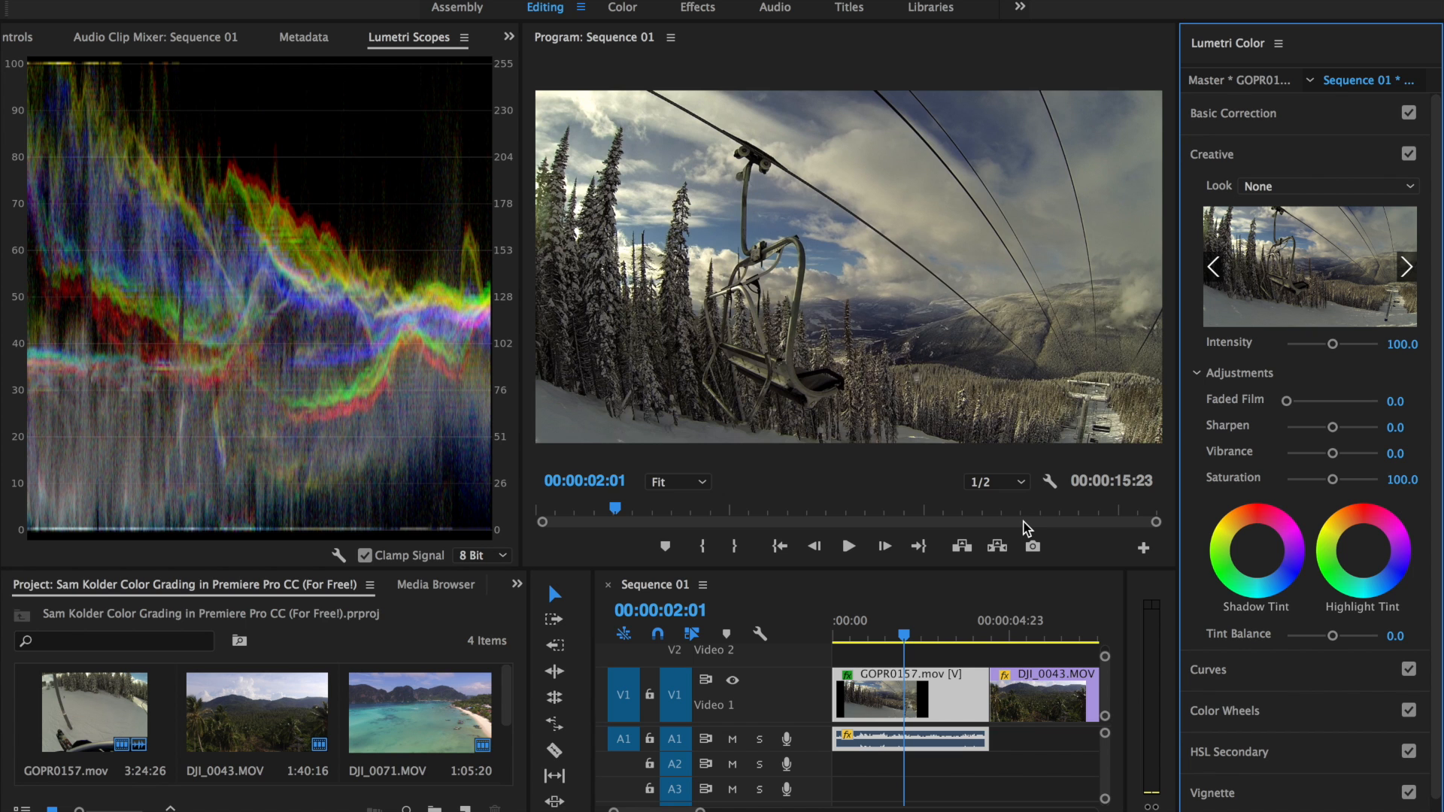
pyautogui.click(1405, 267)
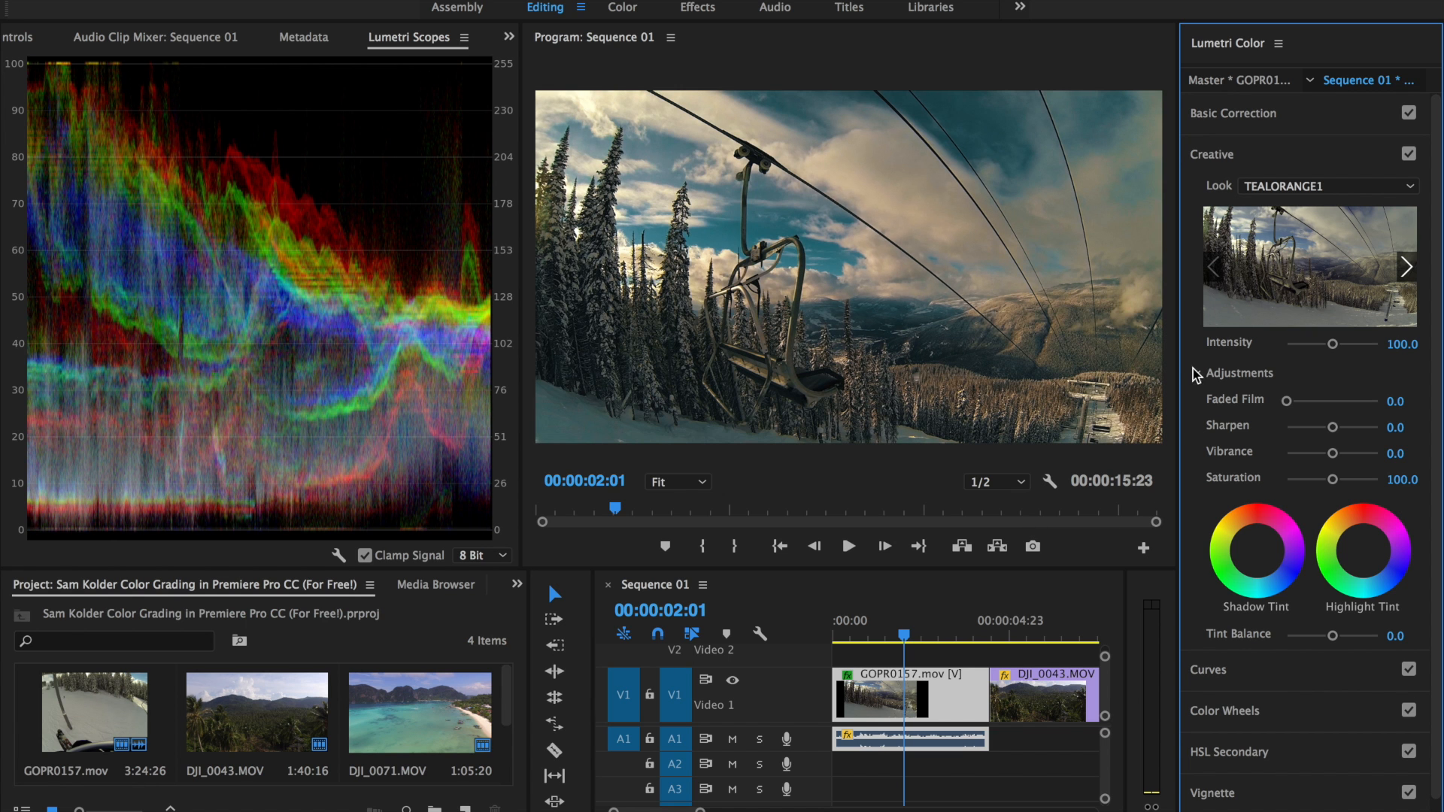
# Apply TEALORANGE2.cube as the ski lift clip's Creative look
pyautogui.click(1328, 186)
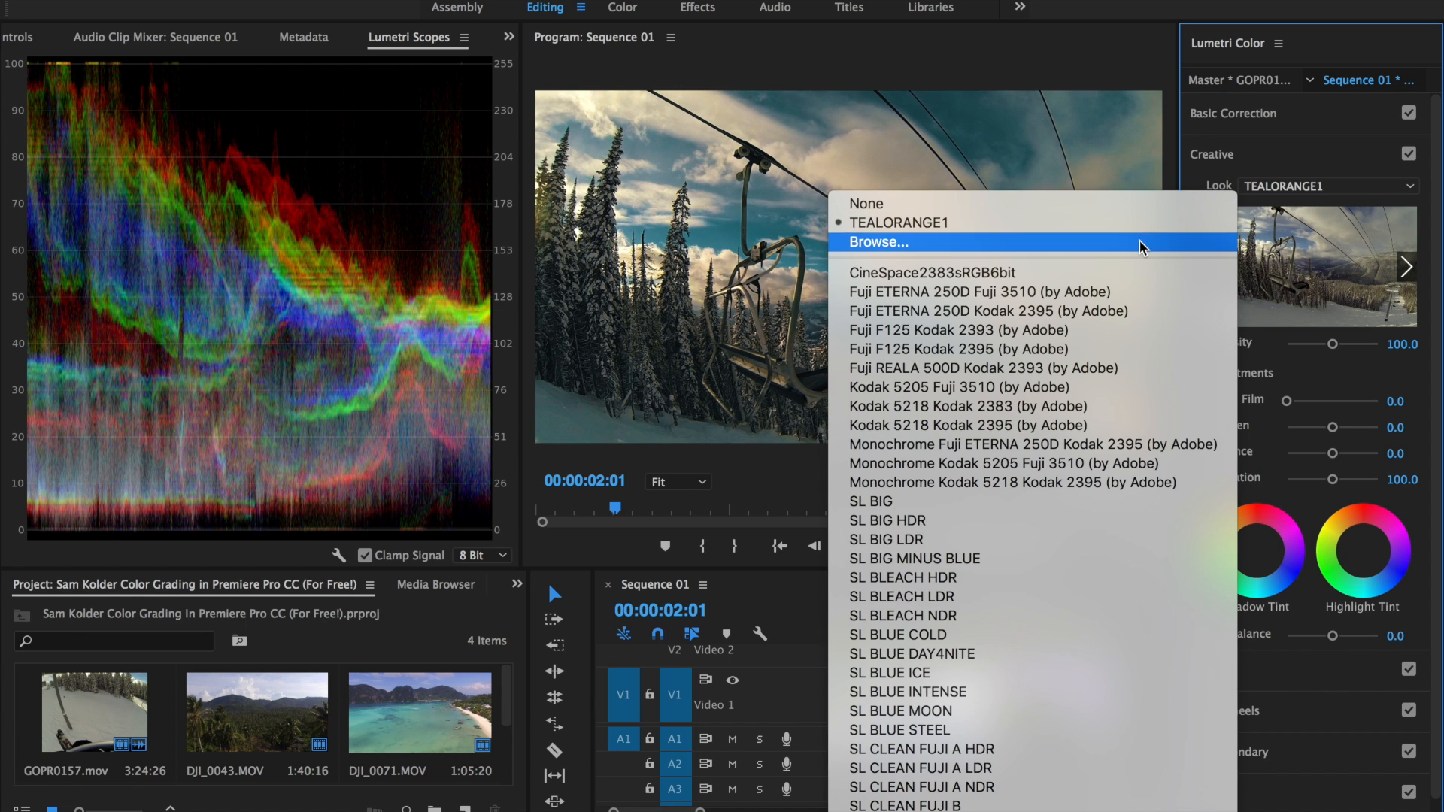
pyautogui.click(876, 242)
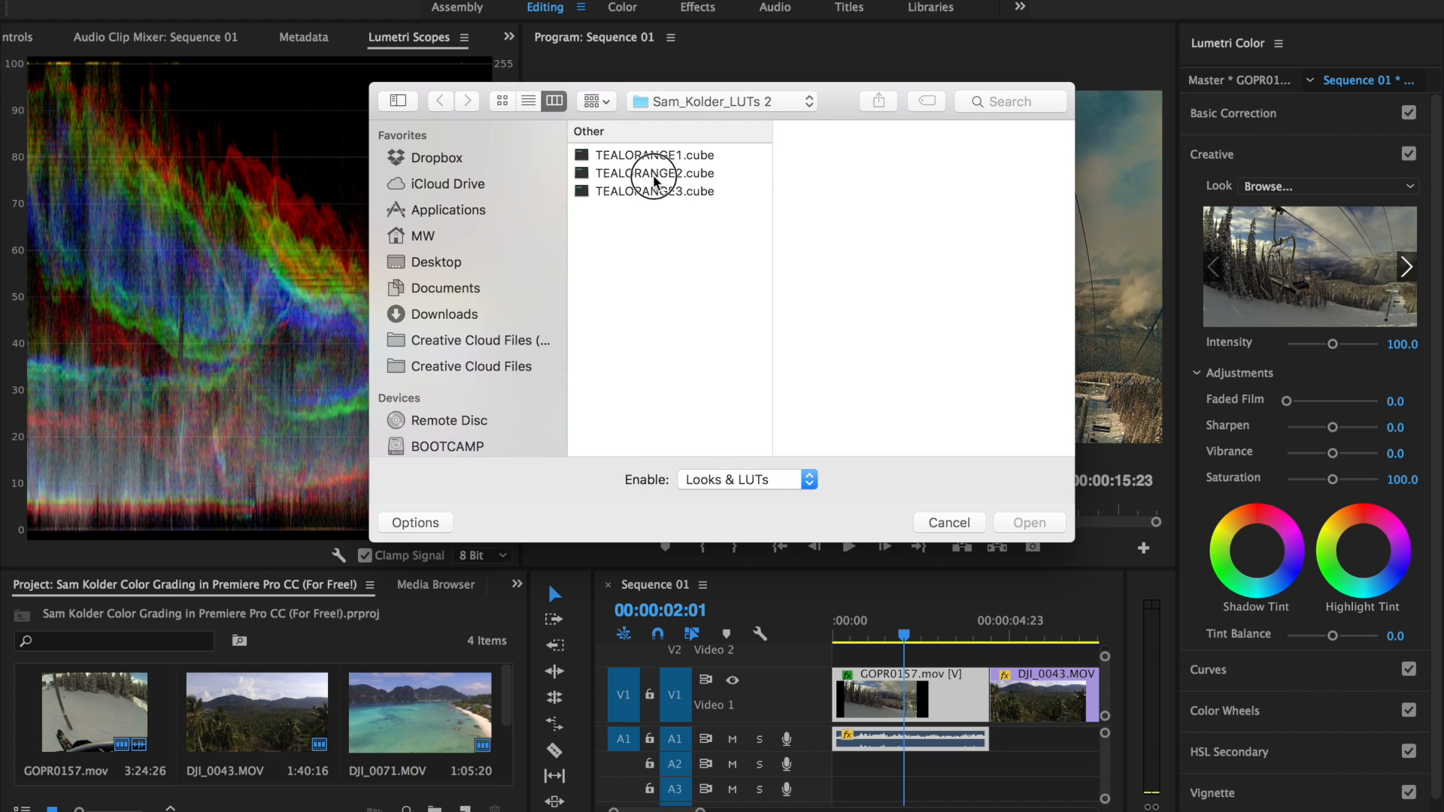
pyautogui.click(1028, 522)
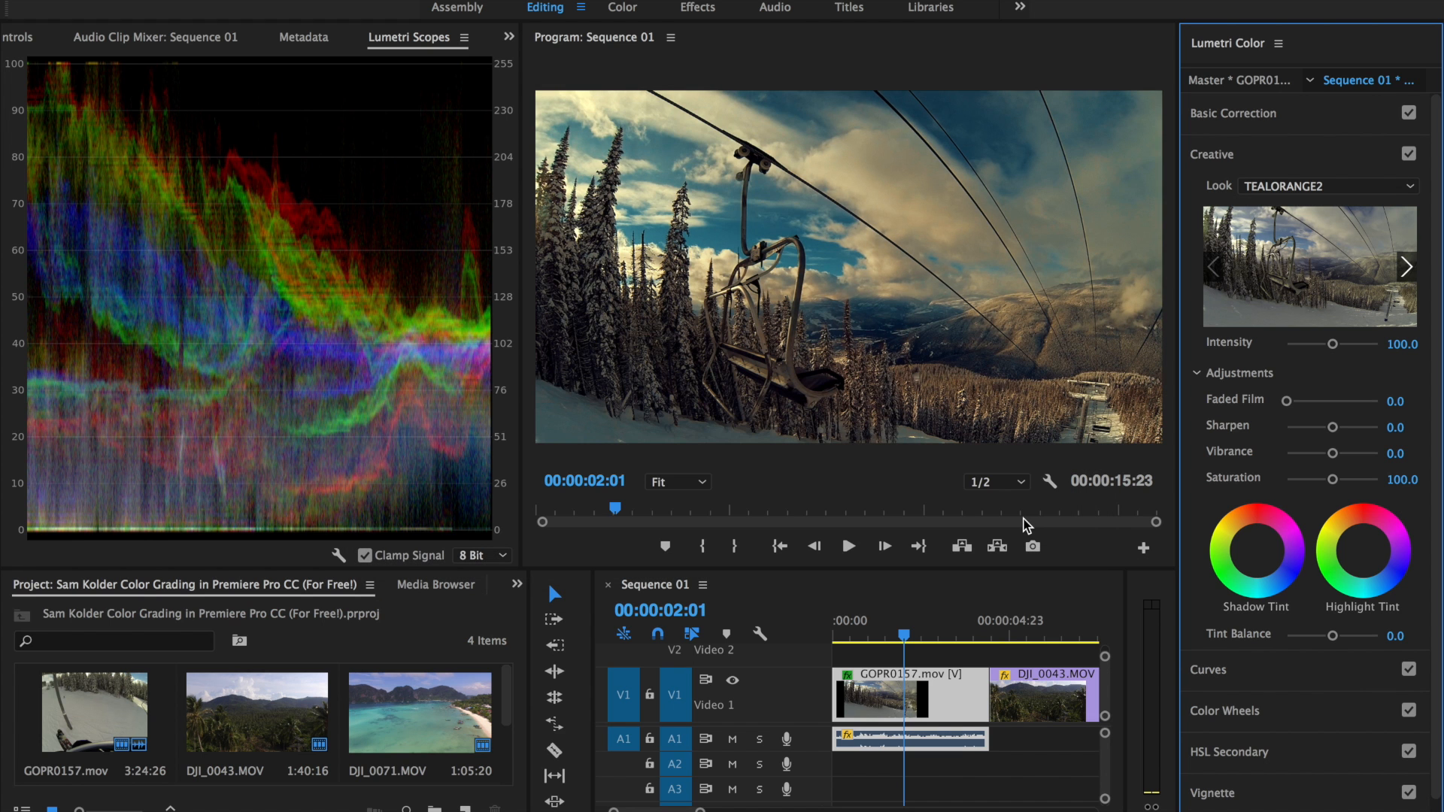
# Replace the look with TEALORANGE3.cube
pyautogui.click(1328, 186)
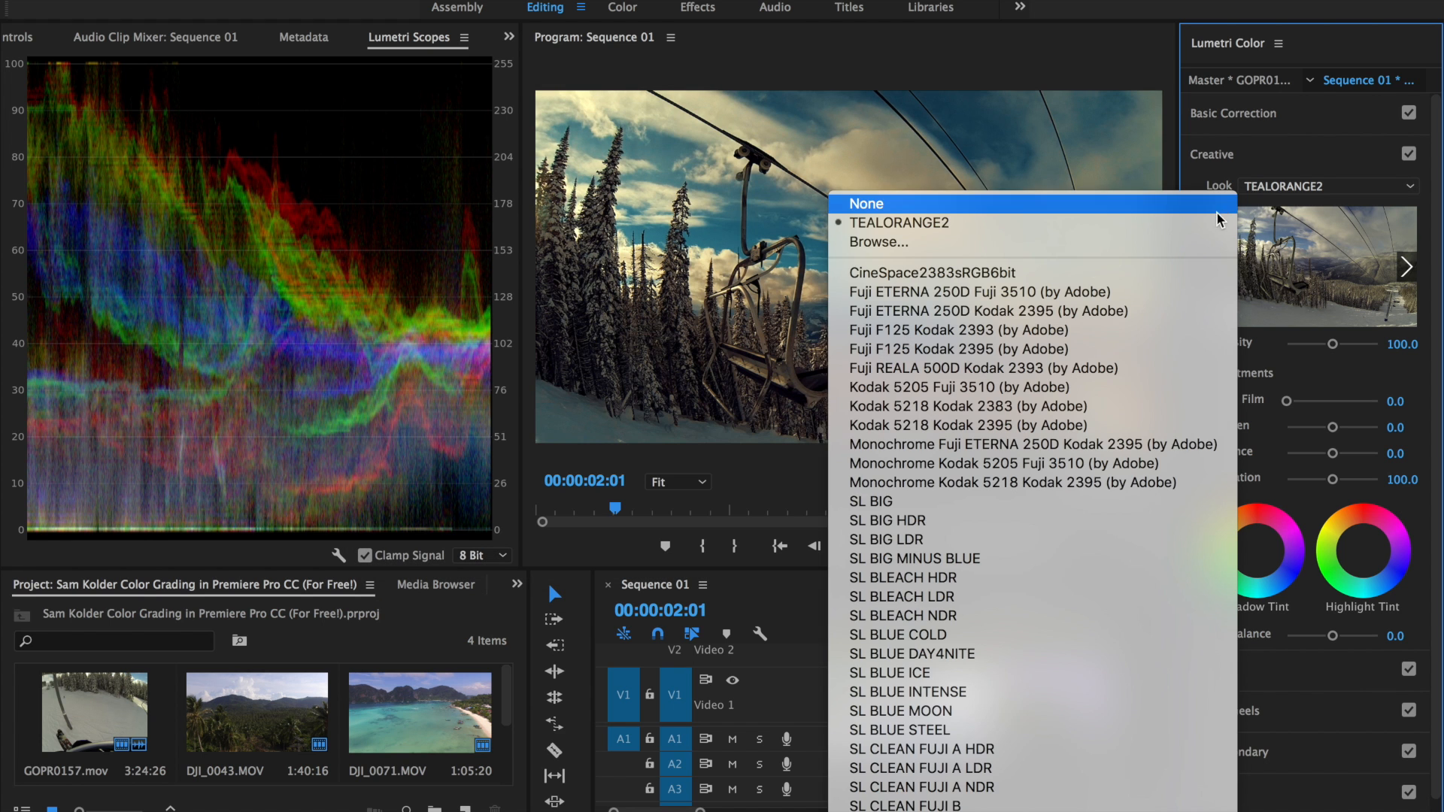
pyautogui.click(877, 242)
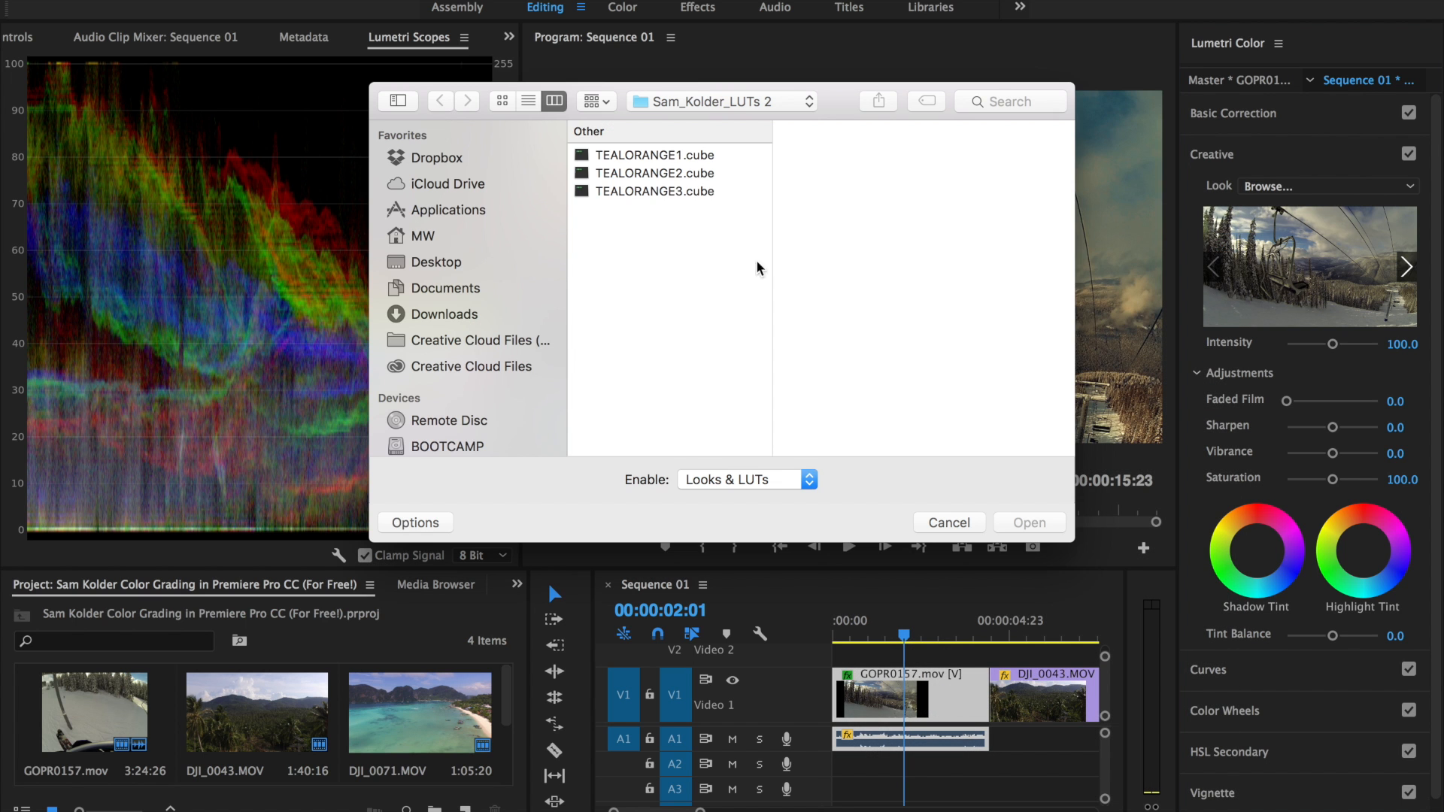
pyautogui.click(655, 190)
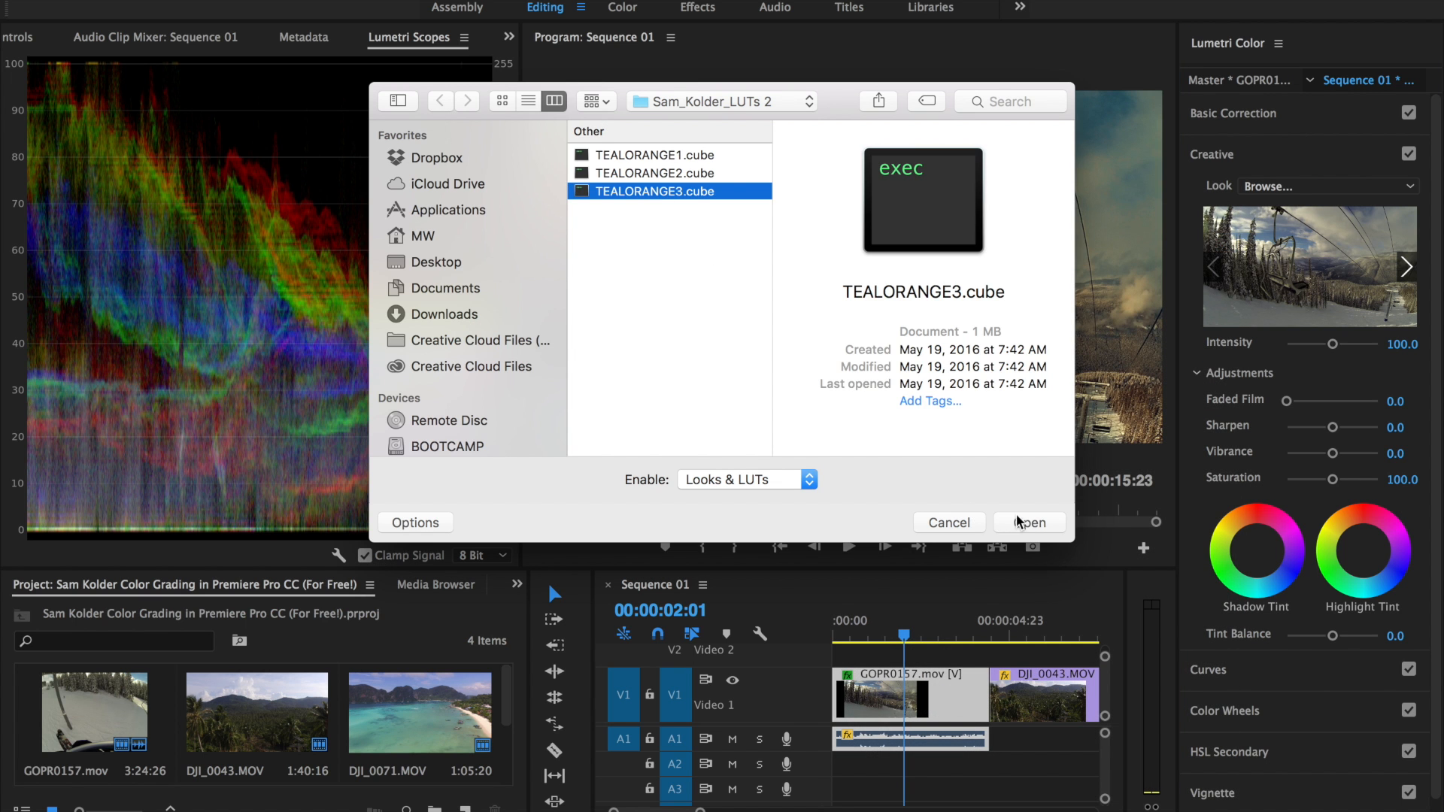
pyautogui.click(1028, 522)
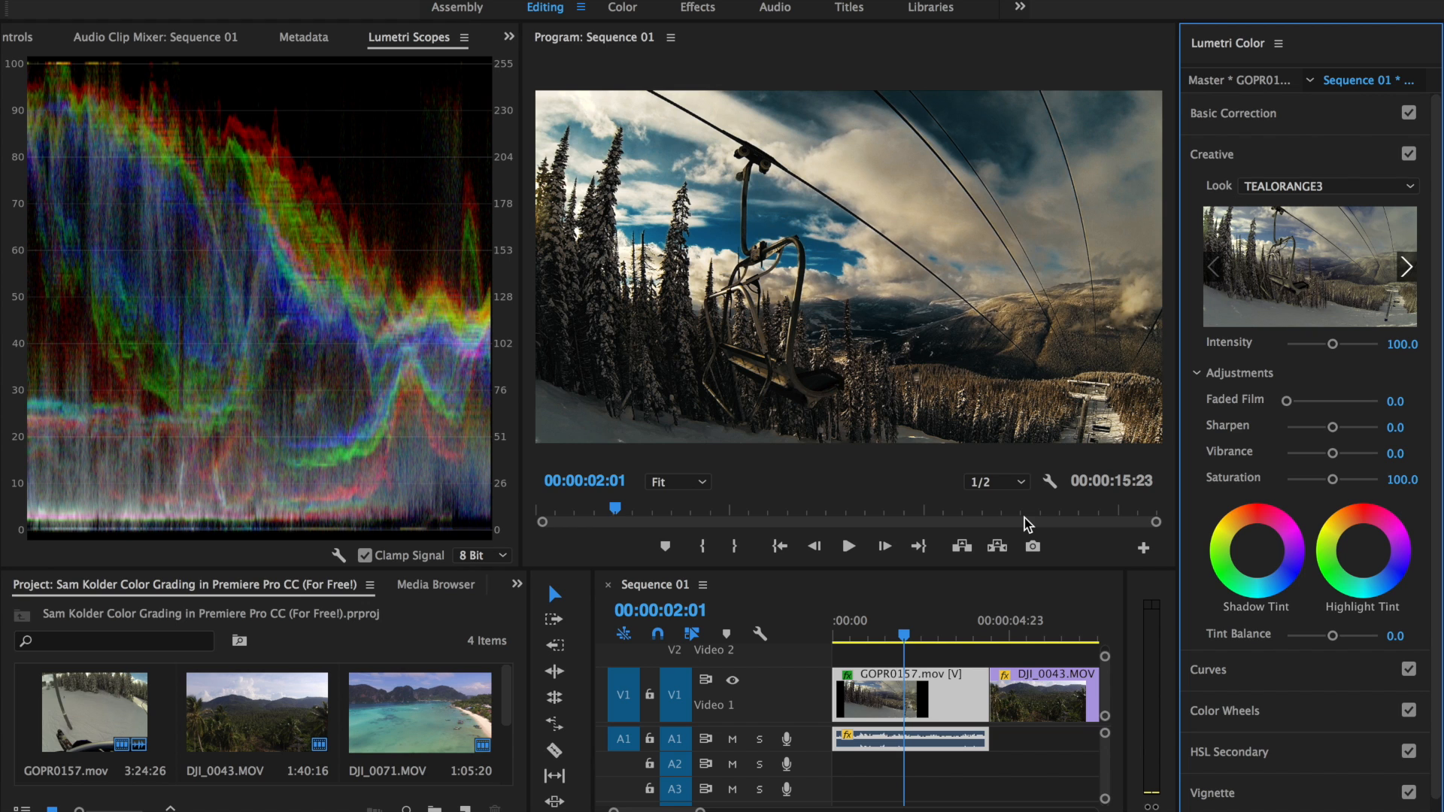
pyautogui.moveTo(1398, 354)
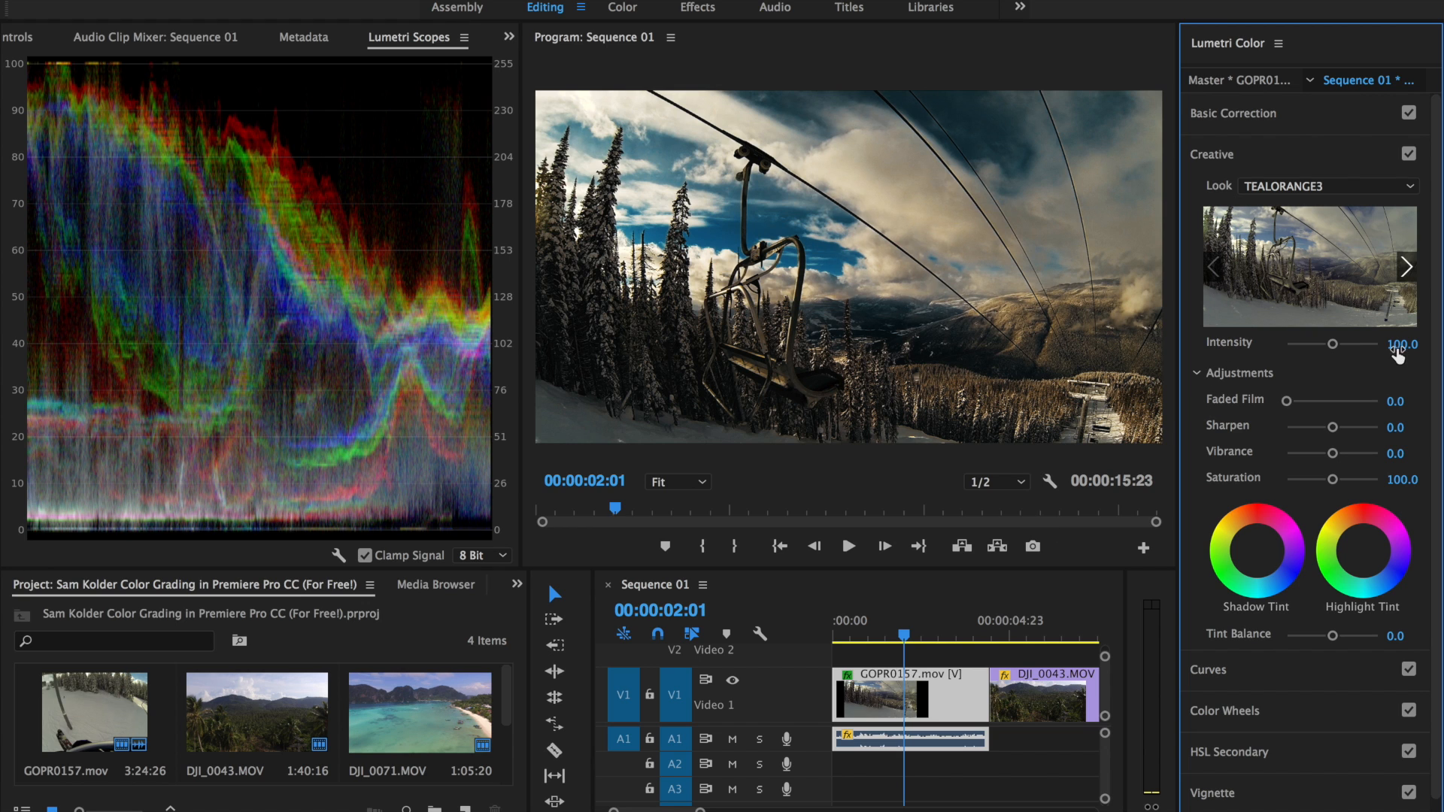
# Set the TEALORANGE3 look's Intensity value to 50
pyautogui.doubleClick(1403, 344)
pyautogui.write('50')
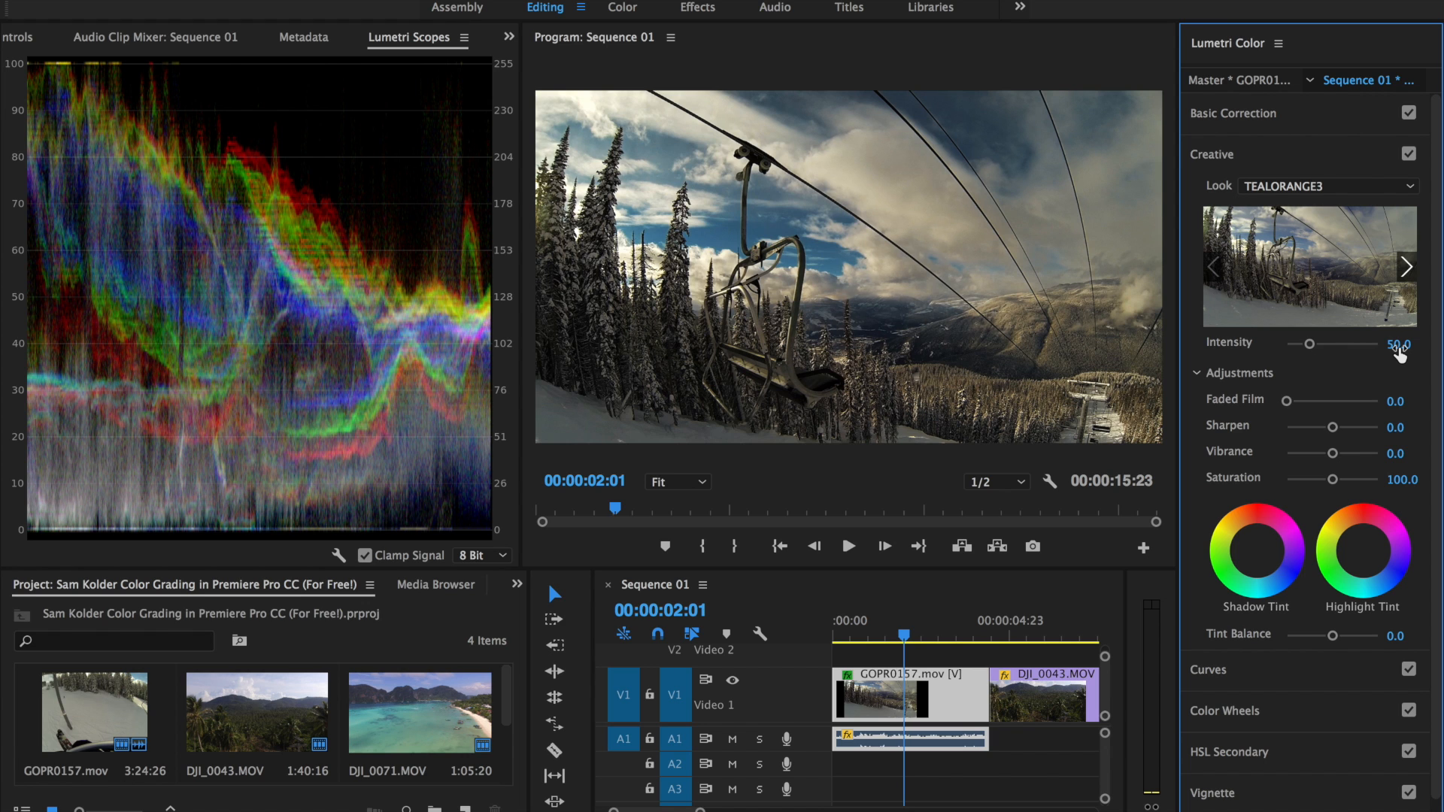
pyautogui.moveTo(1370, 124)
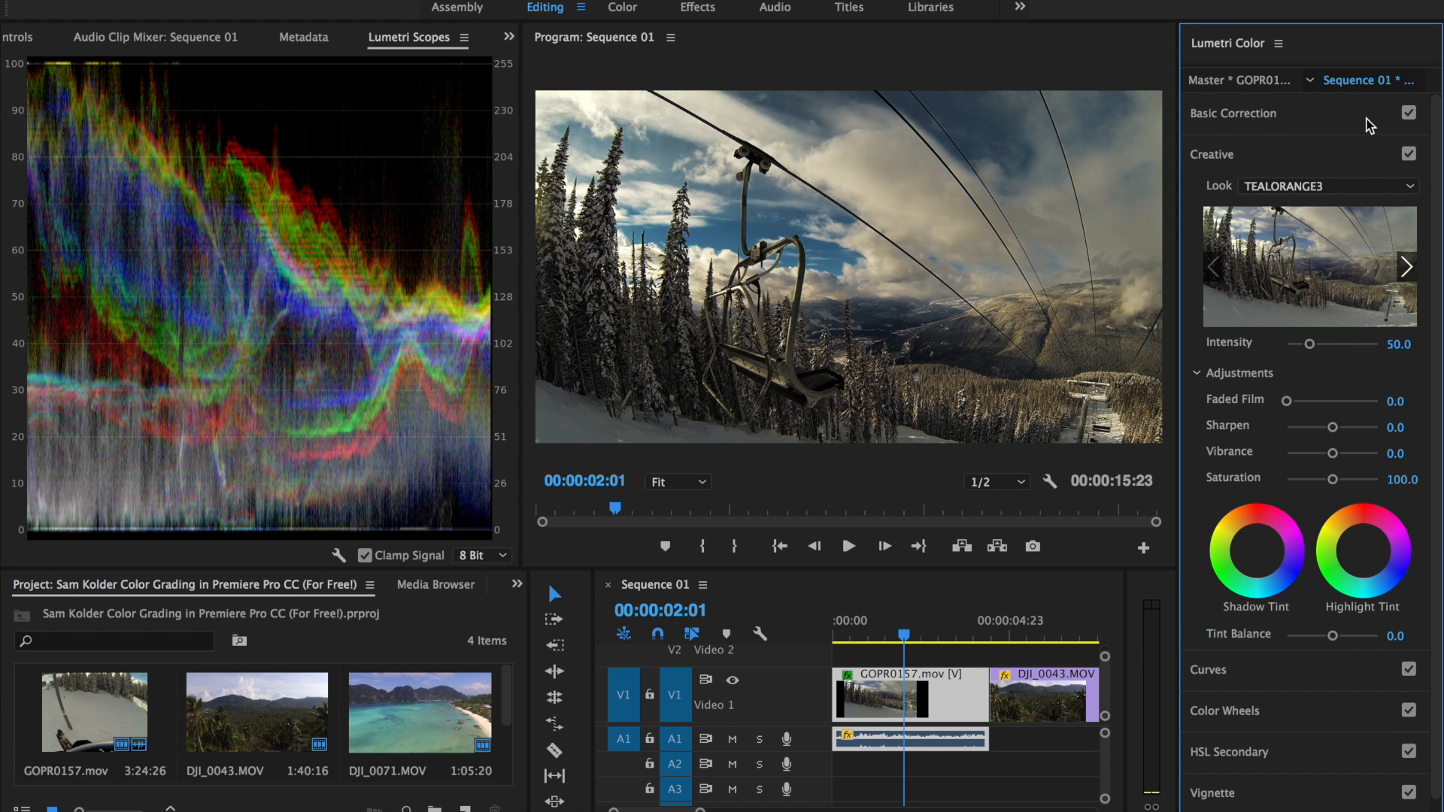
# Expand Basic Correction to adjust Exposure, Highlights and Saturation
pyautogui.click(1234, 113)
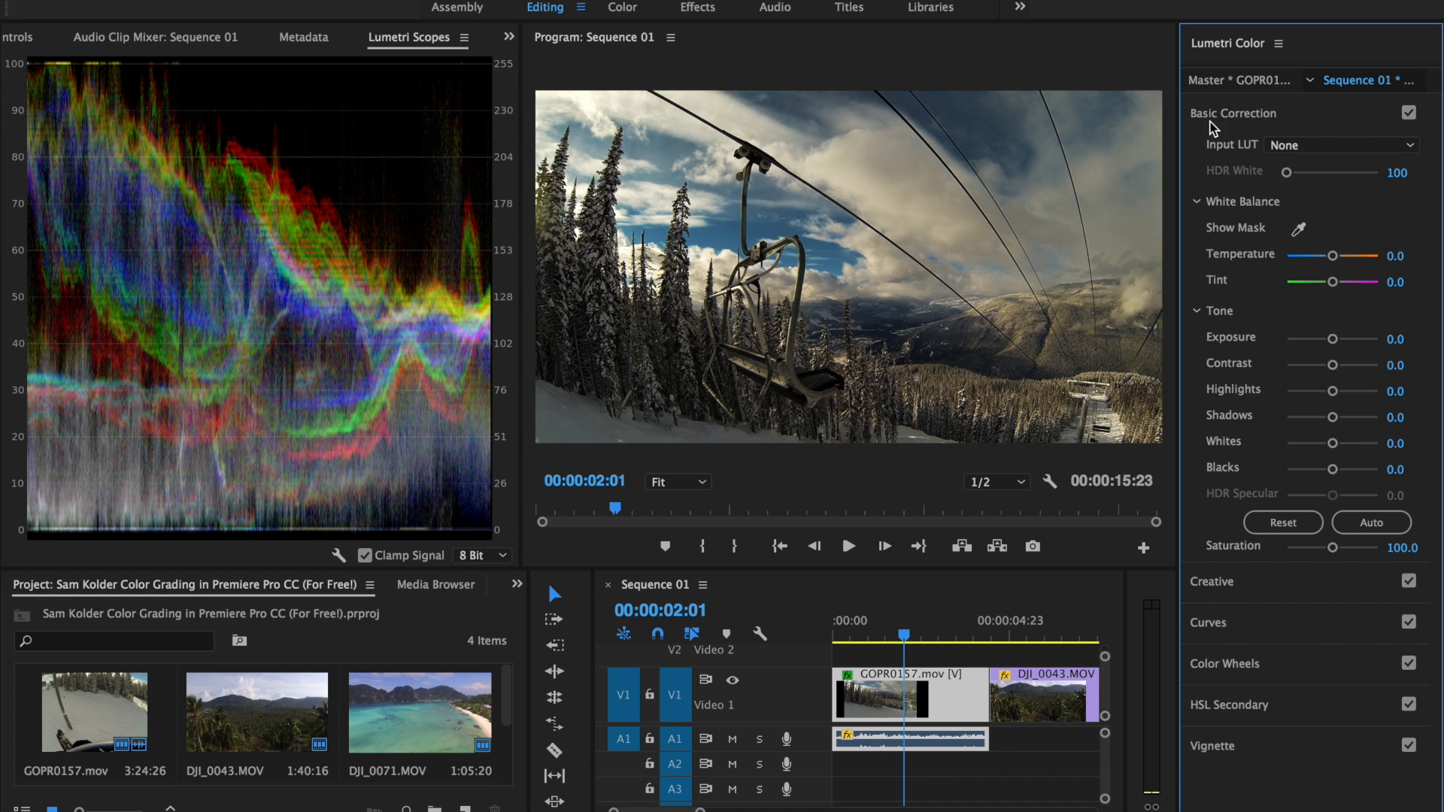
pyautogui.moveTo(1299, 349)
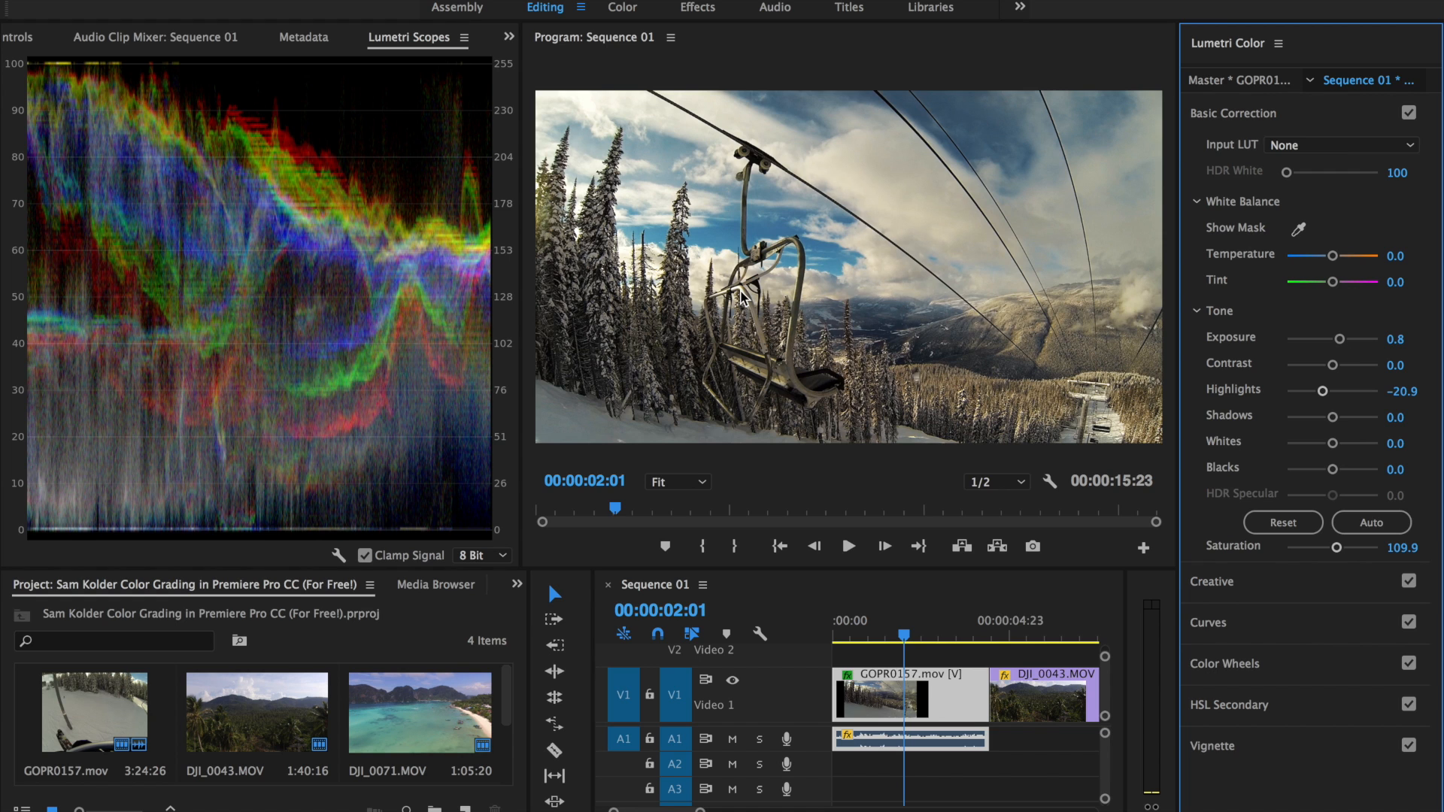
pyautogui.moveTo(1103, 369)
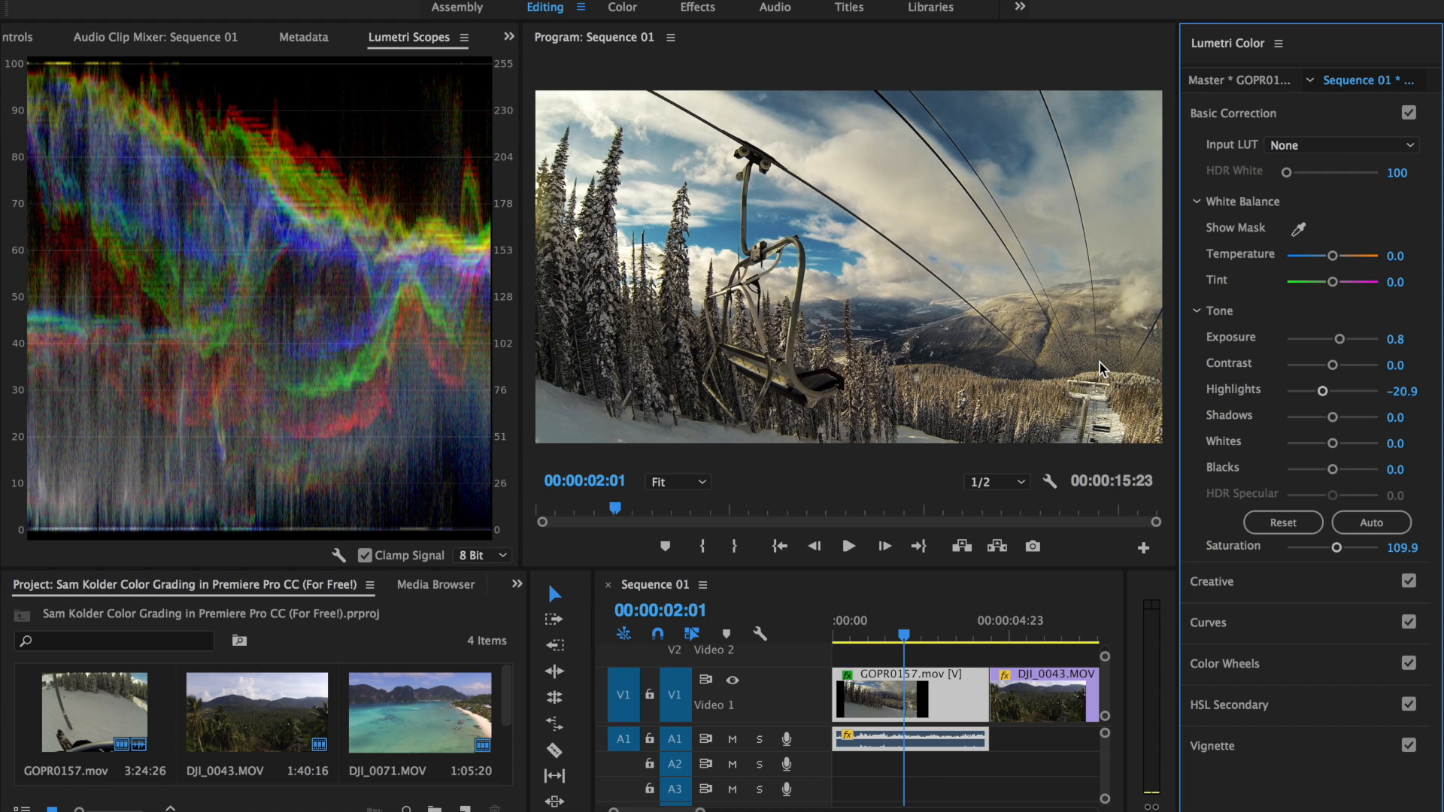
pyautogui.moveTo(1210, 430)
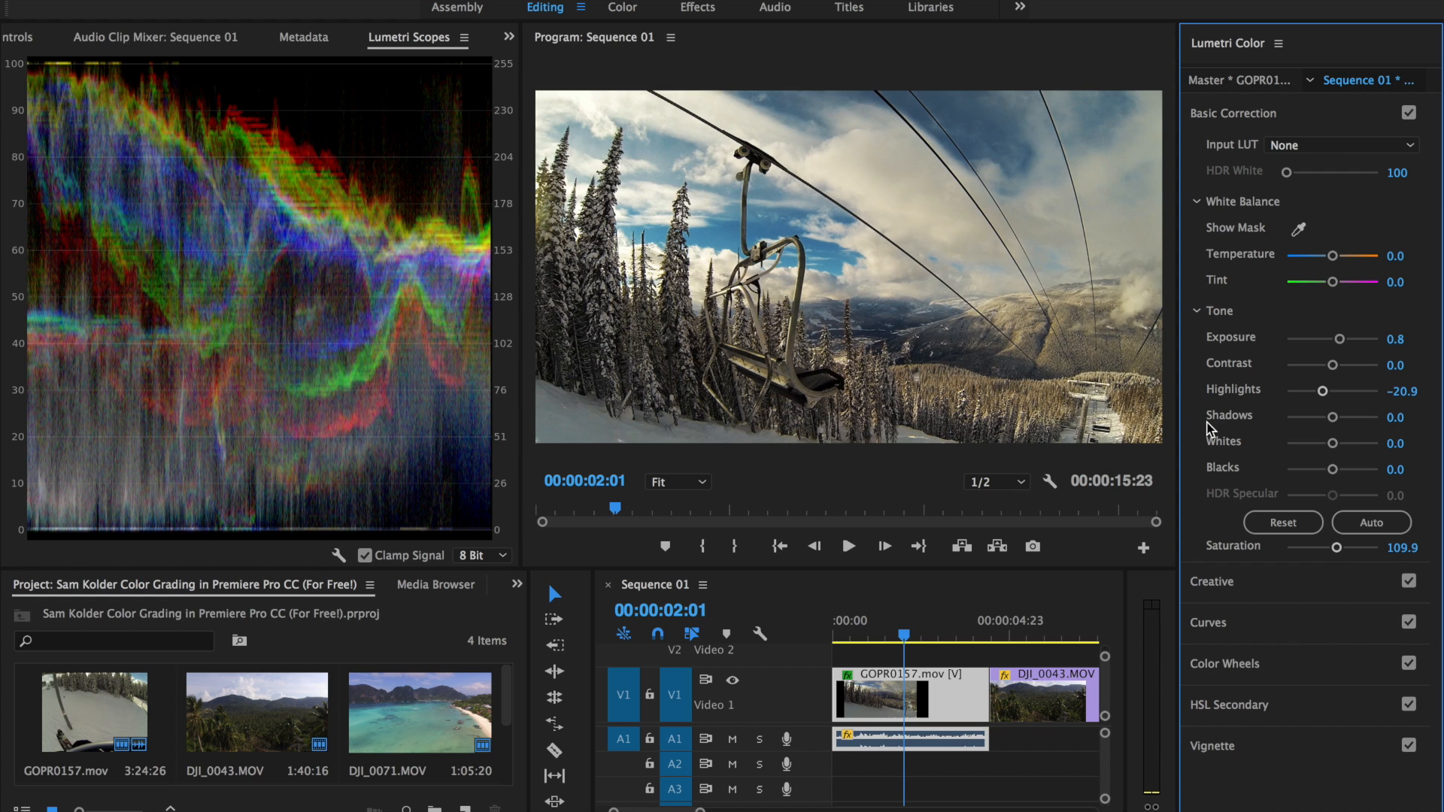
pyautogui.moveTo(506, 43)
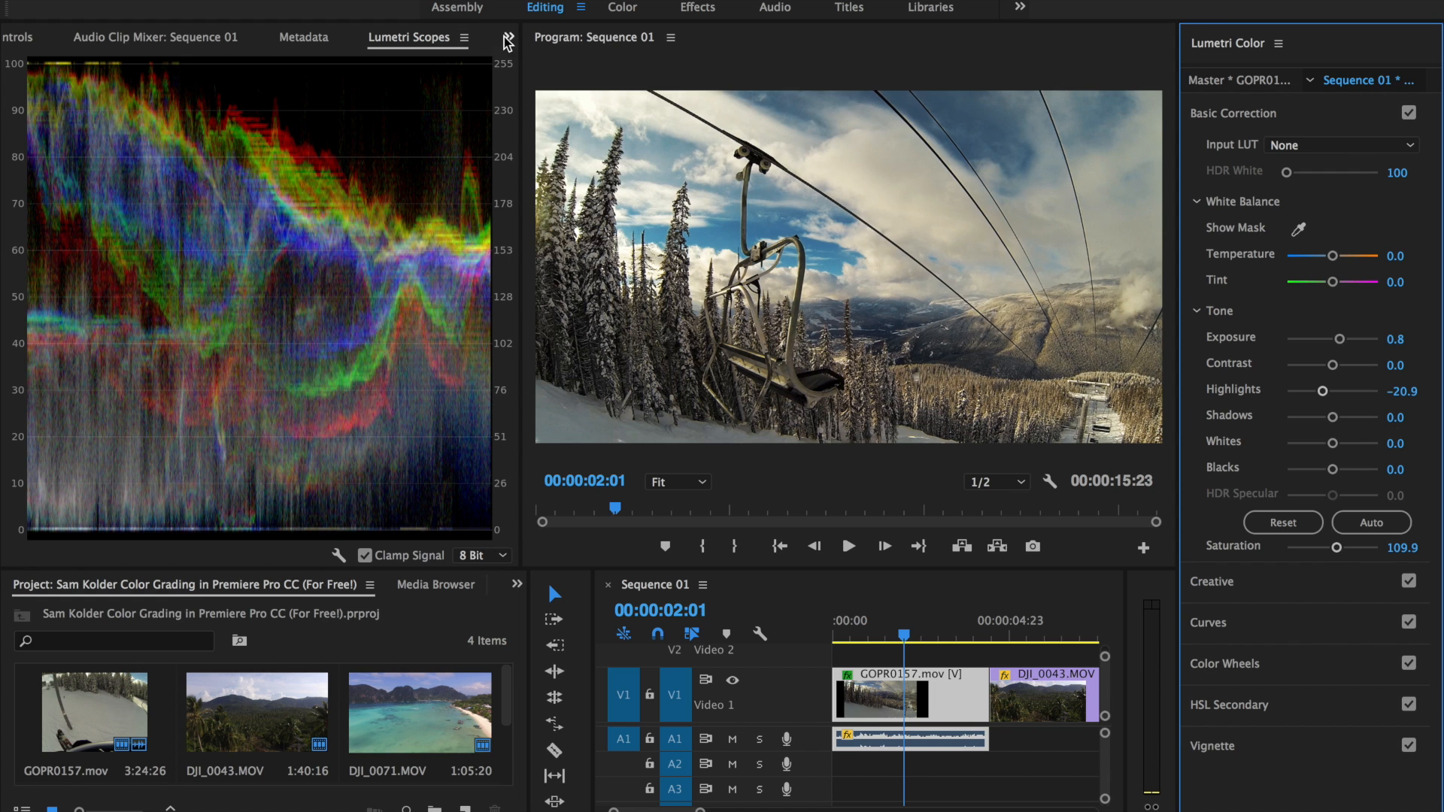
# Show the Effect Controls panel from the panel overflow menu
pyautogui.click(509, 38)
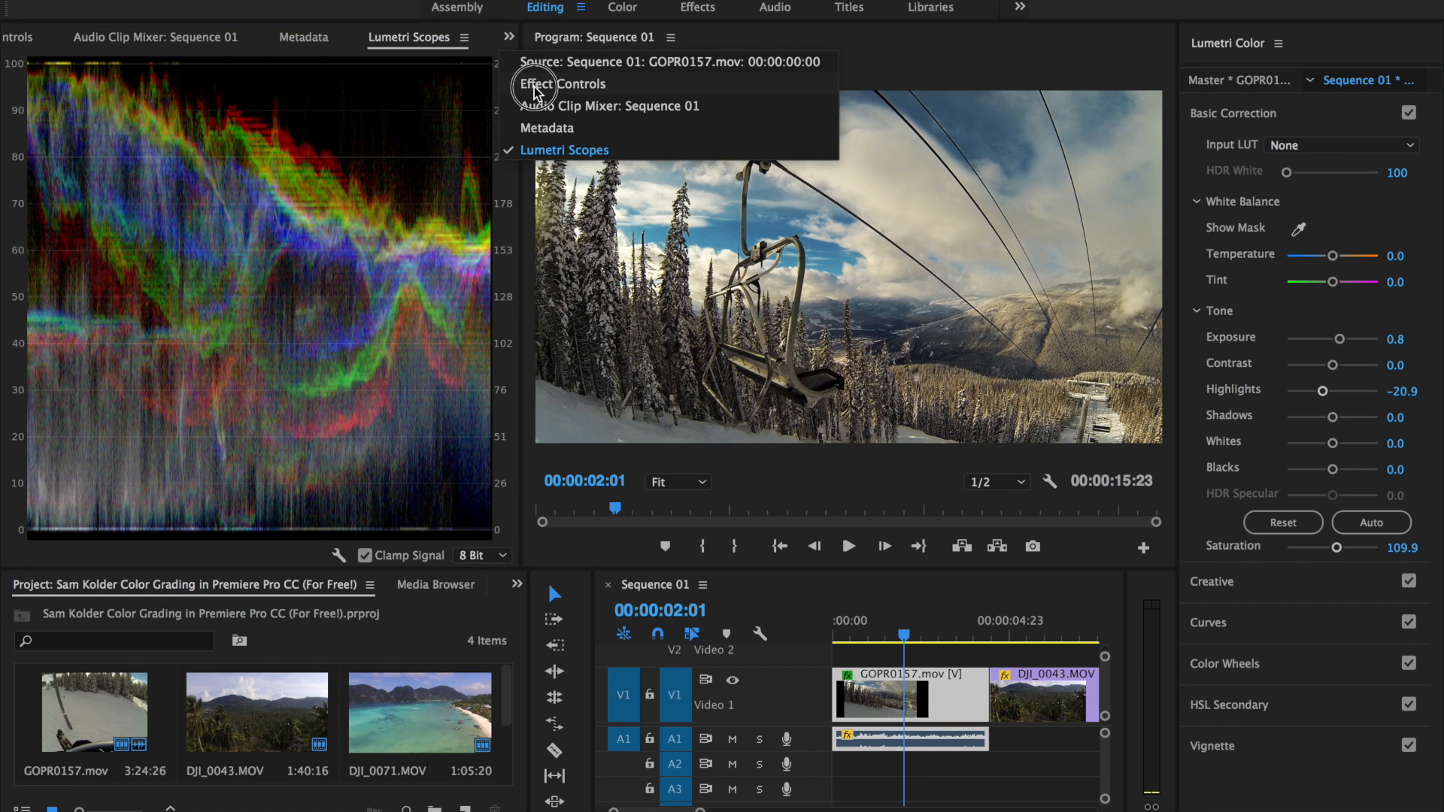
pyautogui.click(561, 84)
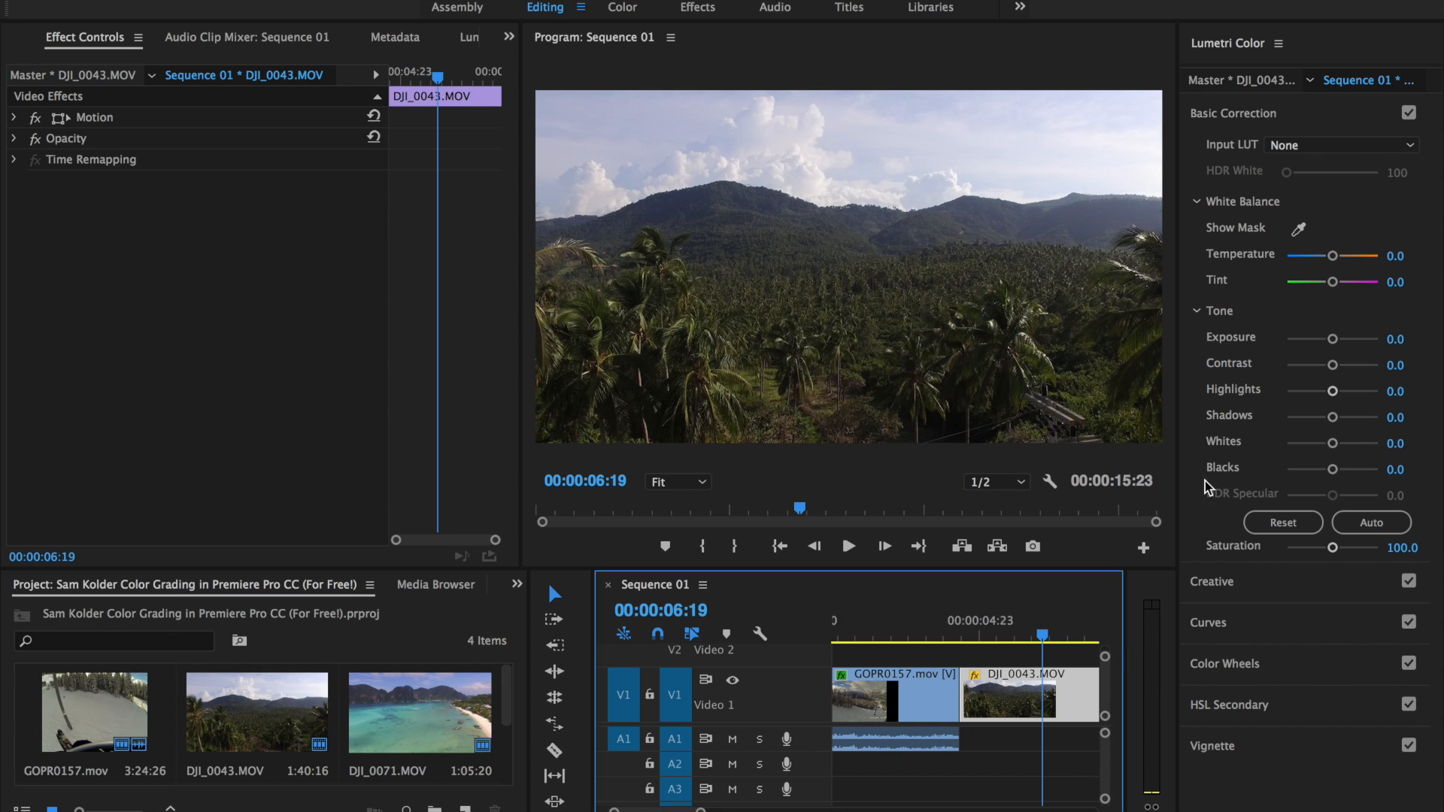
# Apply TEALORANGE3 to the palm forest clip at intensity 50 and expand Basic Correction
pyautogui.click(1330, 186)
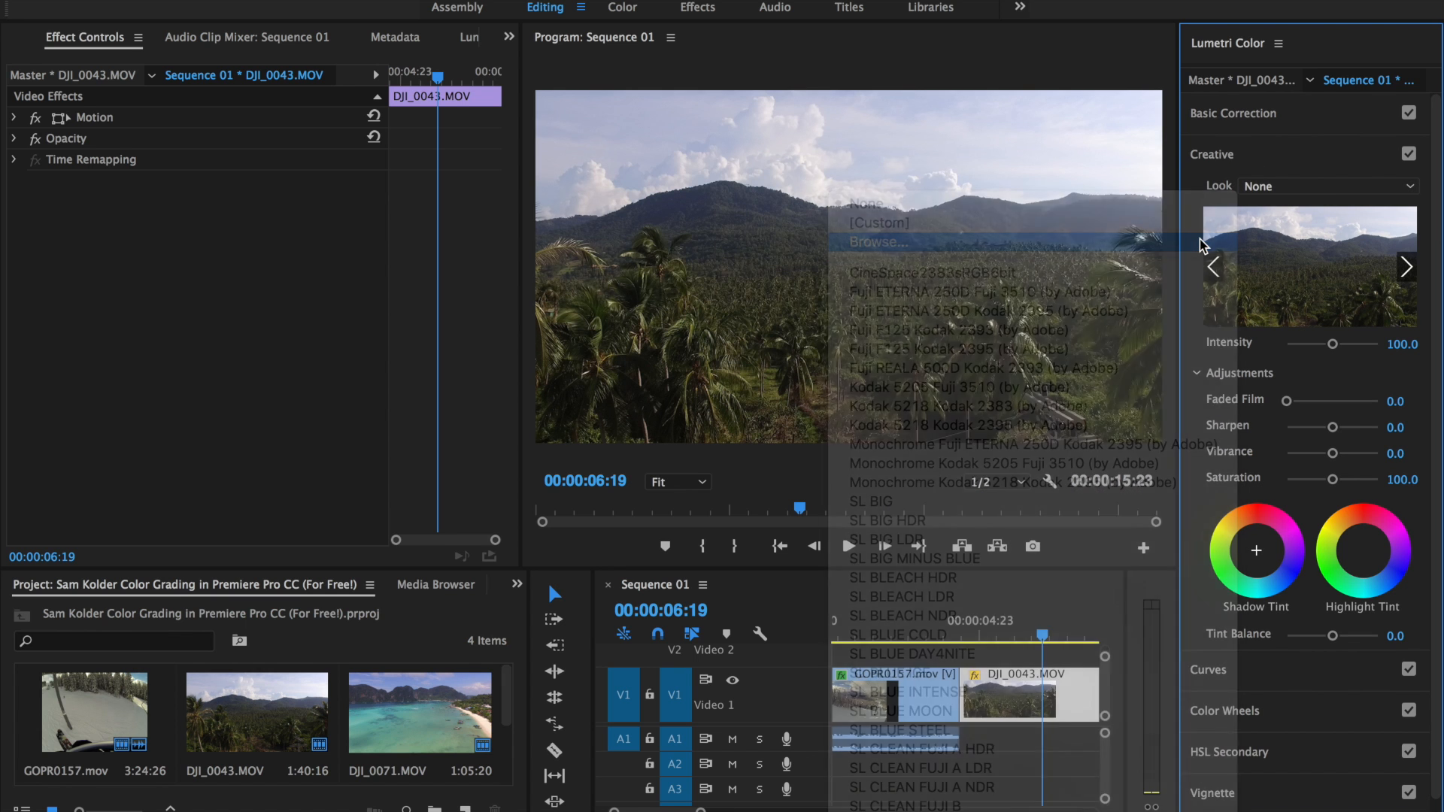
pyautogui.click(878, 242)
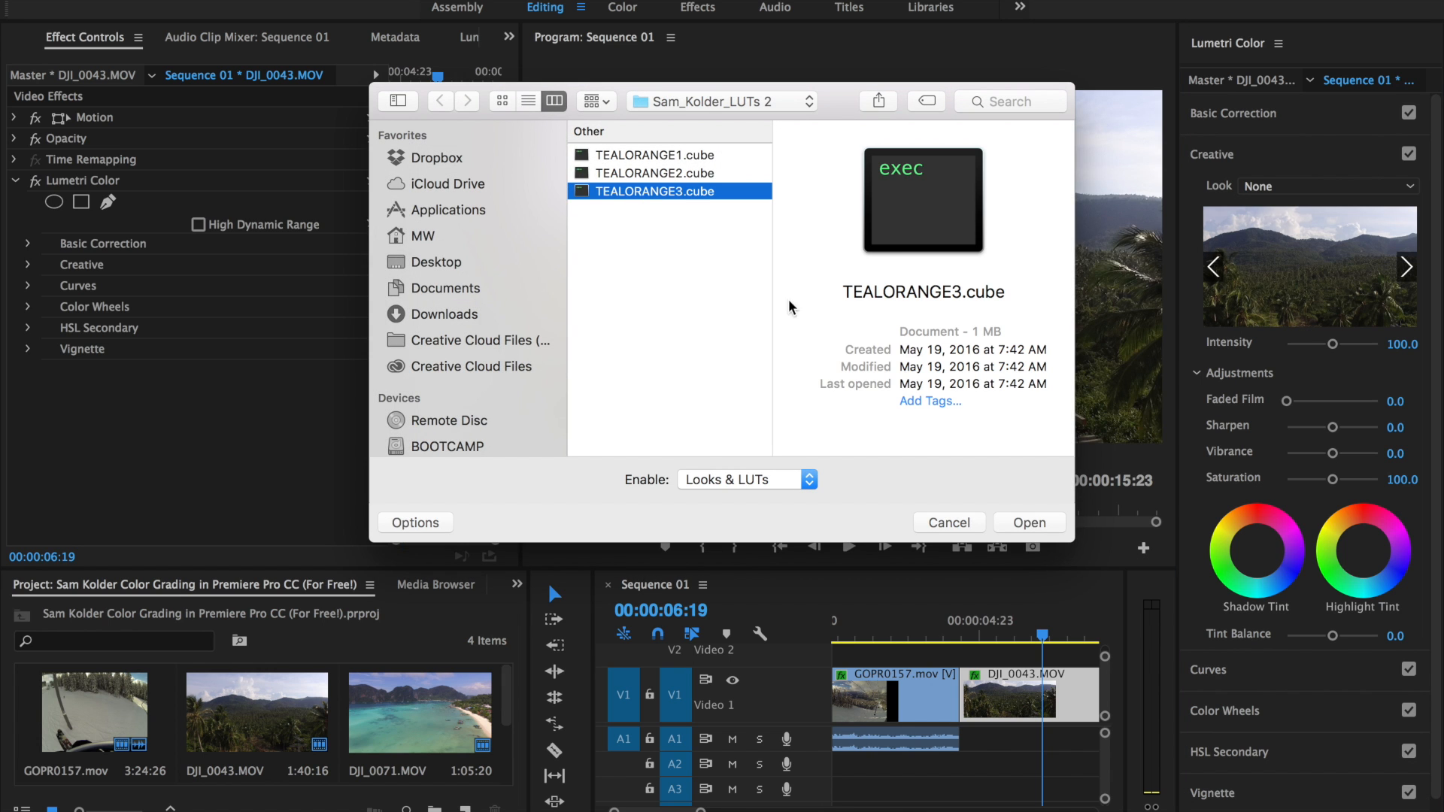
pyautogui.click(1028, 522)
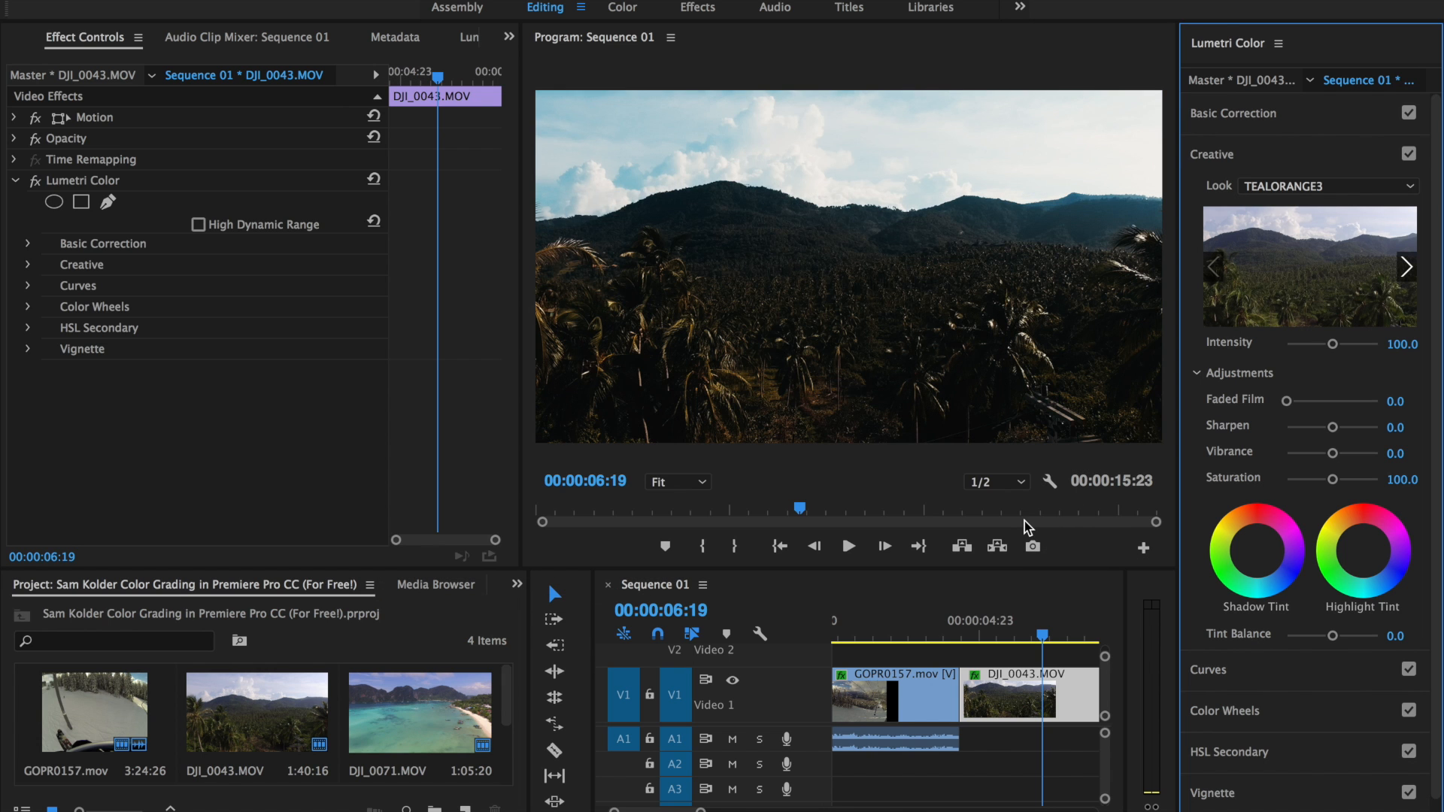
pyautogui.moveTo(935, 253)
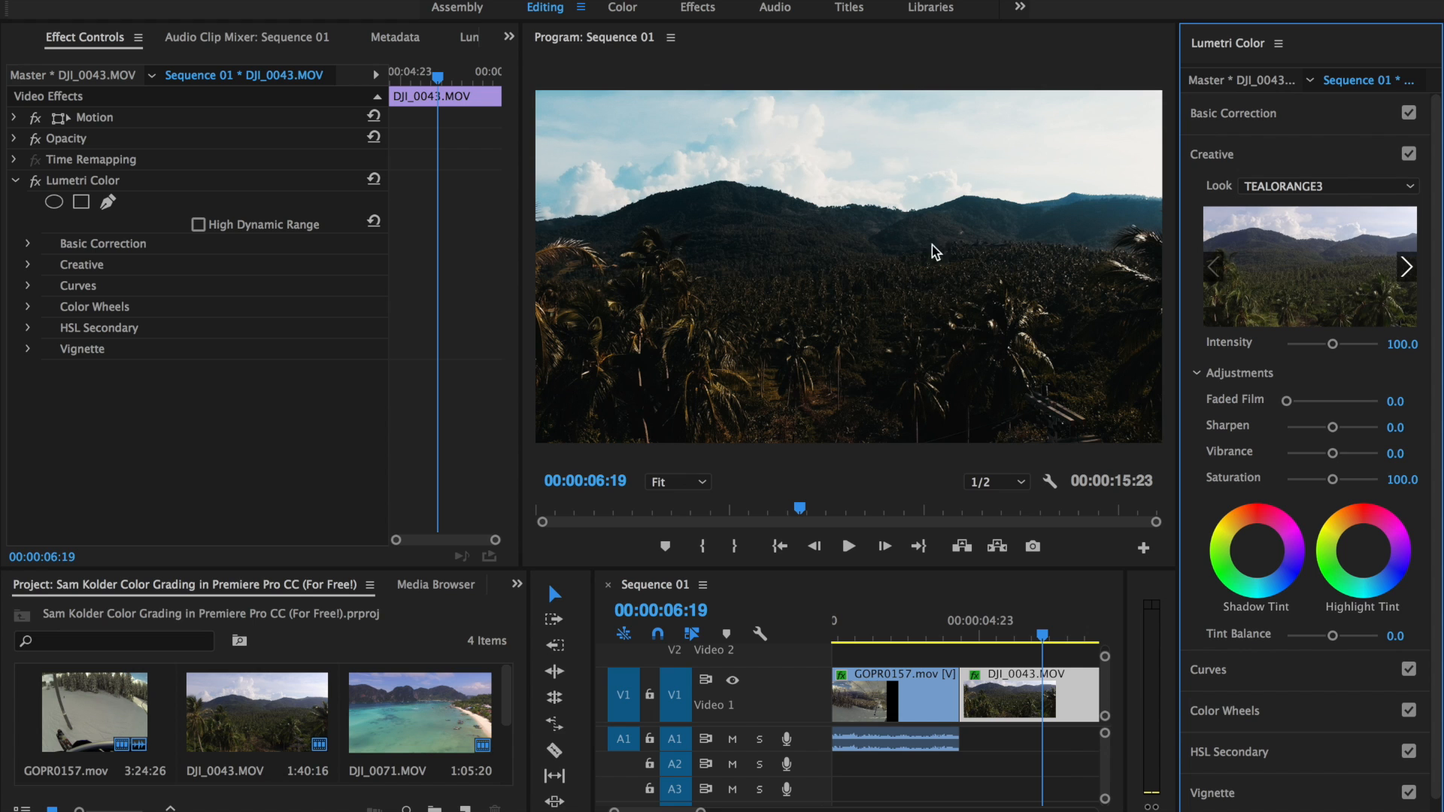
pyautogui.moveTo(1279, 340)
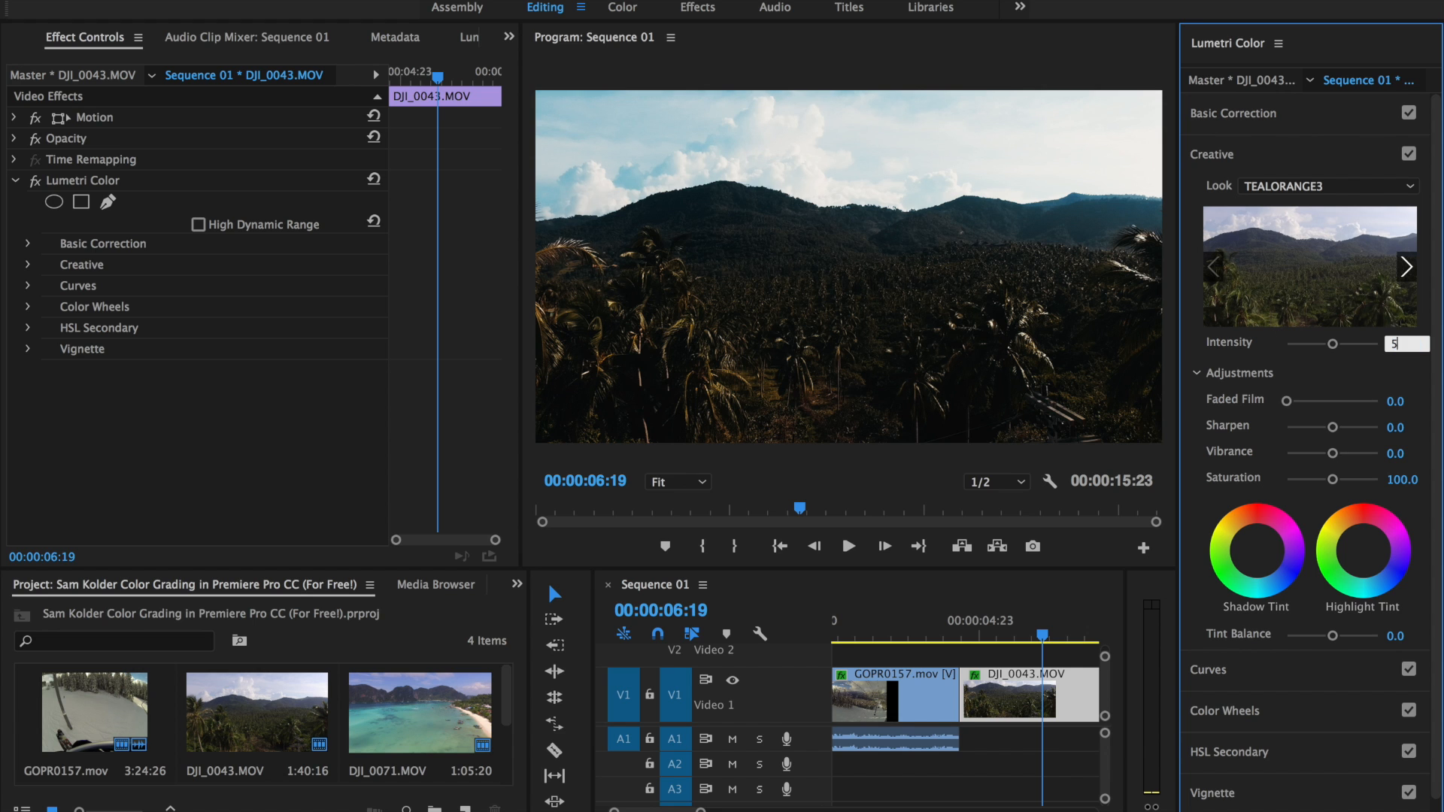
pyautogui.write('50.0')
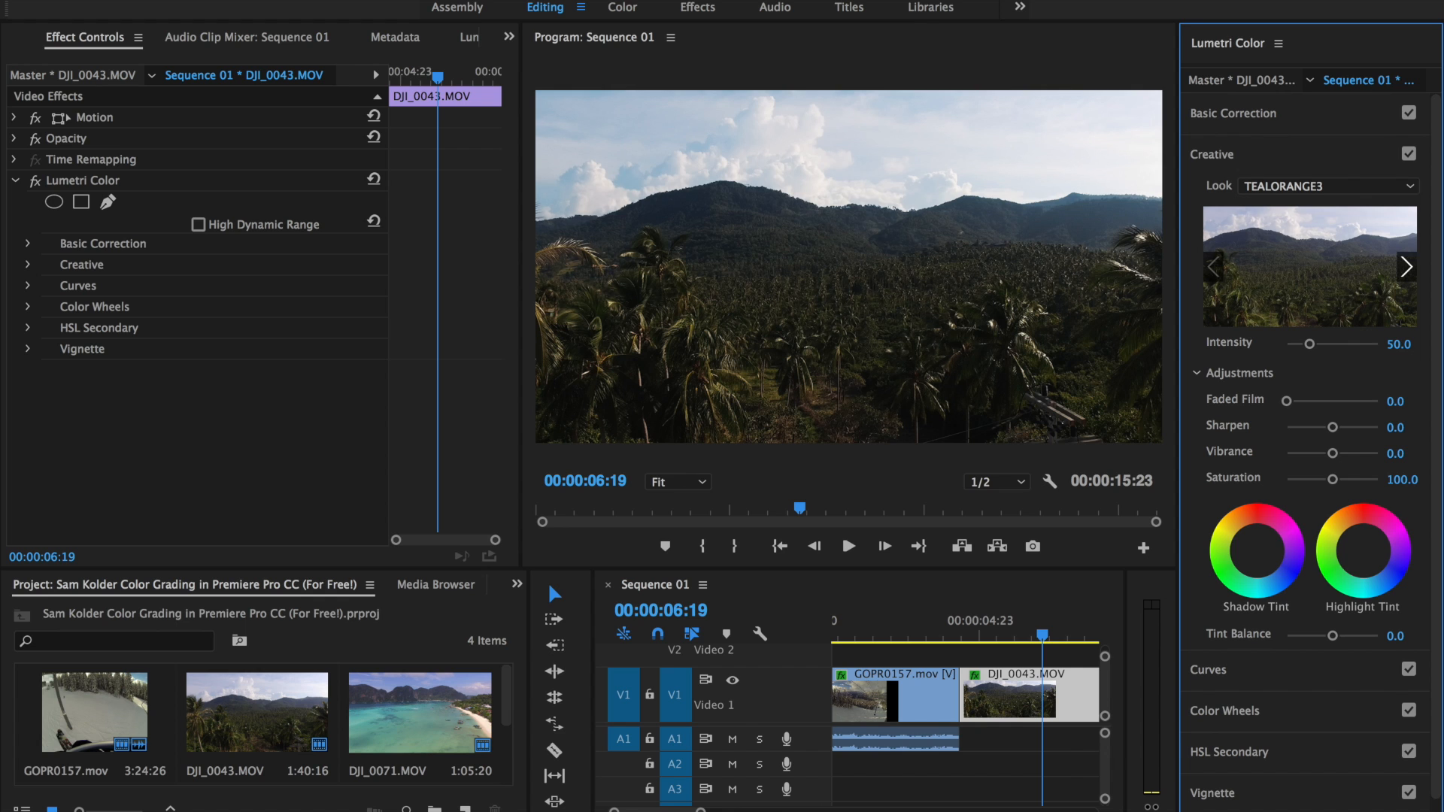
pyautogui.click(1234, 114)
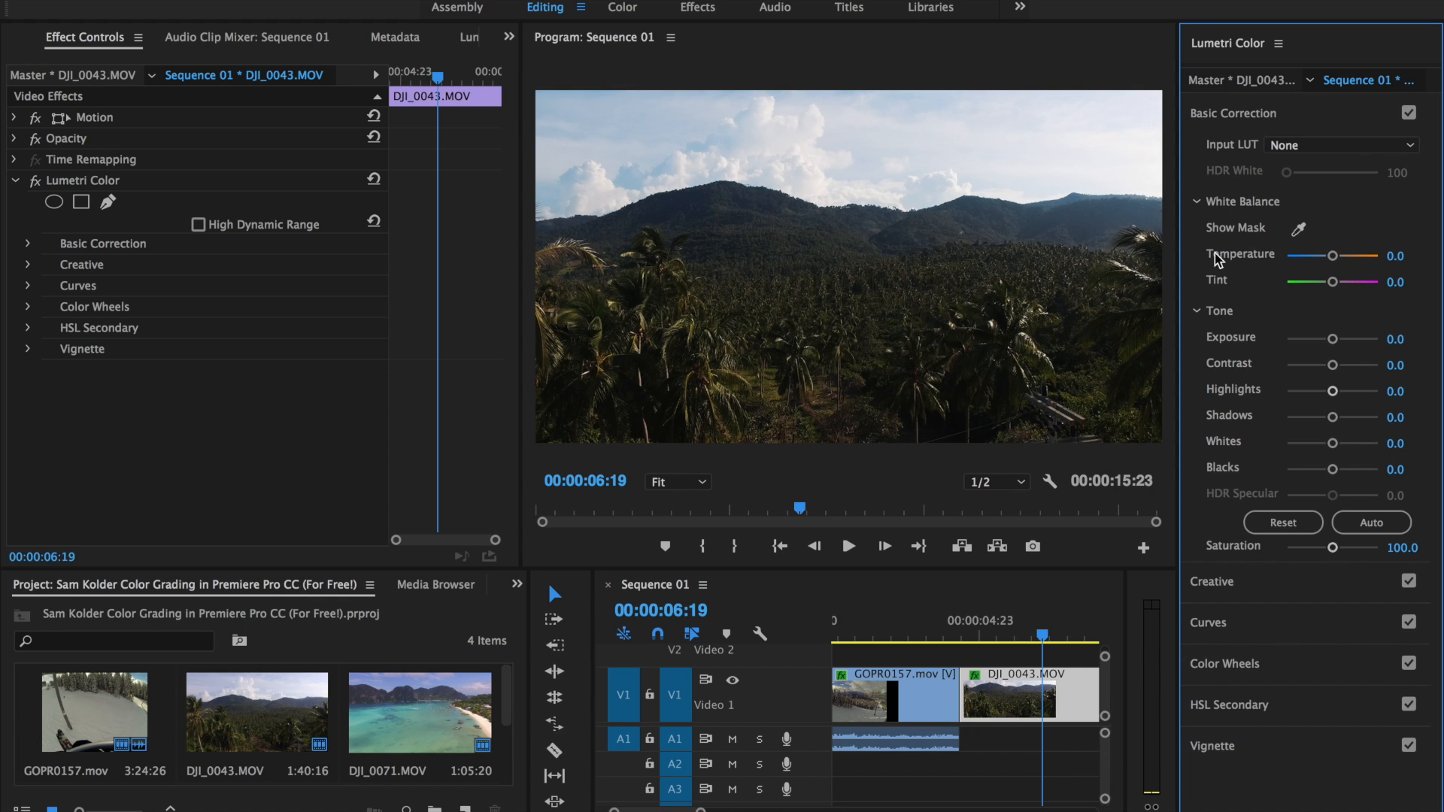
pyautogui.moveTo(1332, 341)
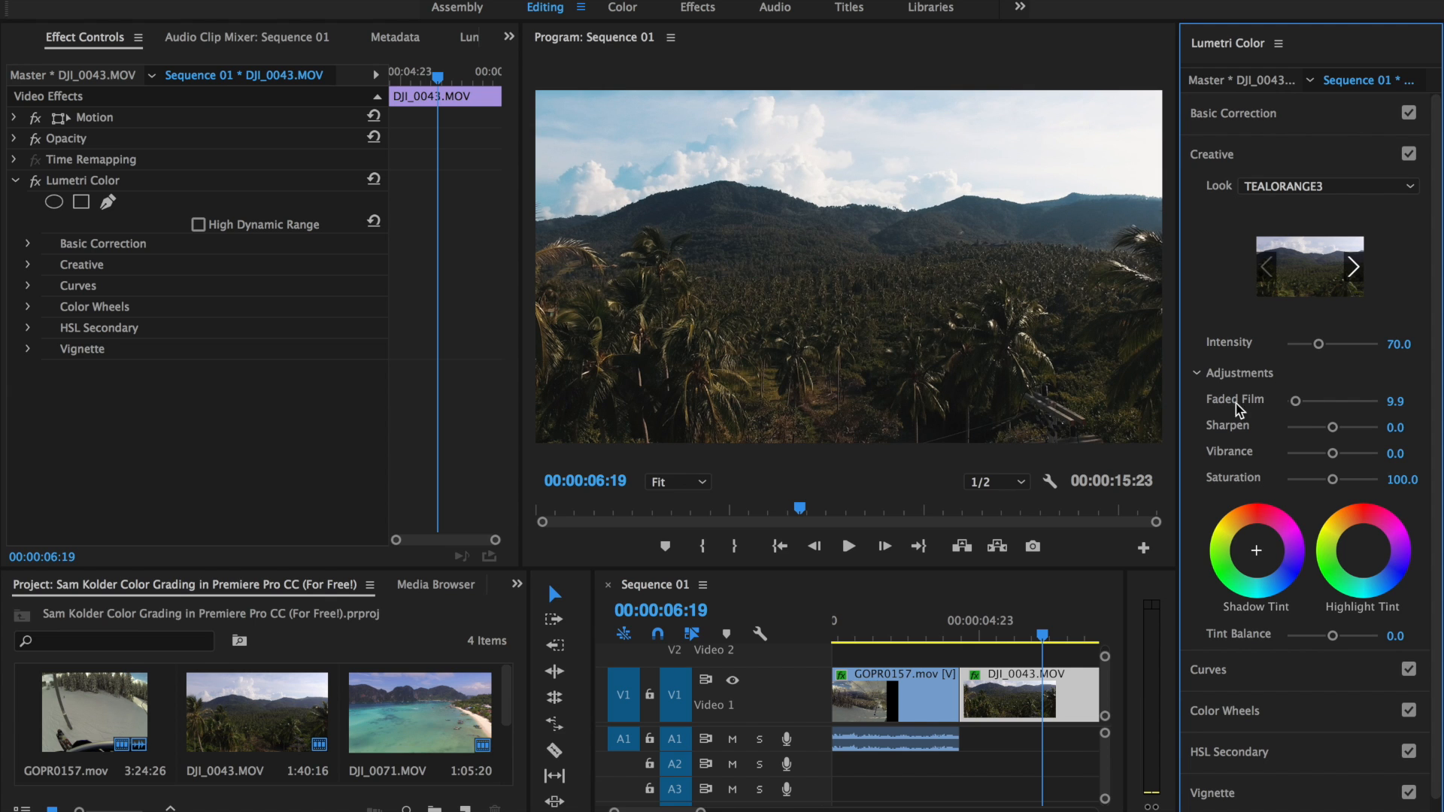
pyautogui.moveTo(497, 256)
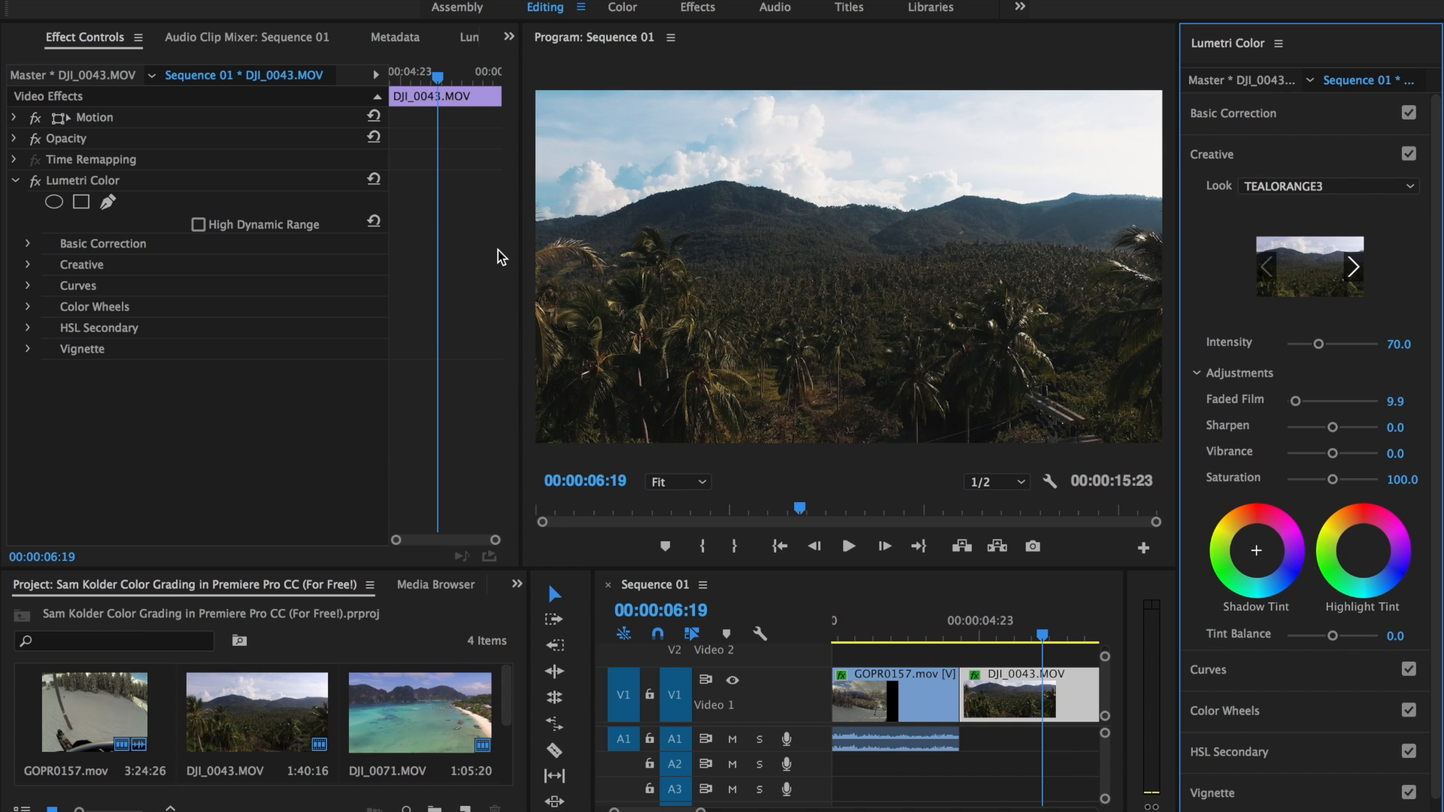
# Drag the playhead back onto the DJI_0071 beach clip in the sequence
pyautogui.moveTo(516, 238); pyautogui.dragTo(344, 238)
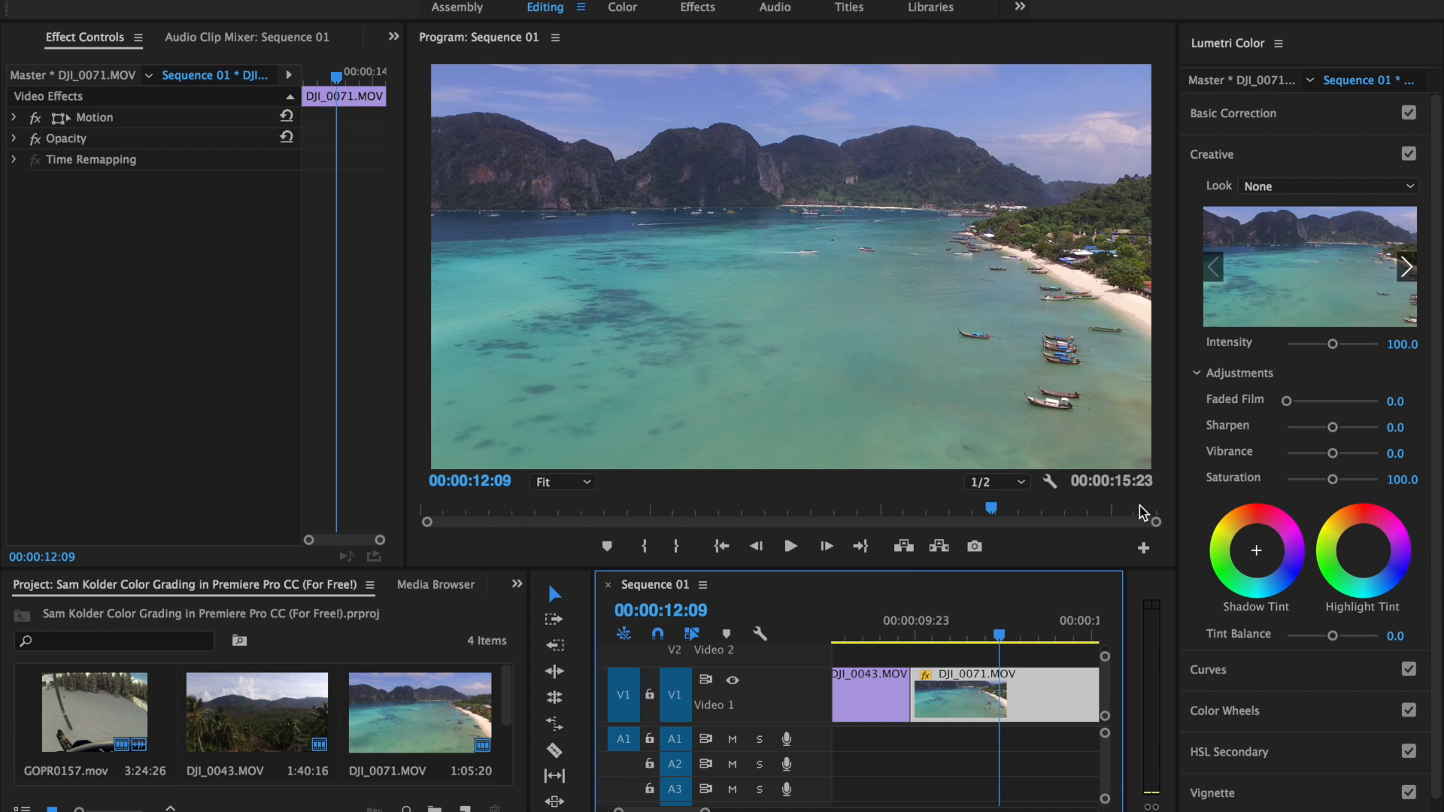
# Load TEALORANGE1.cube as the beach clip's Creative Look through Browse
pyautogui.click(1328, 186)
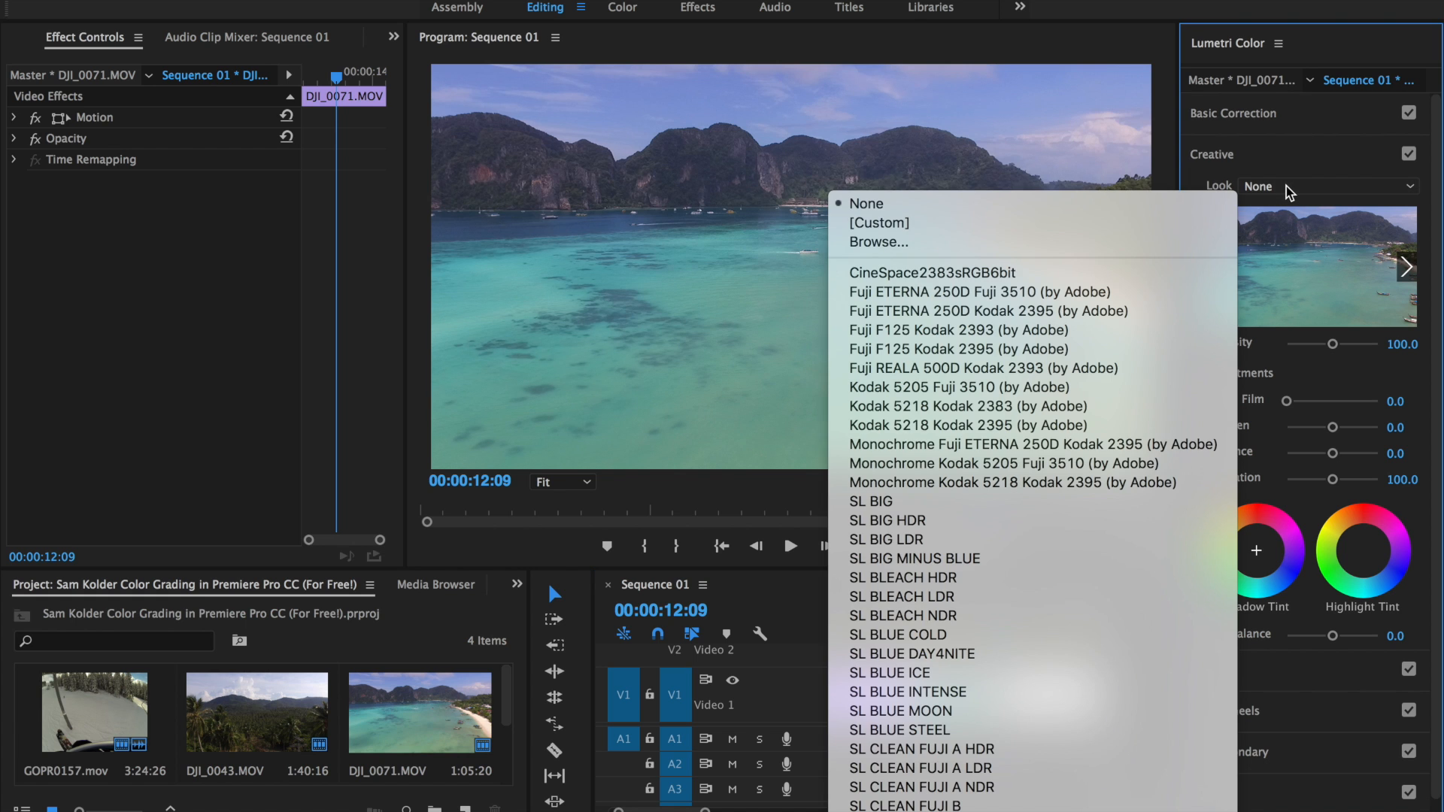
pyautogui.click(878, 242)
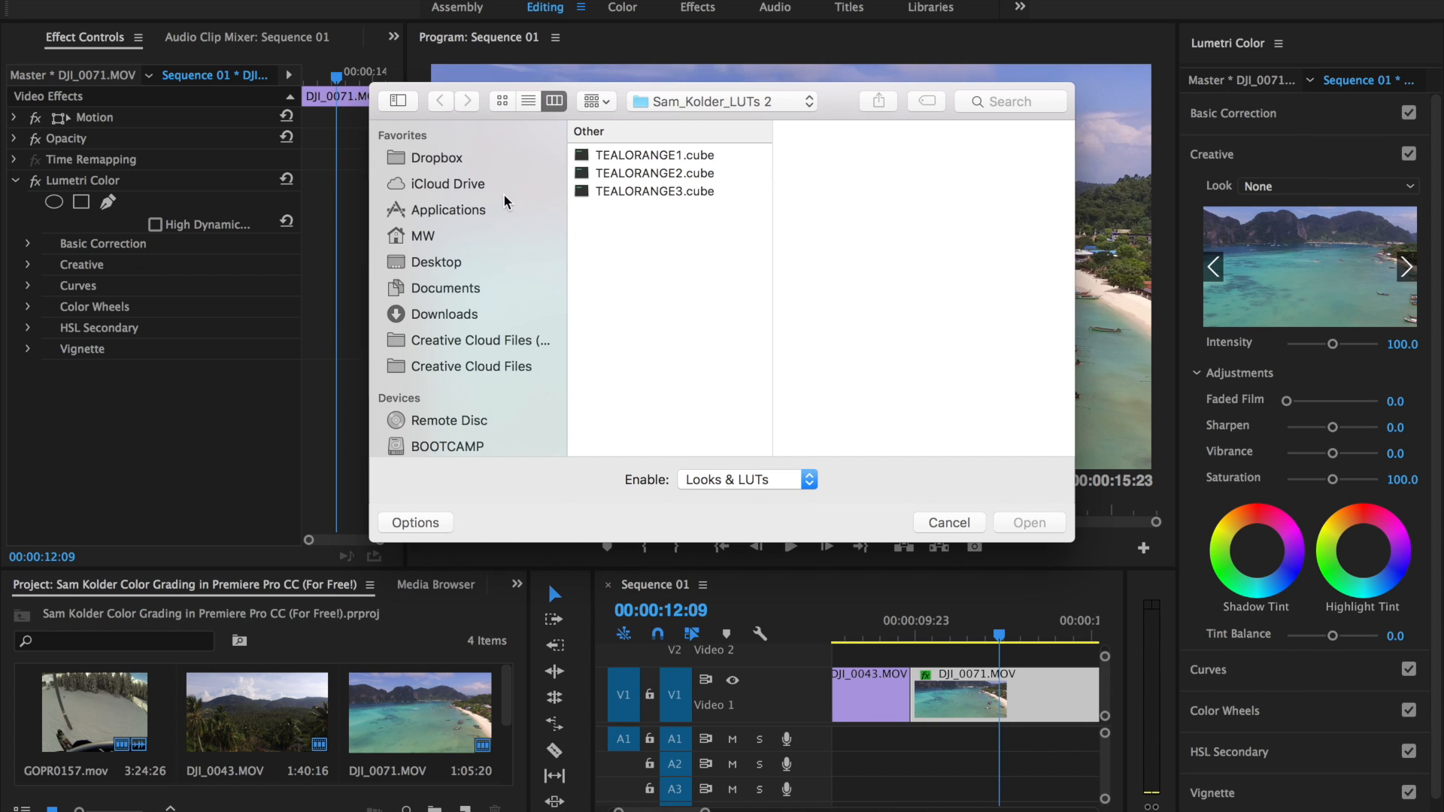
pyautogui.click(654, 155)
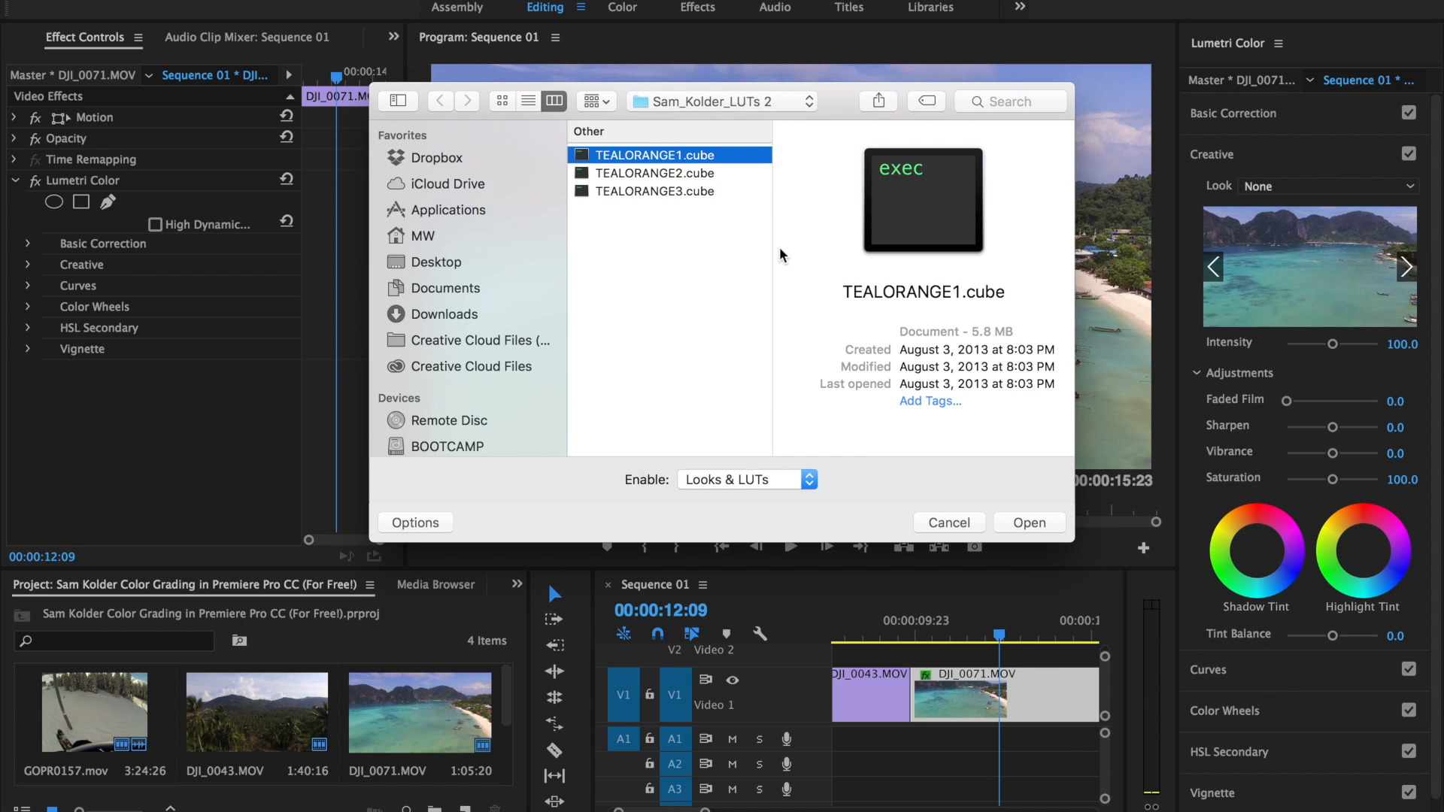
pyautogui.click(1028, 522)
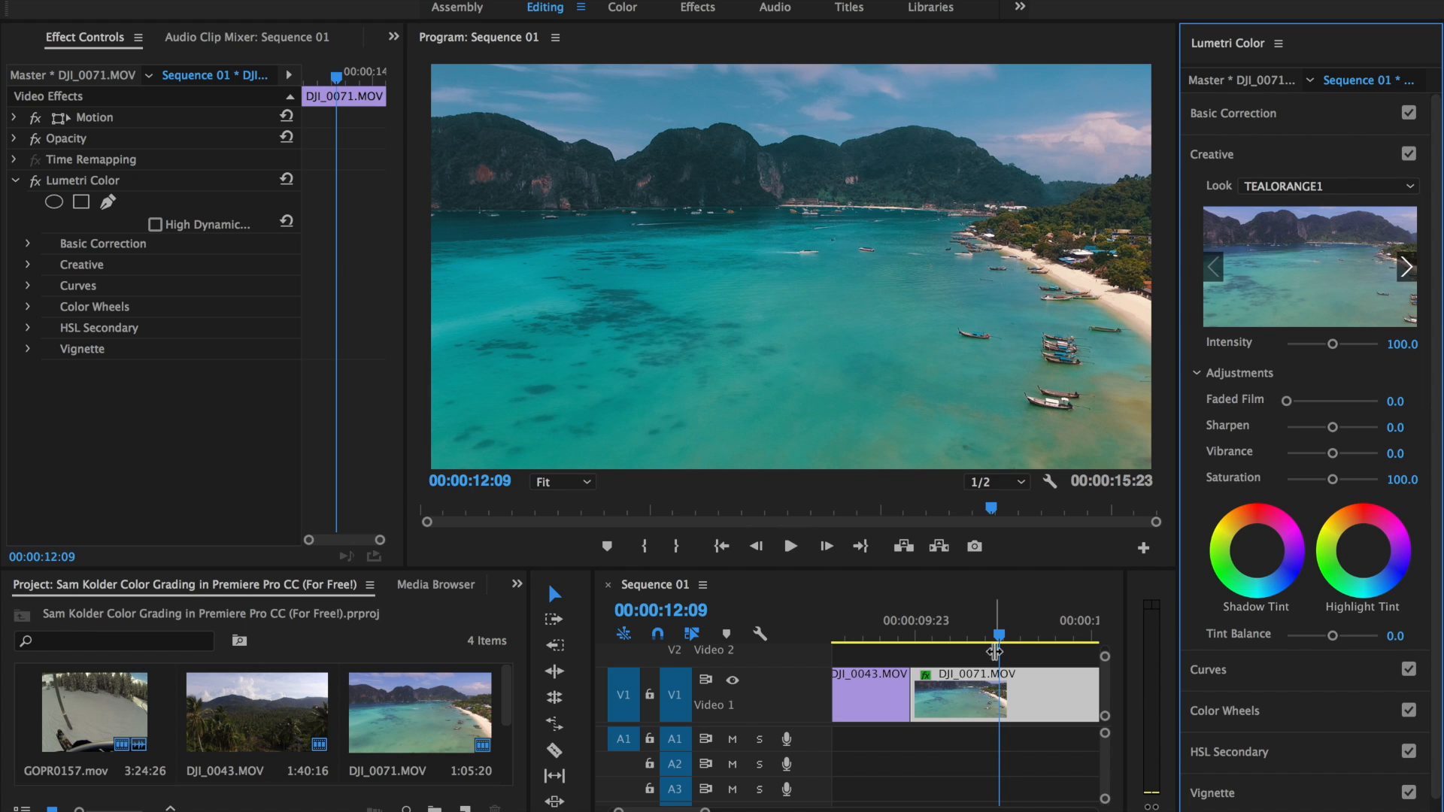
pyautogui.moveTo(1239, 396)
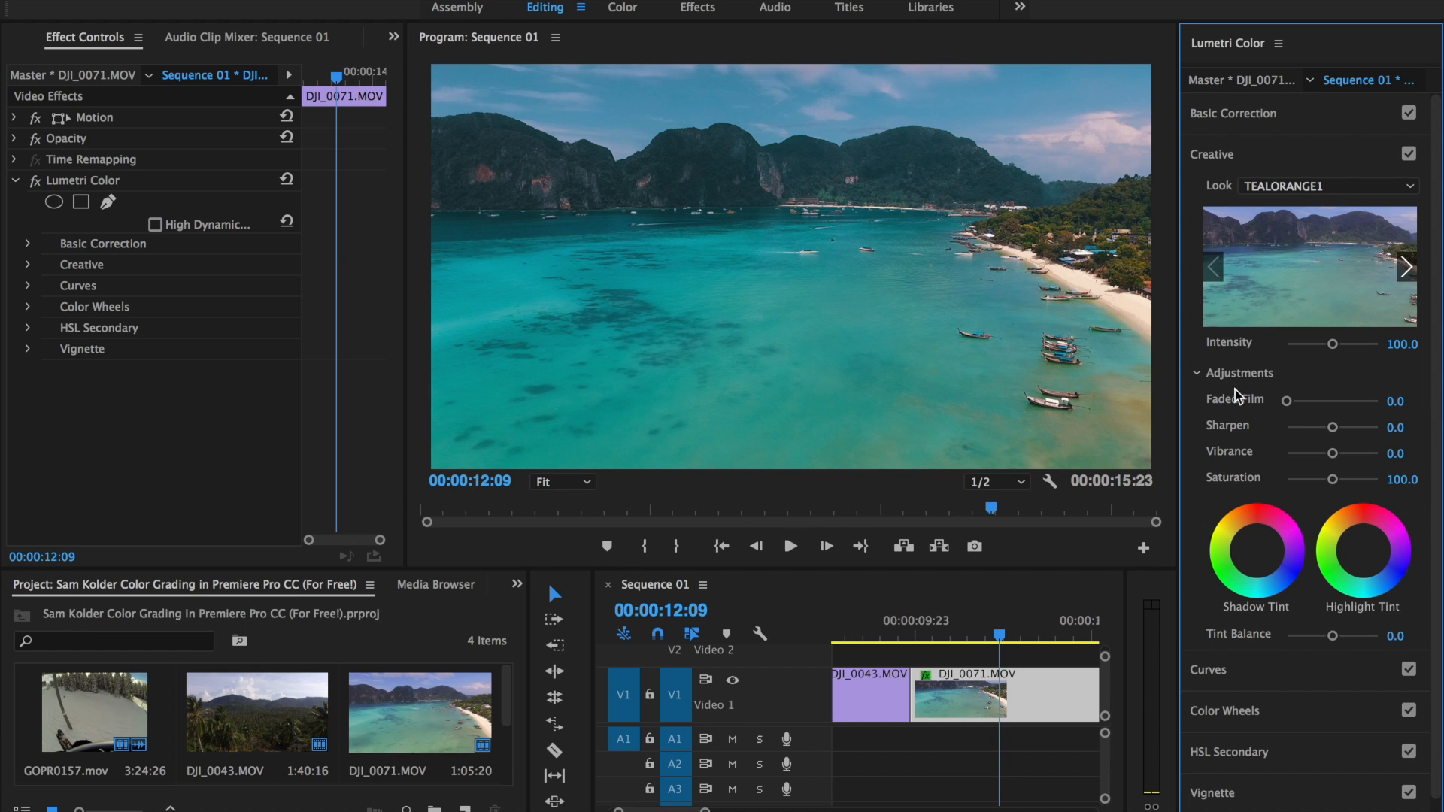
pyautogui.click(1234, 112)
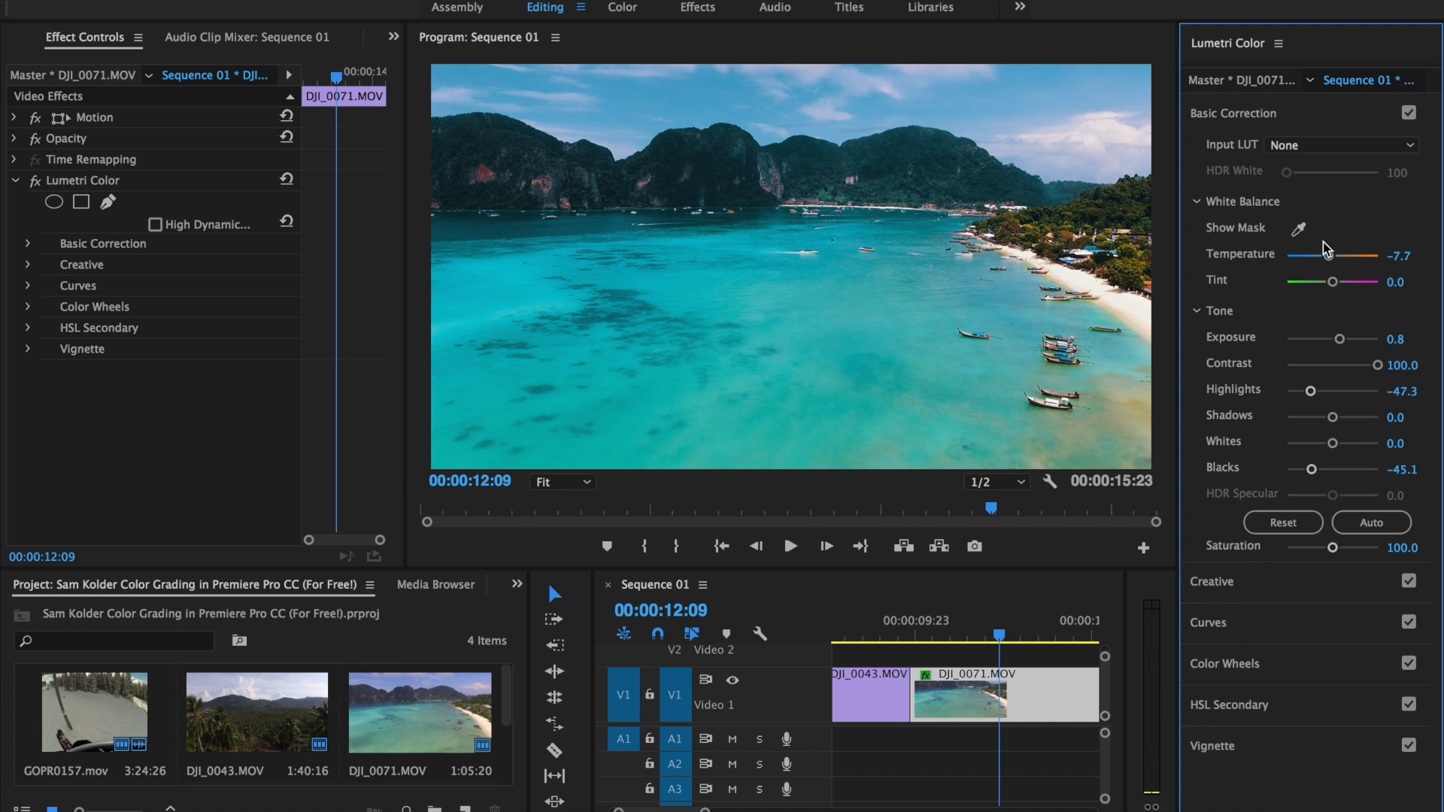
pyautogui.moveTo(1178, 512)
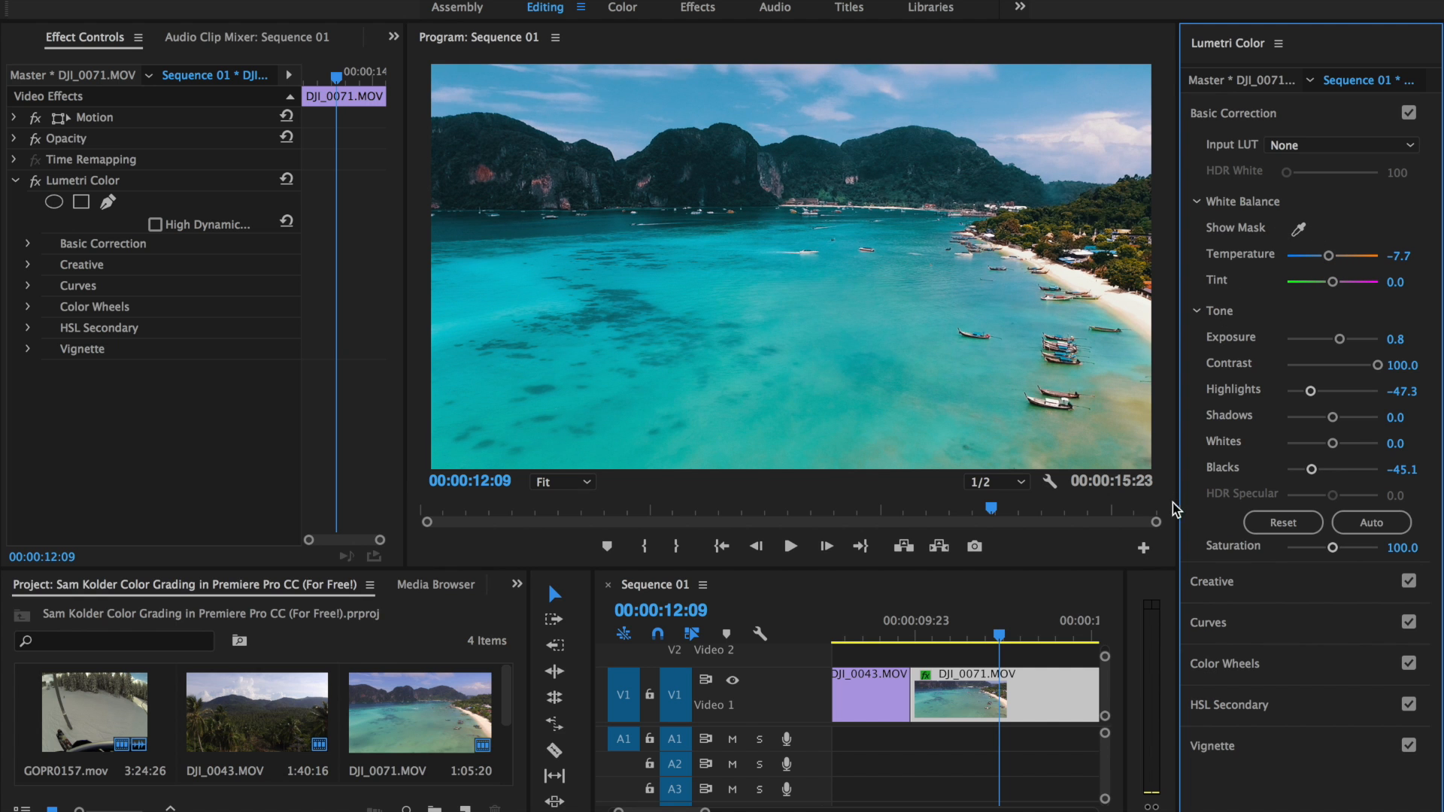
# Reopen the Creative look settings for the beach clip
pyautogui.click(1211, 153)
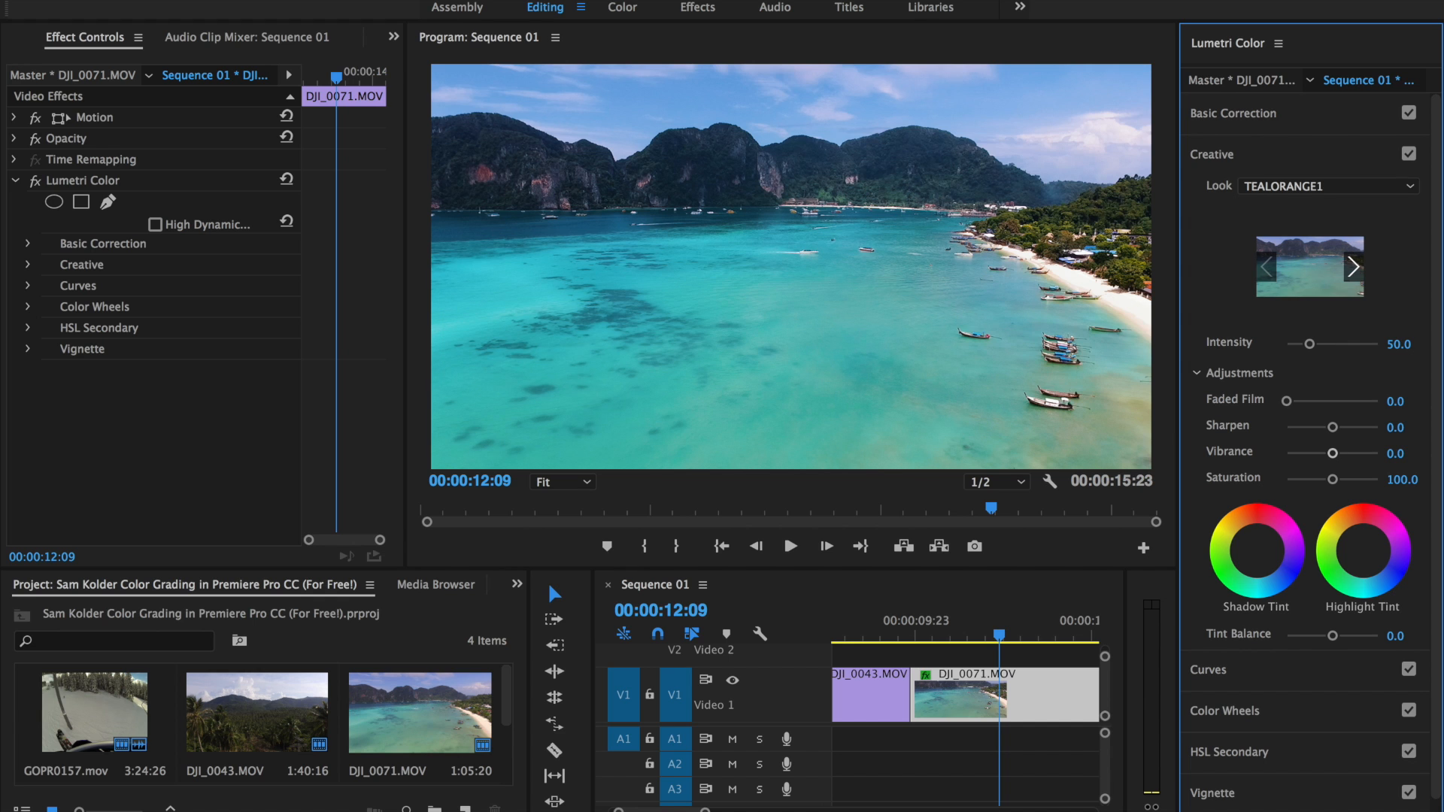
pyautogui.moveTo(1299, 215)
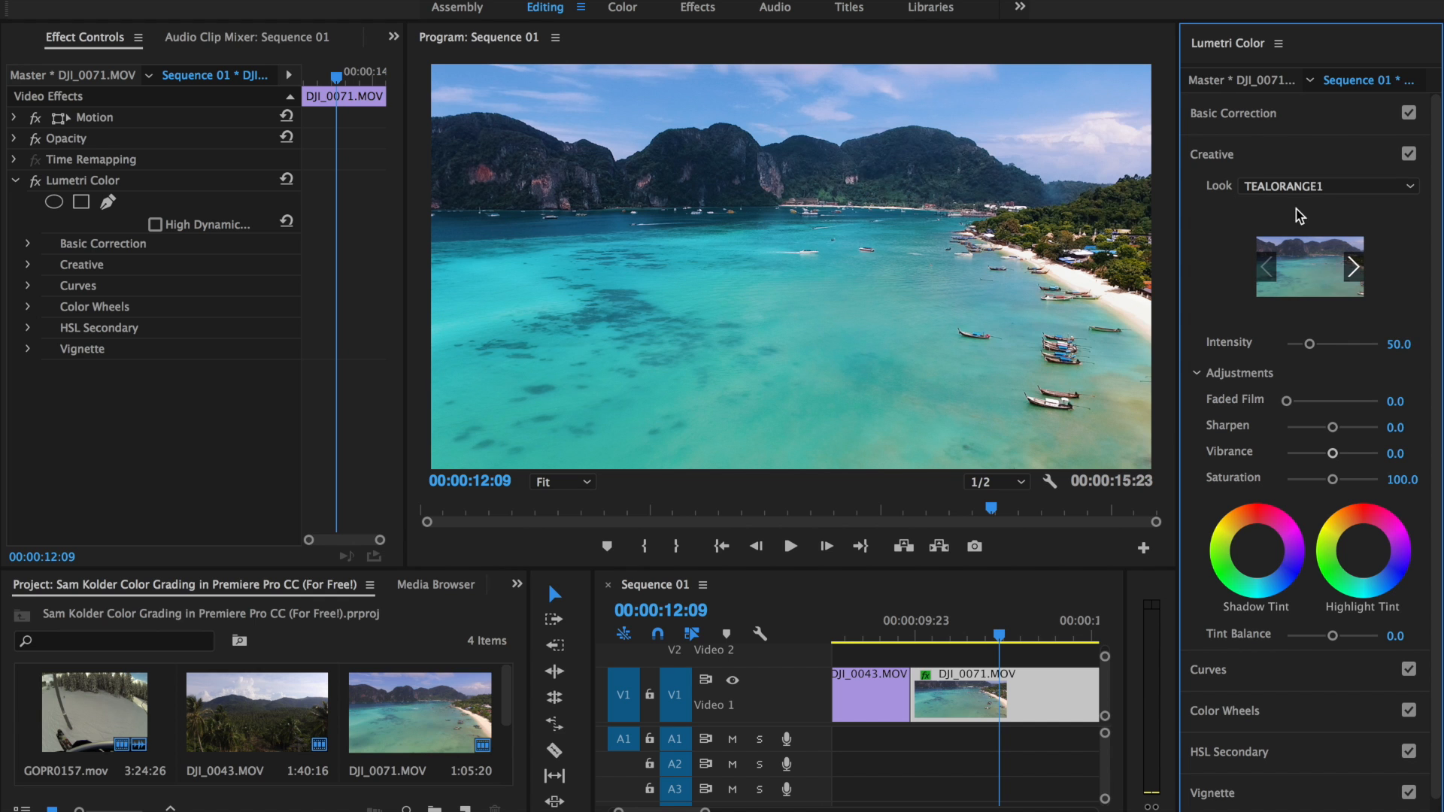
pyautogui.moveTo(1161, 254)
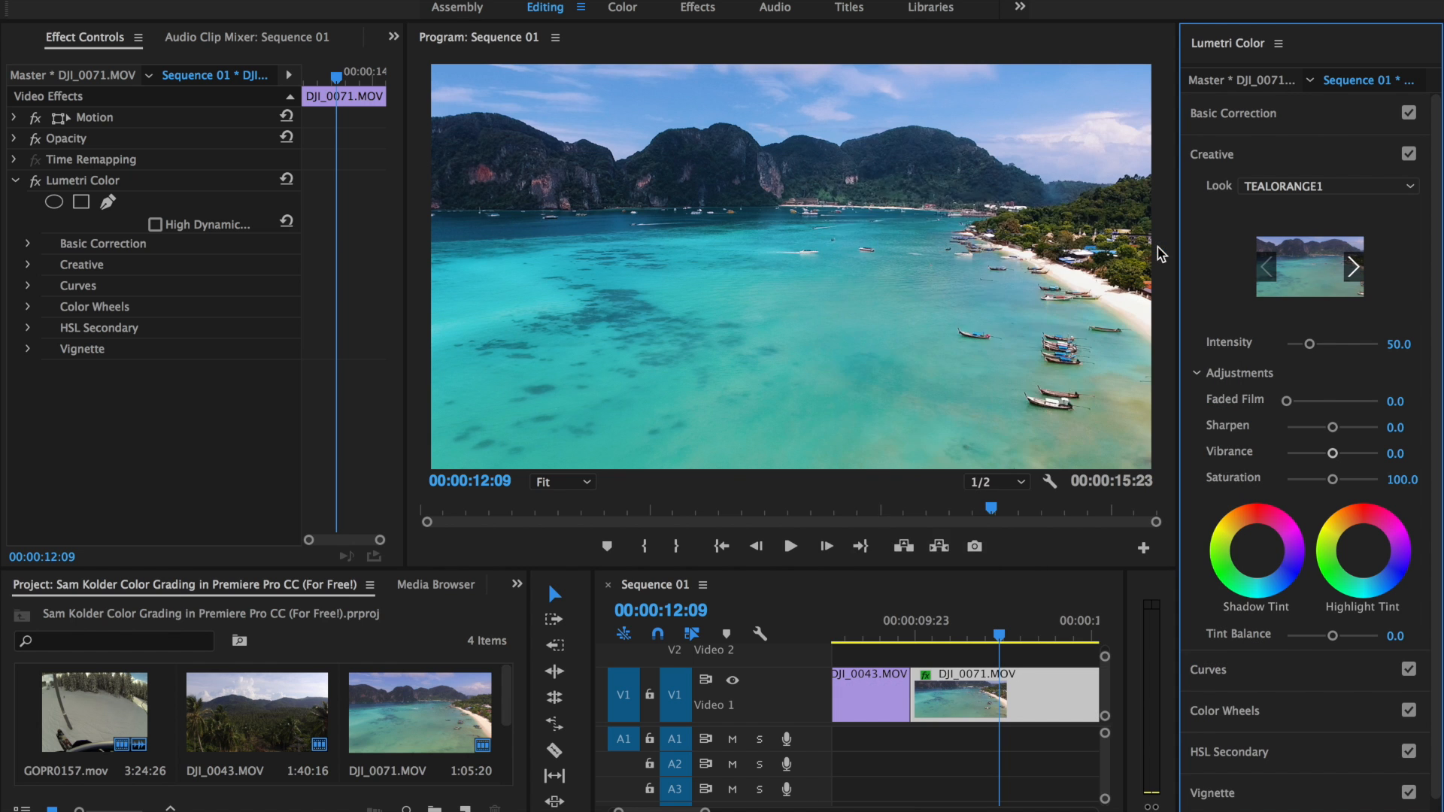
# Switch the beach clip's look to the next preset, TEALORANGE2
pyautogui.click(1352, 266)
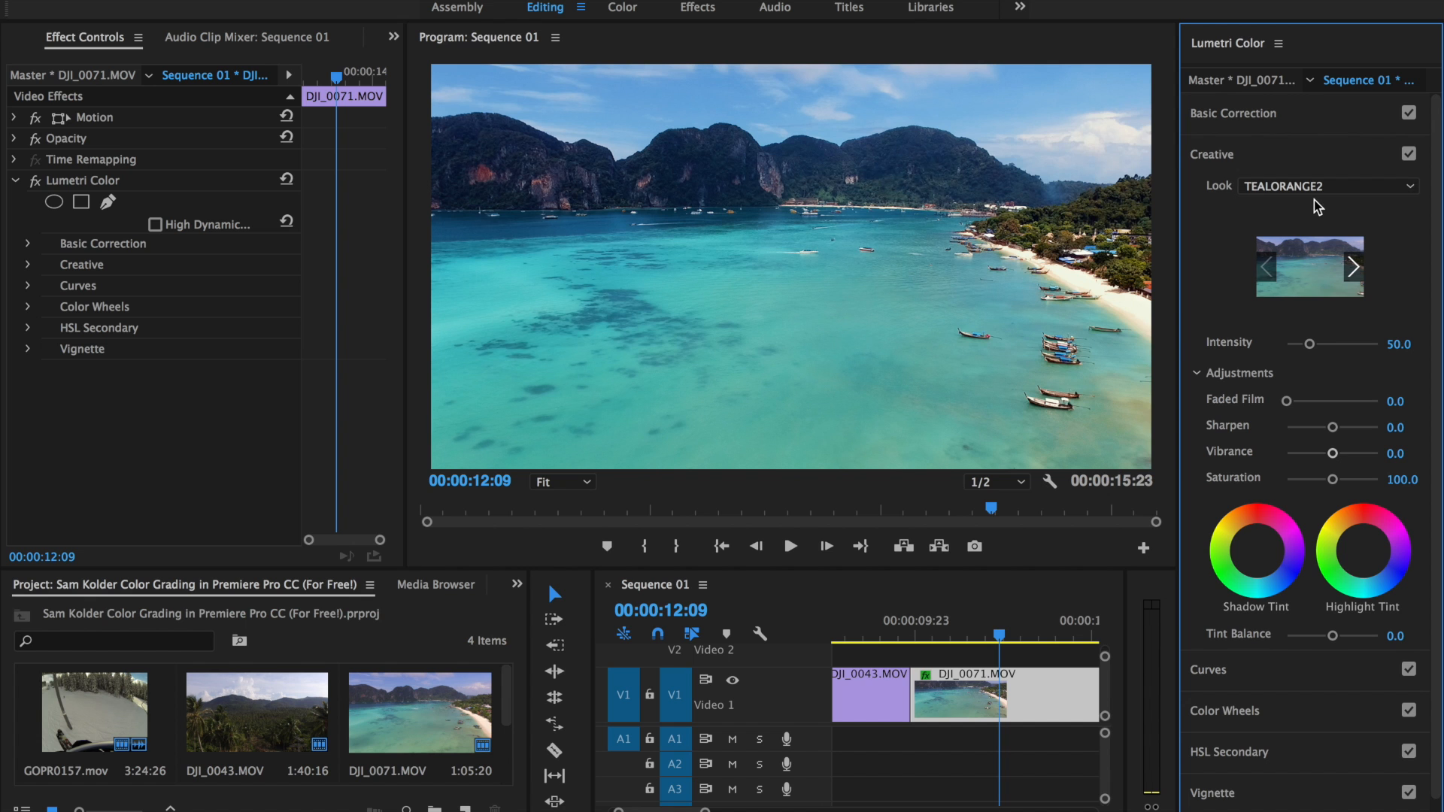
# Load TEALORANGE3.cube as the beach clip's look and expand Basic Correction
pyautogui.click(1329, 186)
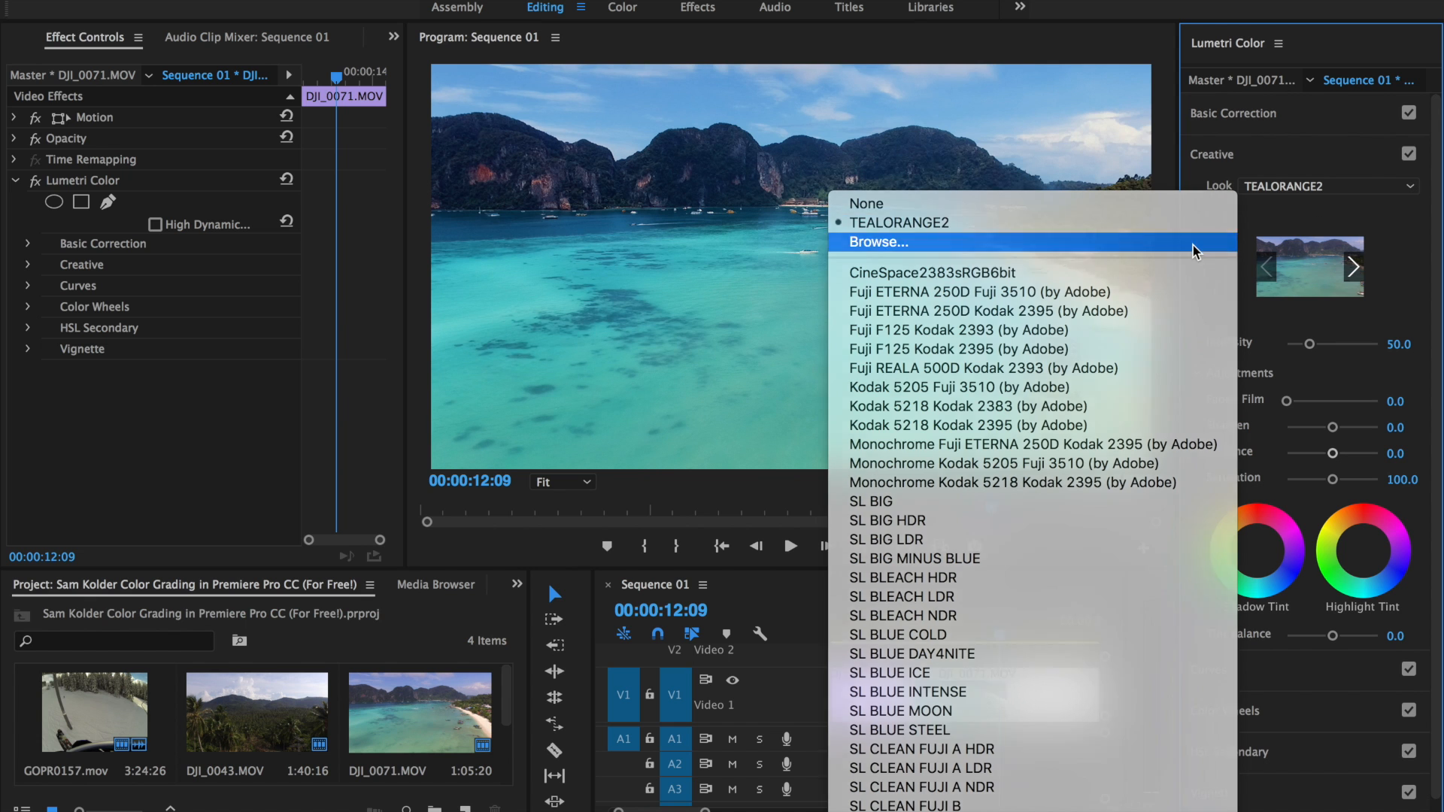
pyautogui.click(878, 242)
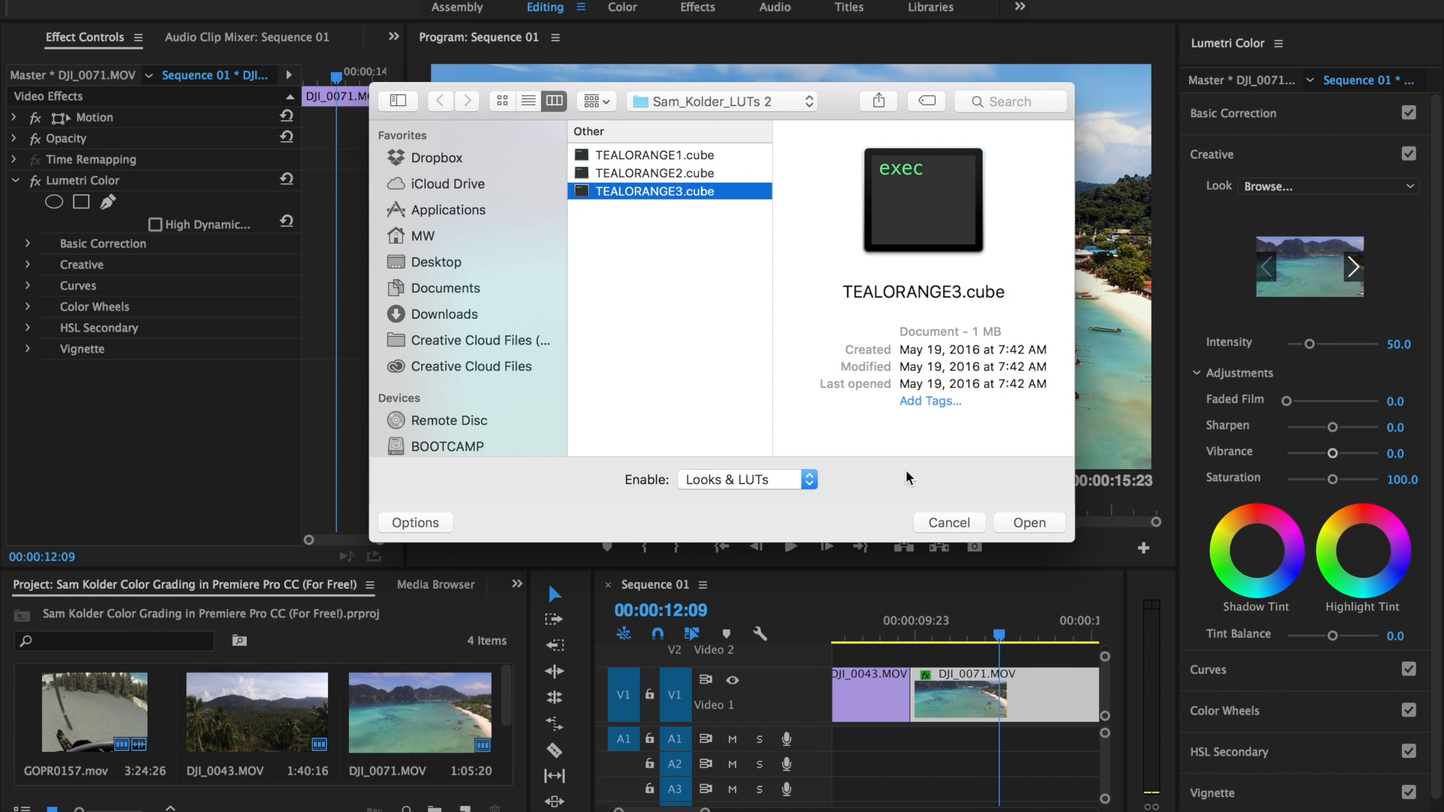
pyautogui.click(1028, 522)
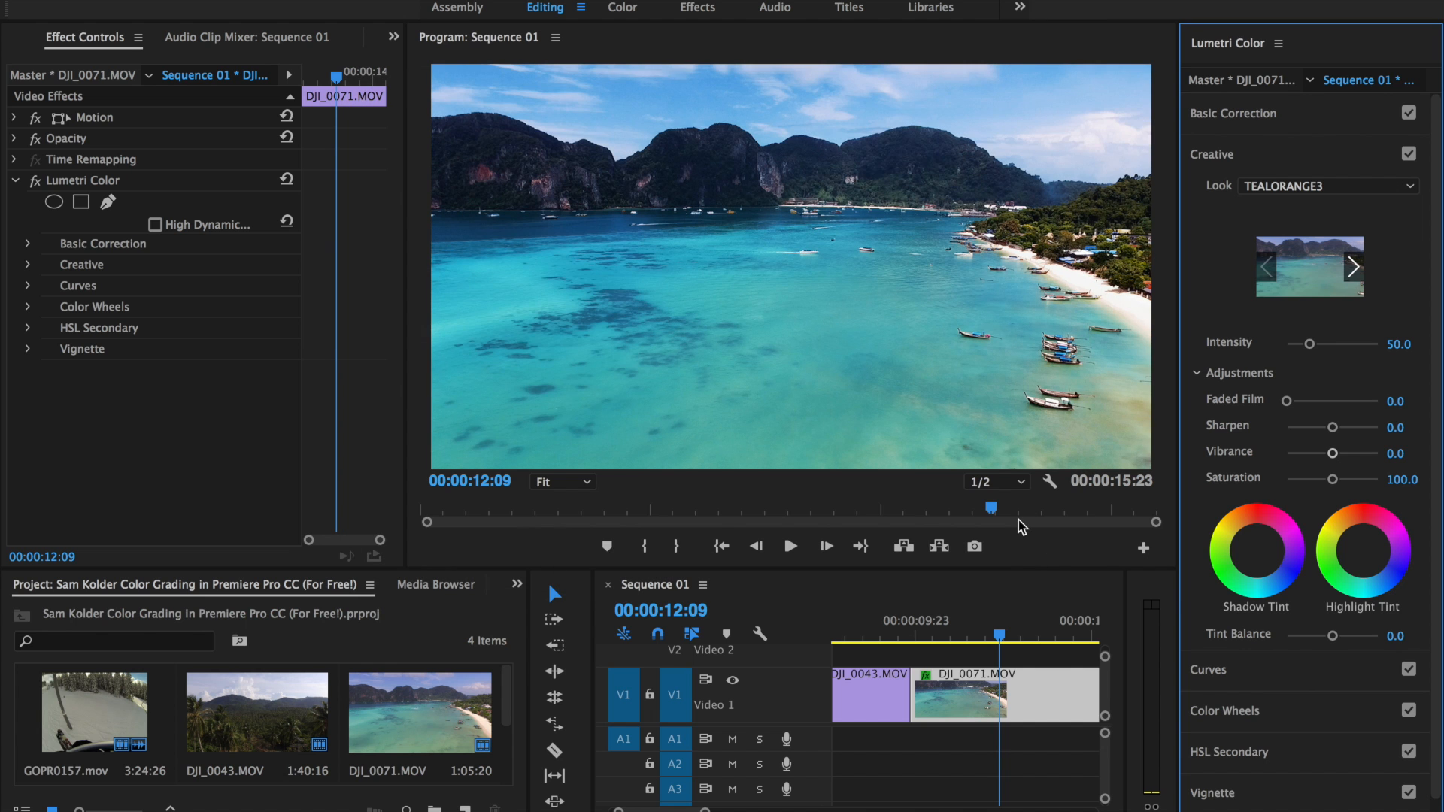
pyautogui.moveTo(1305, 249)
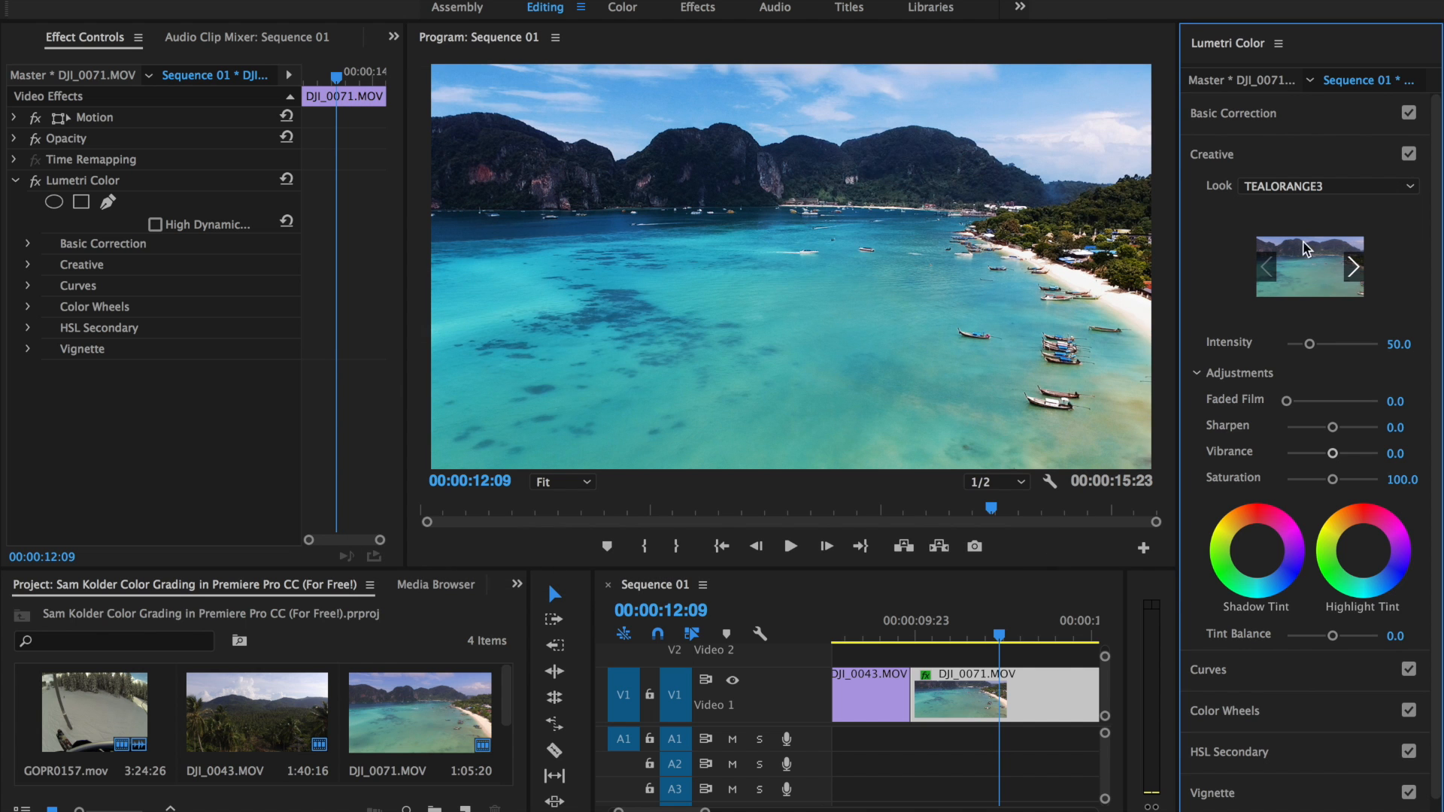
pyautogui.moveTo(1242, 136)
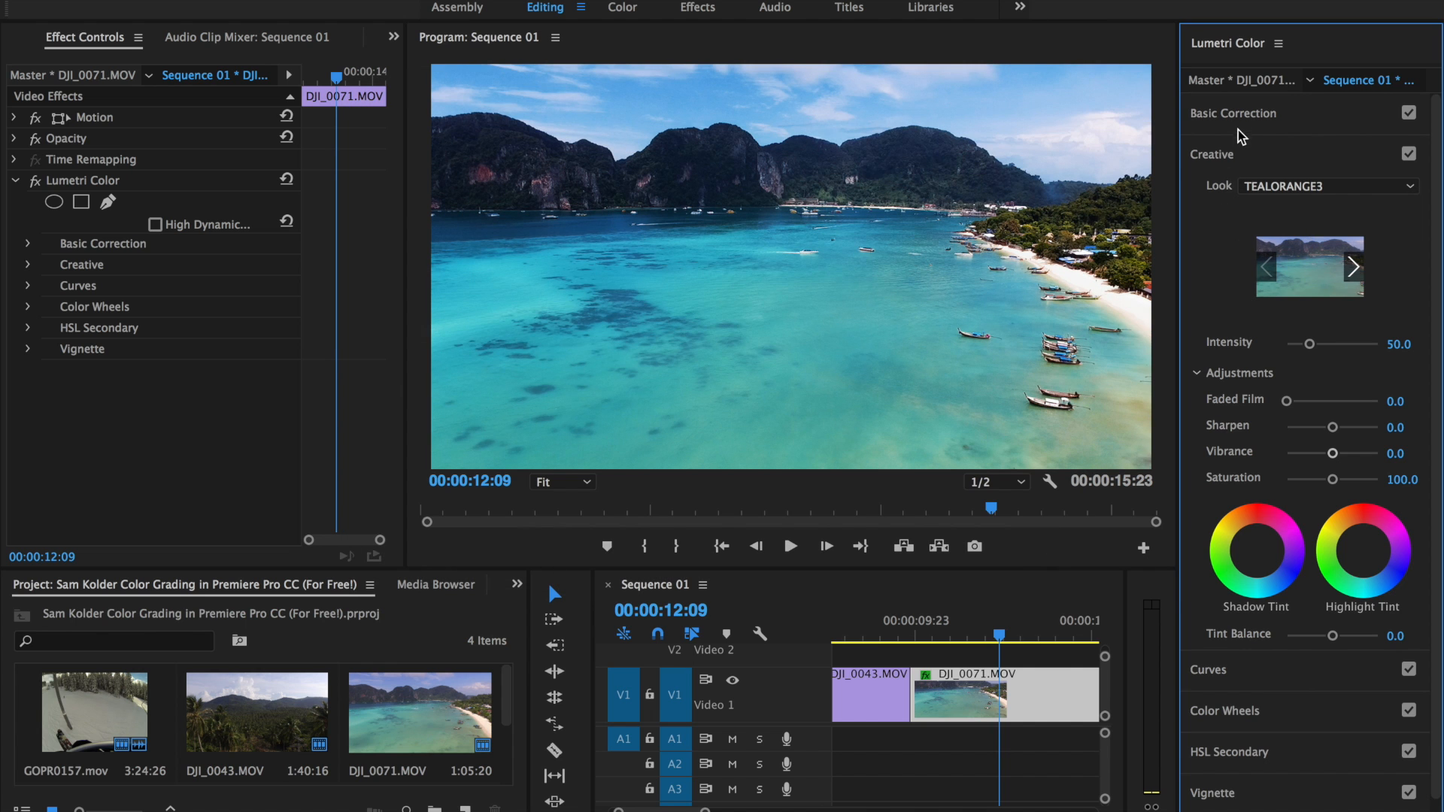
pyautogui.click(1233, 112)
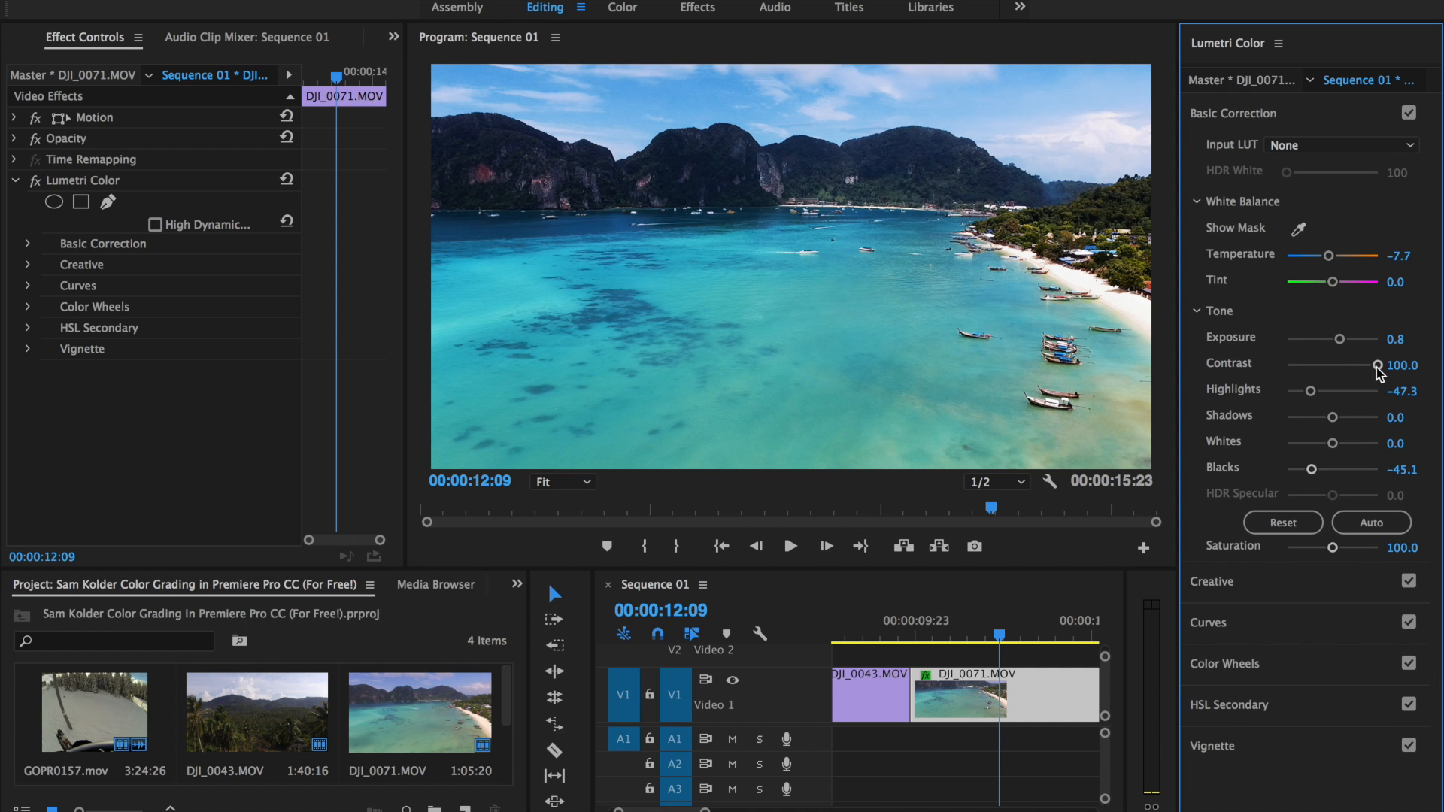